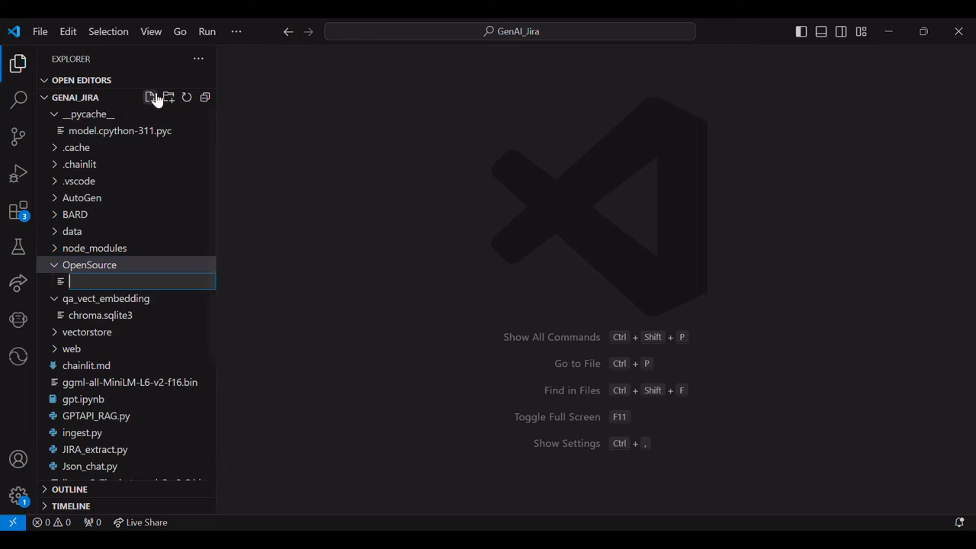
- Create OpenSource_RAG.py headed by '#This code will chat with a PDF file using local llama2-7b llm model.'
text(OpenSource_RAG.py)
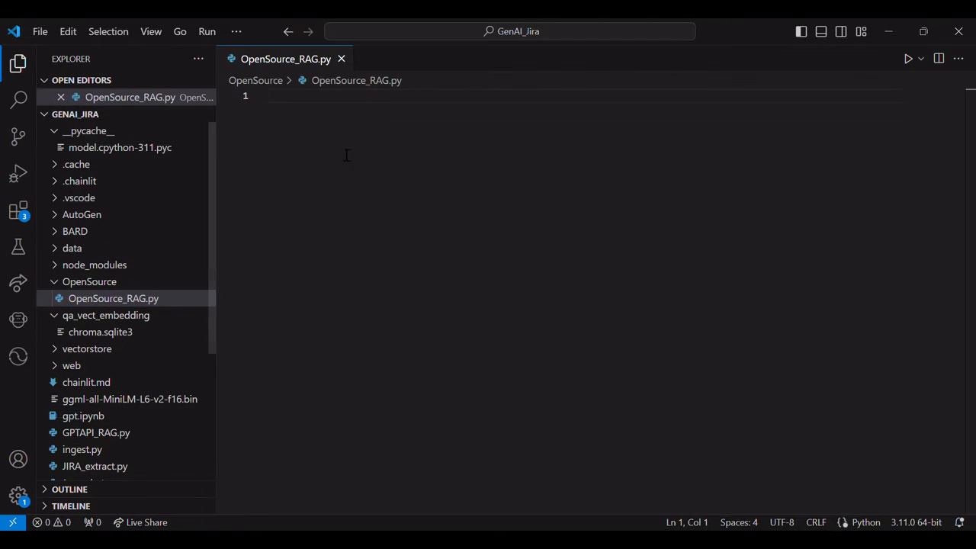
mouse_move(340, 123)
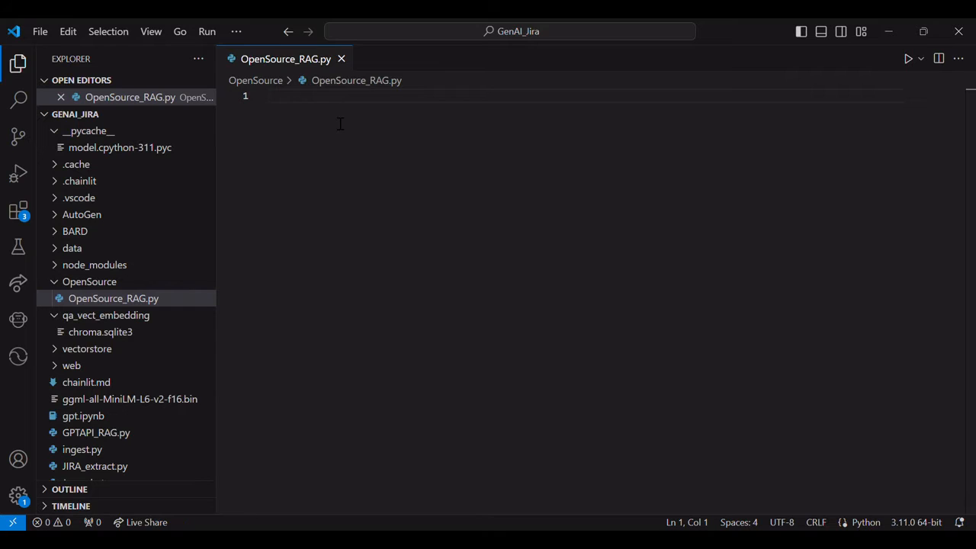
text(#This code will)
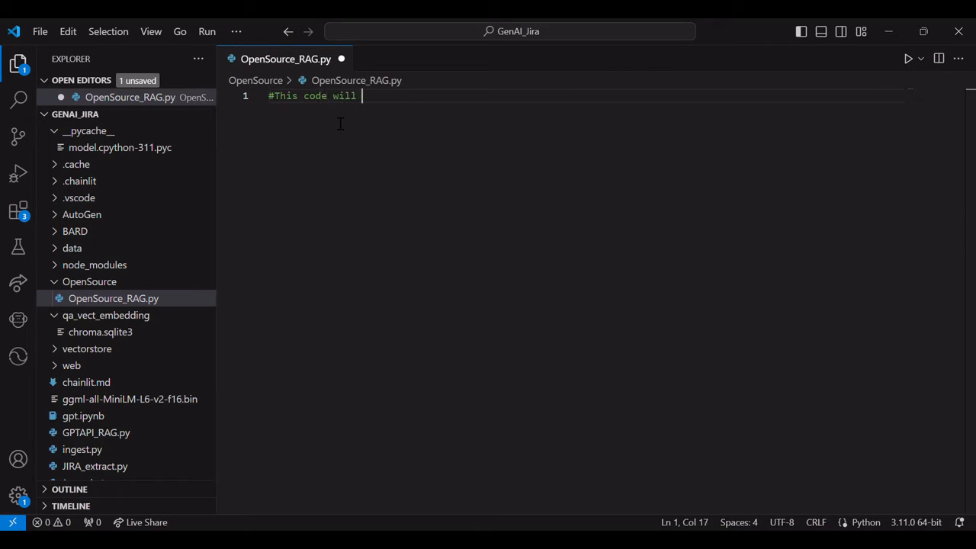
text(chat with)
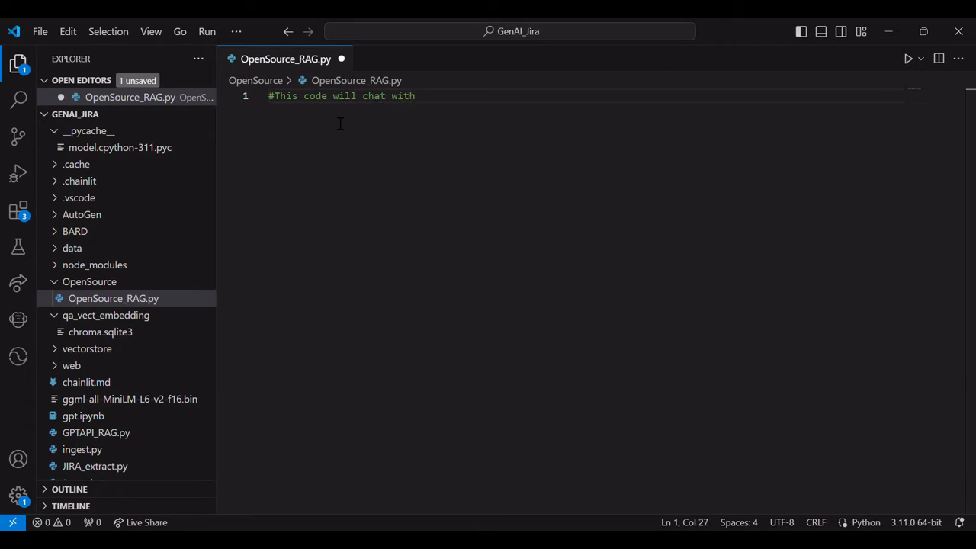
text(a PDF file)
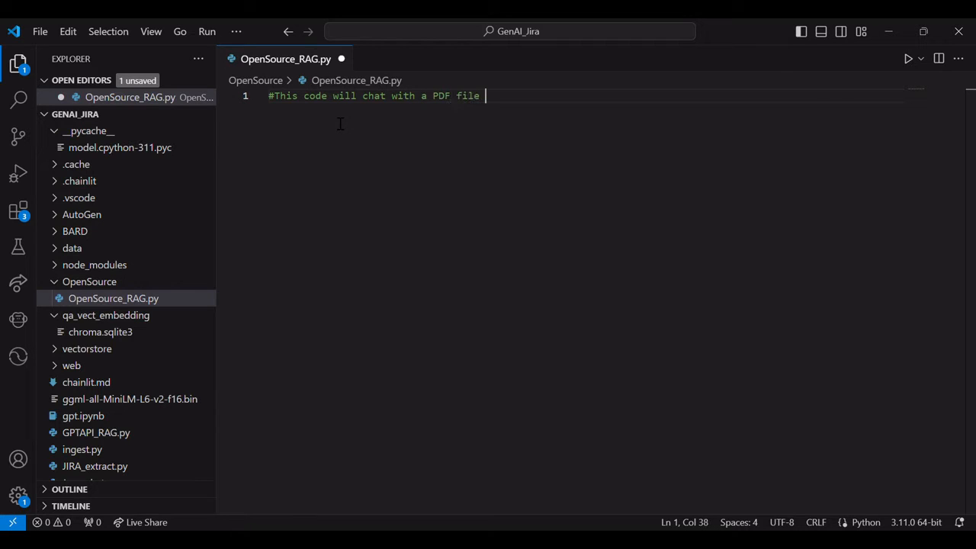
text(using local)
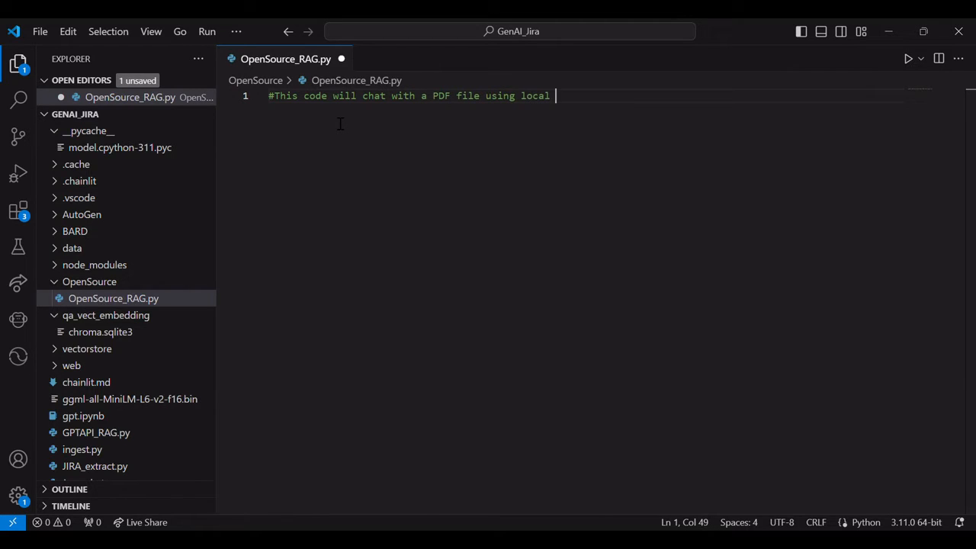
text(l)
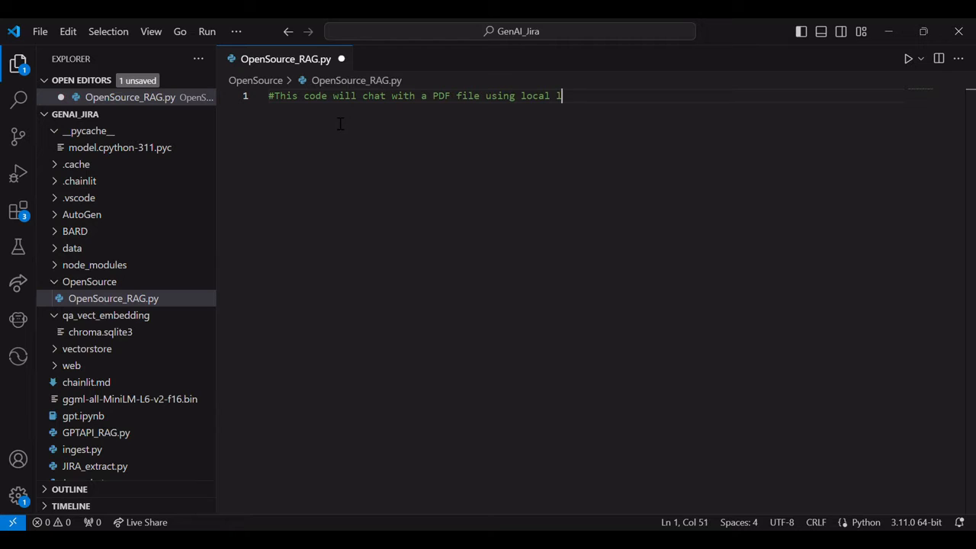
text(lama2-7b)
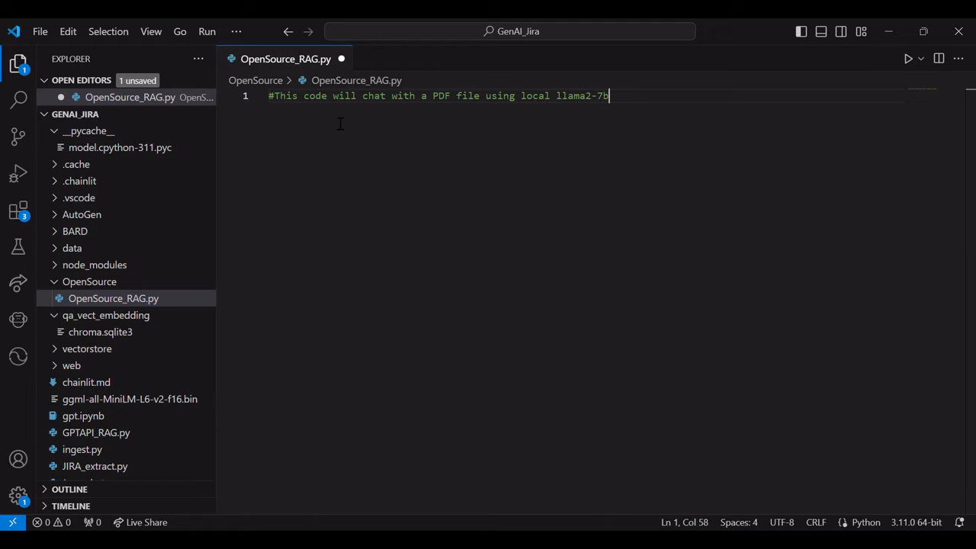
text(llm model.)
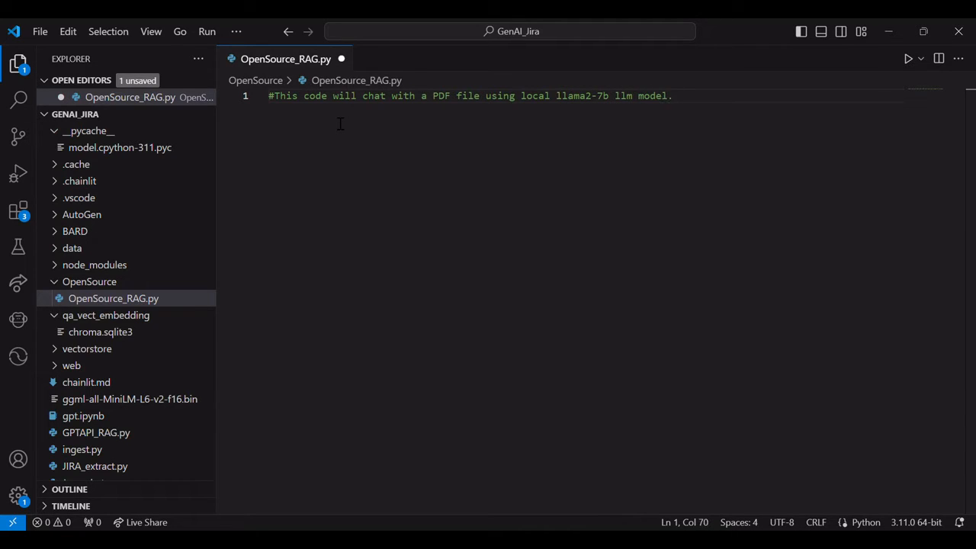
- Import sys and PyPDFDirectoryLoader from langchain.document_loaders
text(import)
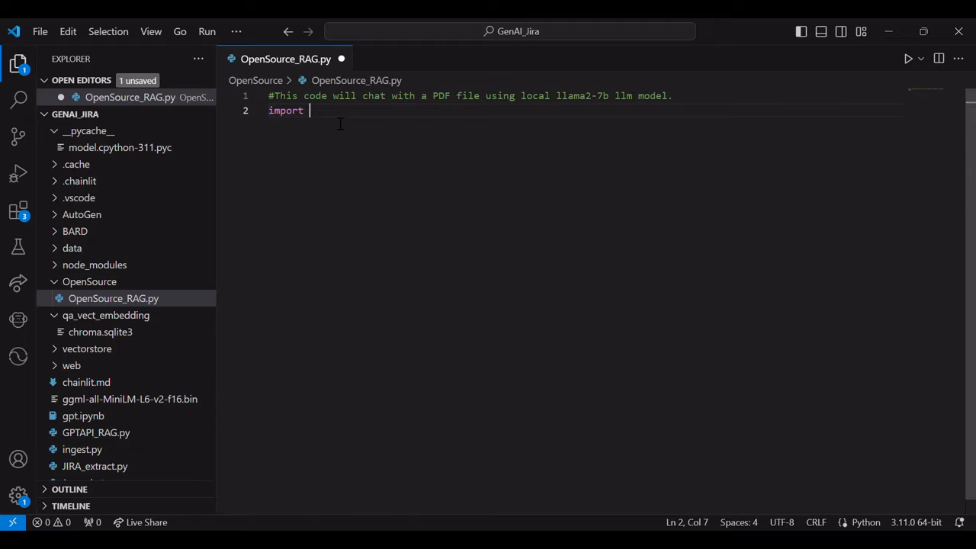
text(sys)
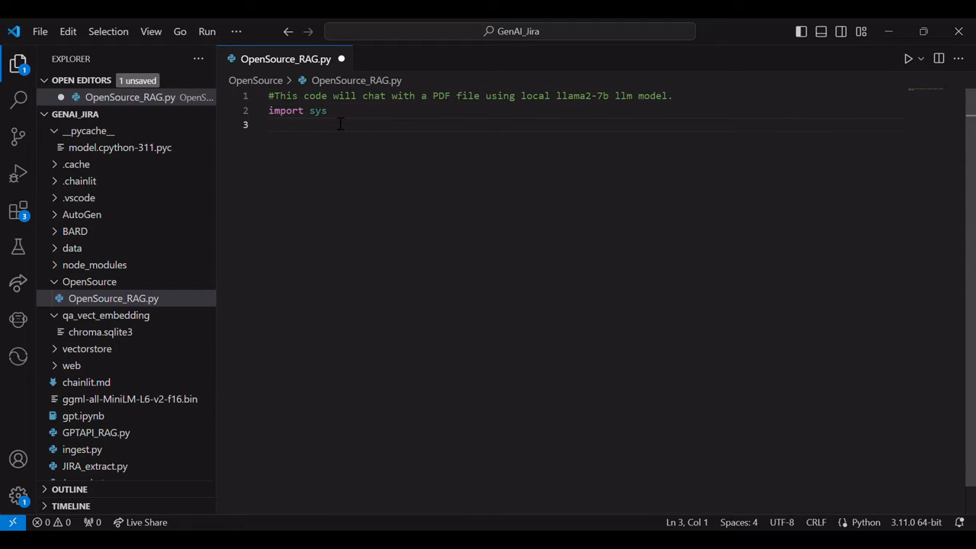
text(from langchain)
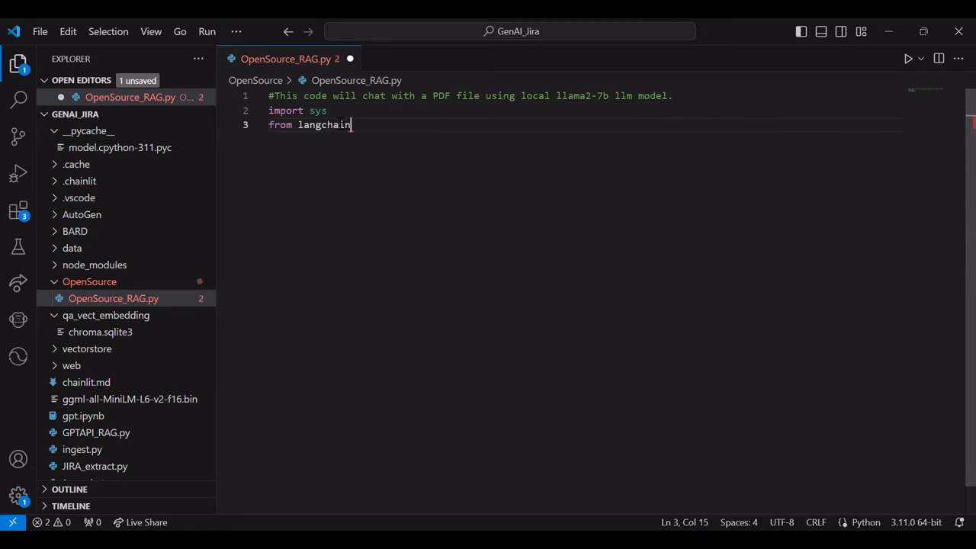
text(.document_loaders)
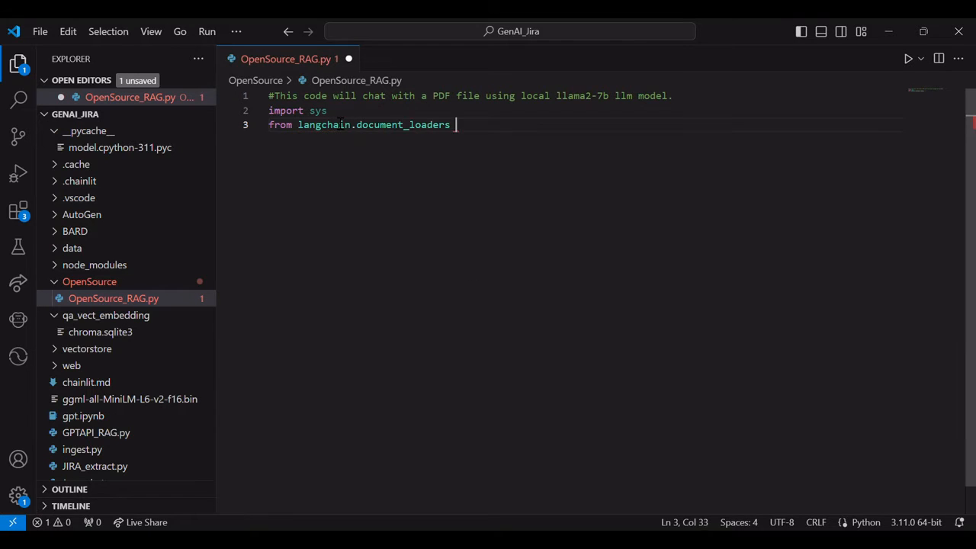
text(import Py)
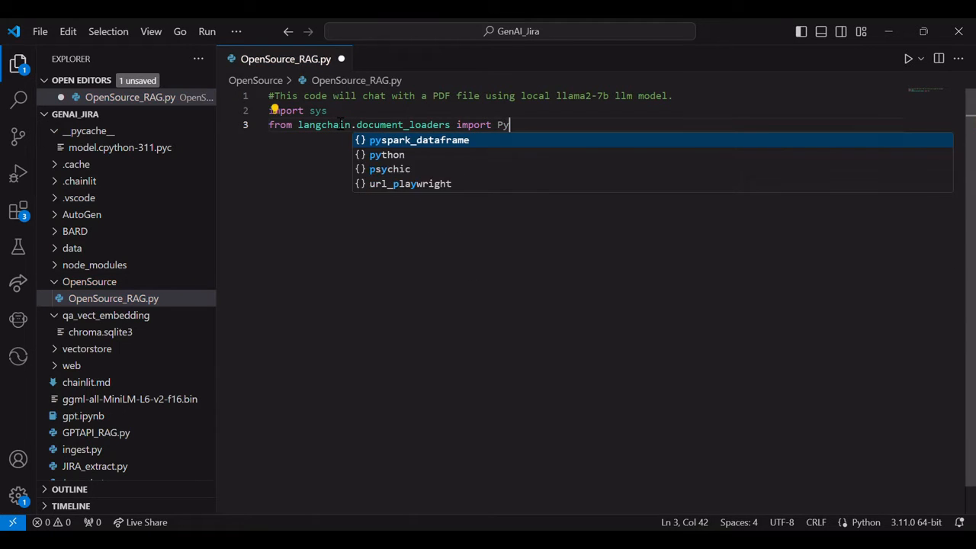
text(PDFDirectoryLoader)
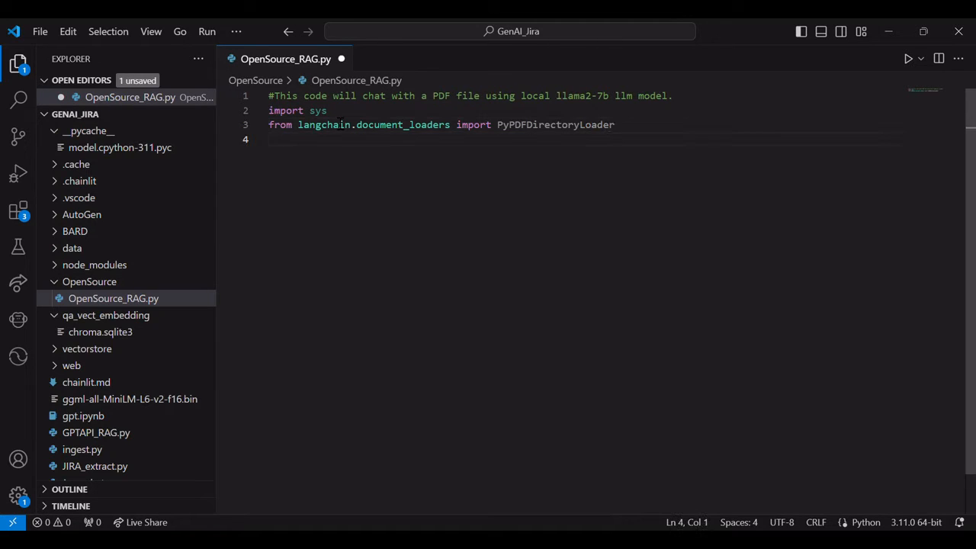
- Import RecursiveCharacterTextSplitter and HuggingFaceBgeEmbeddings from langchain
text(from langchain.)
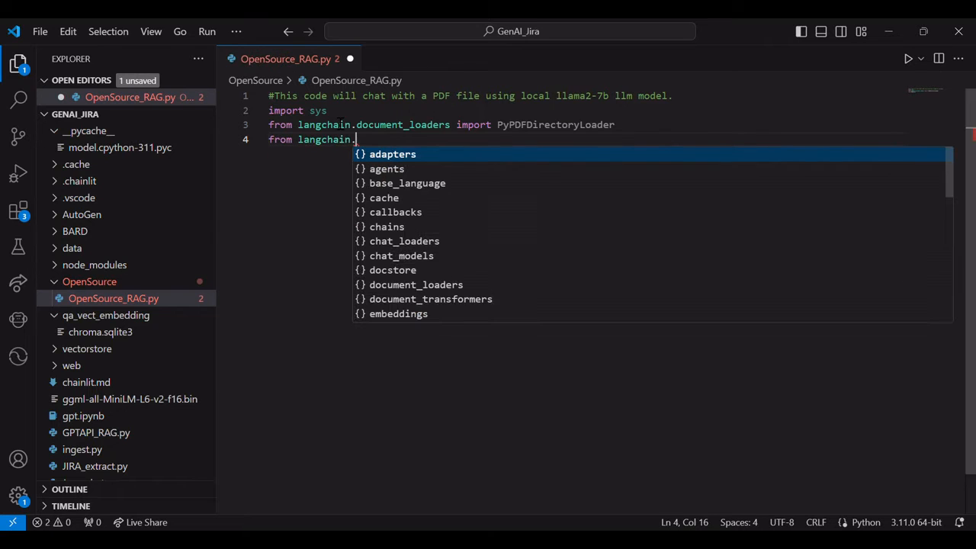
text(text_splitter import)
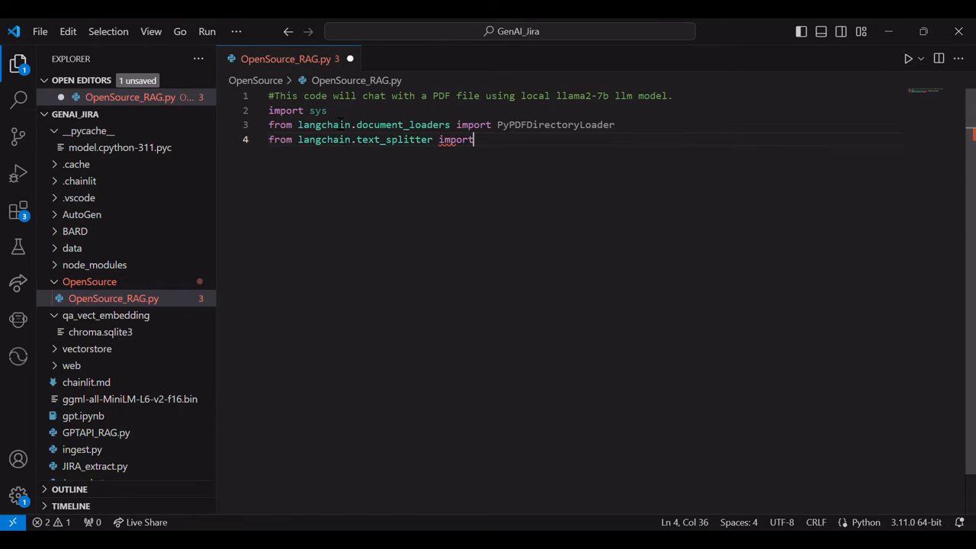
text(RecursiveCharacterTextSplitter)
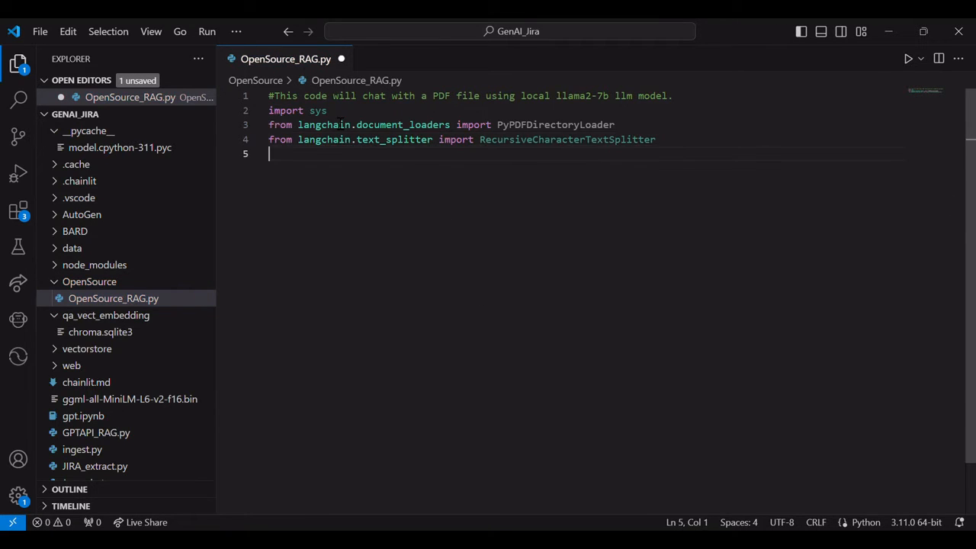
text(from langchain.embeddings import)
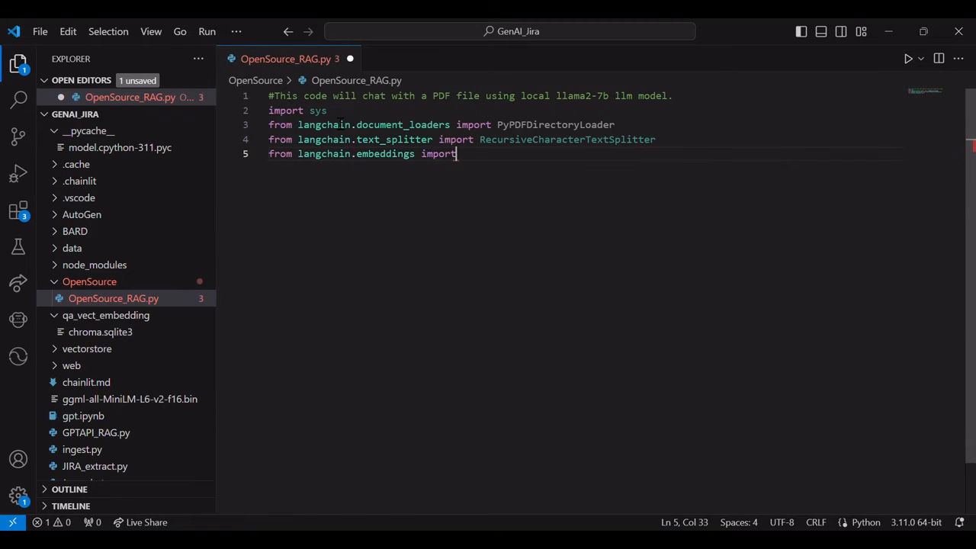
text(Hugg)
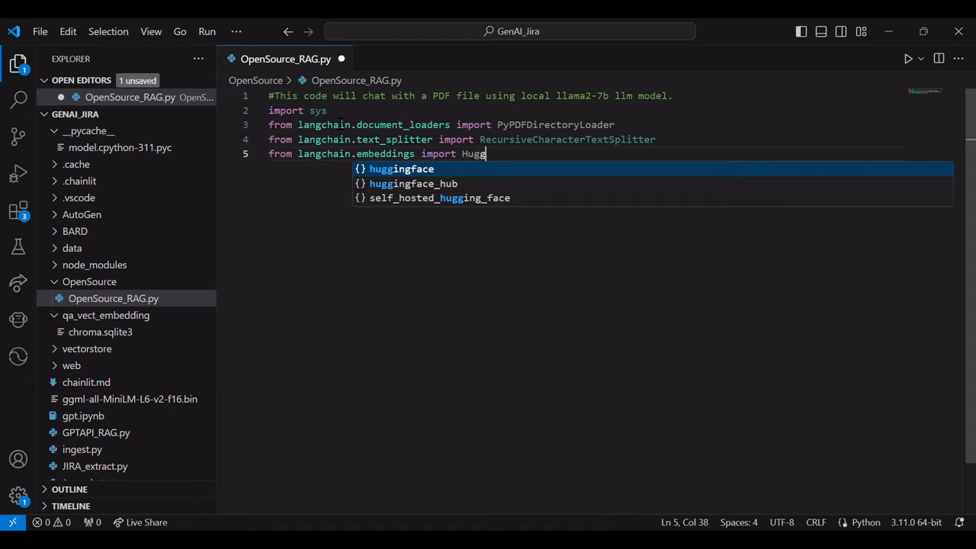
text(ingFace)
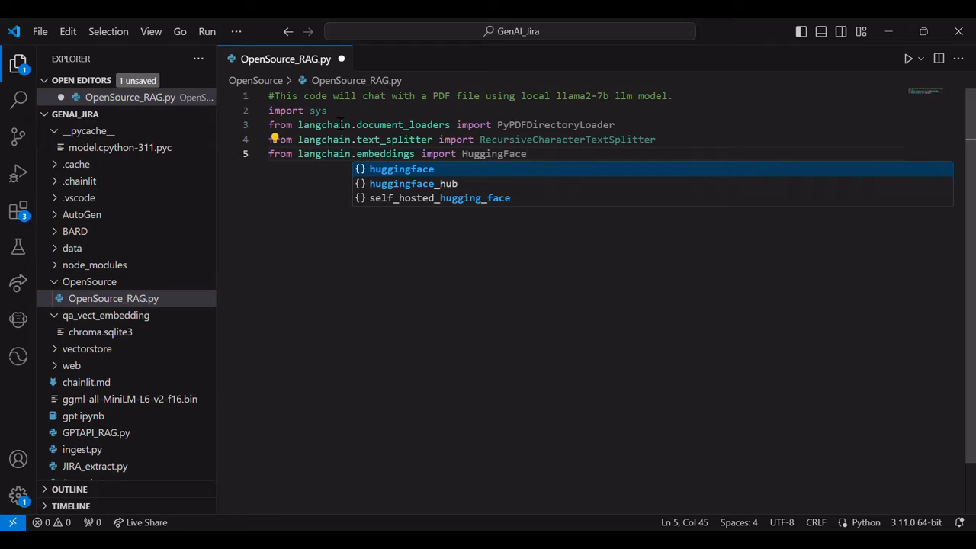
text(BgeEmbeddings)
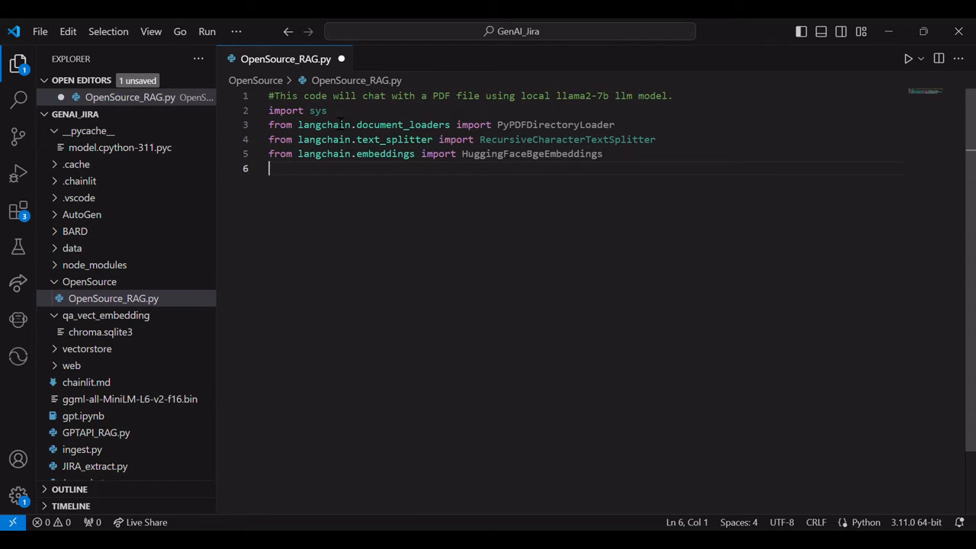
- Import FAISS from langchain.vectorstores and CTransformers from langchain.llms
text(from langchain.)
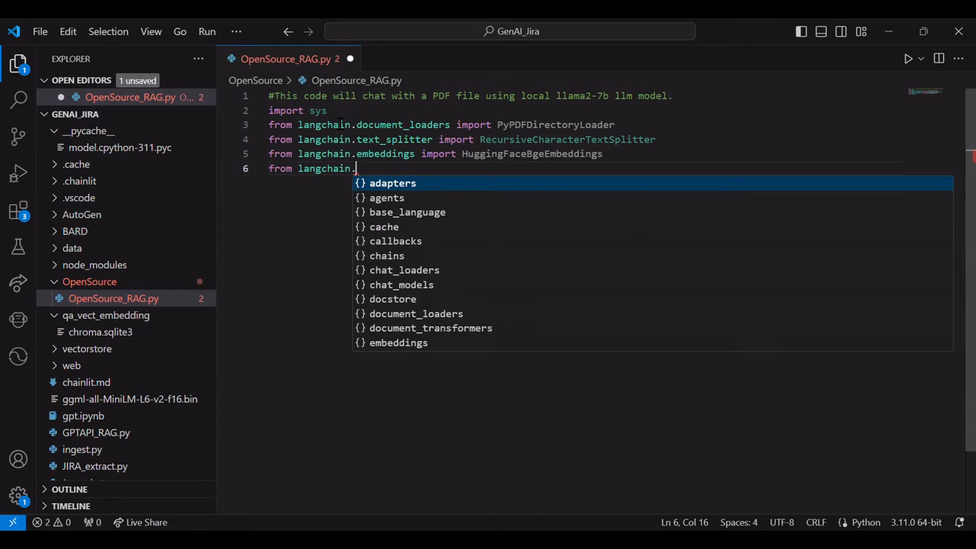
text(vectorstores import FA)
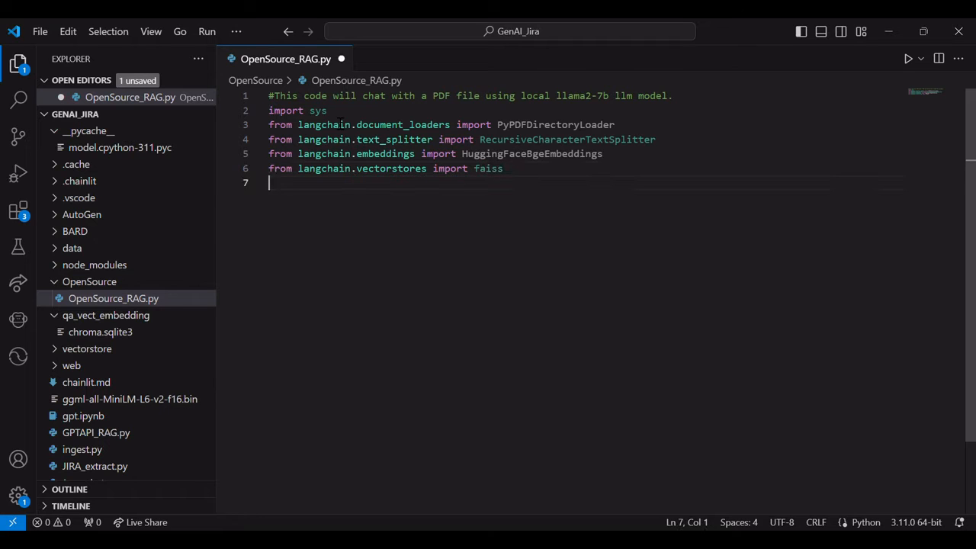
text(from langchain)
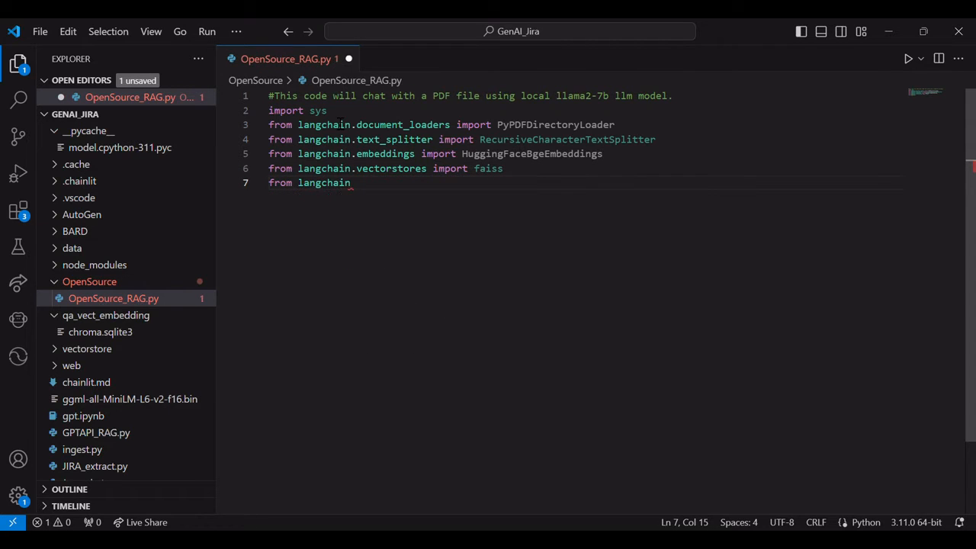
text(.)
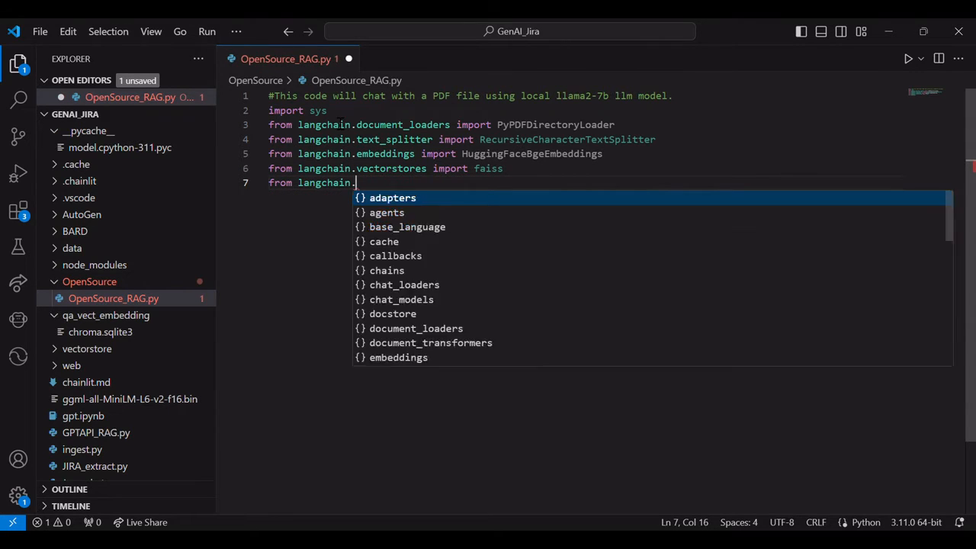
text(llms import)
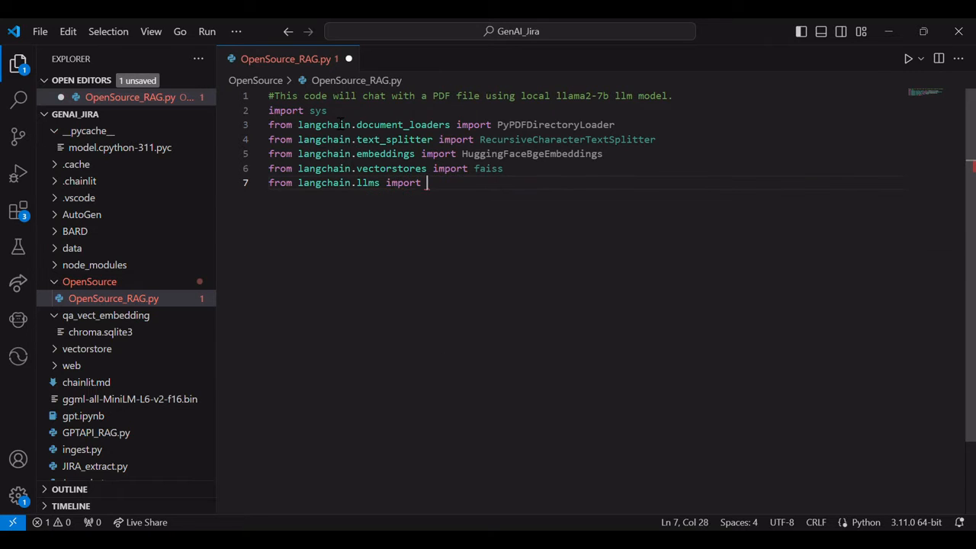
text(CTransformers)
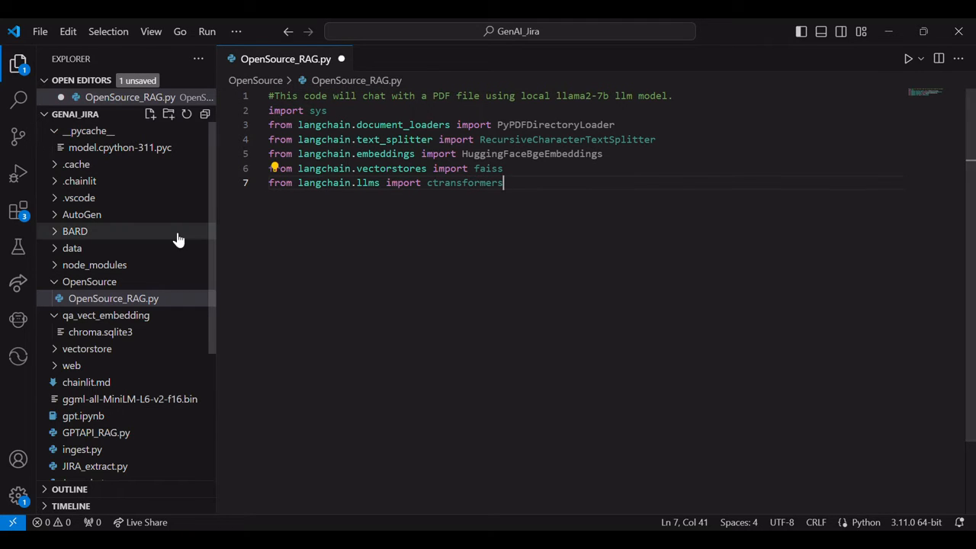
- Import ConversationalRetrievalChain from langchain.chains
key(Return)
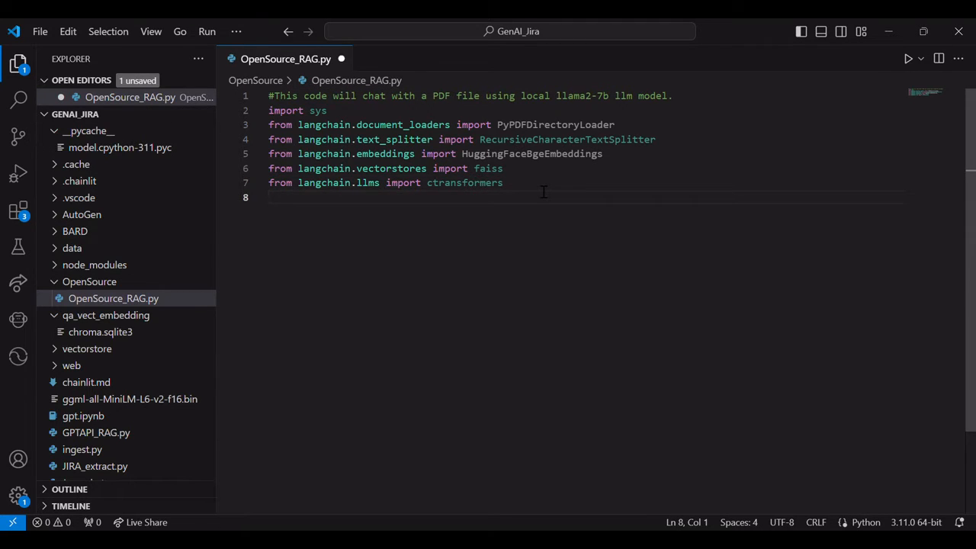
text(from langchain)
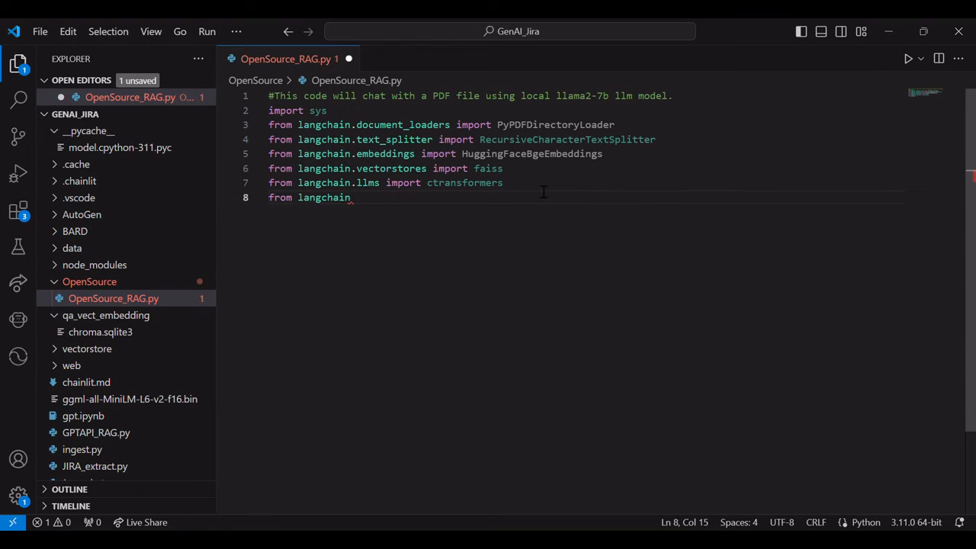
text(.chains import Co)
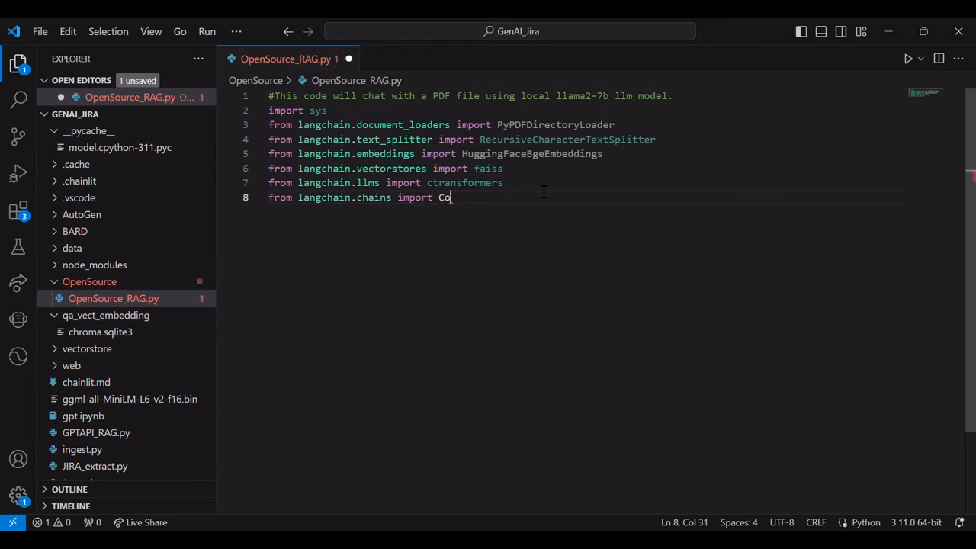
text(nversationalRetrievalChain)
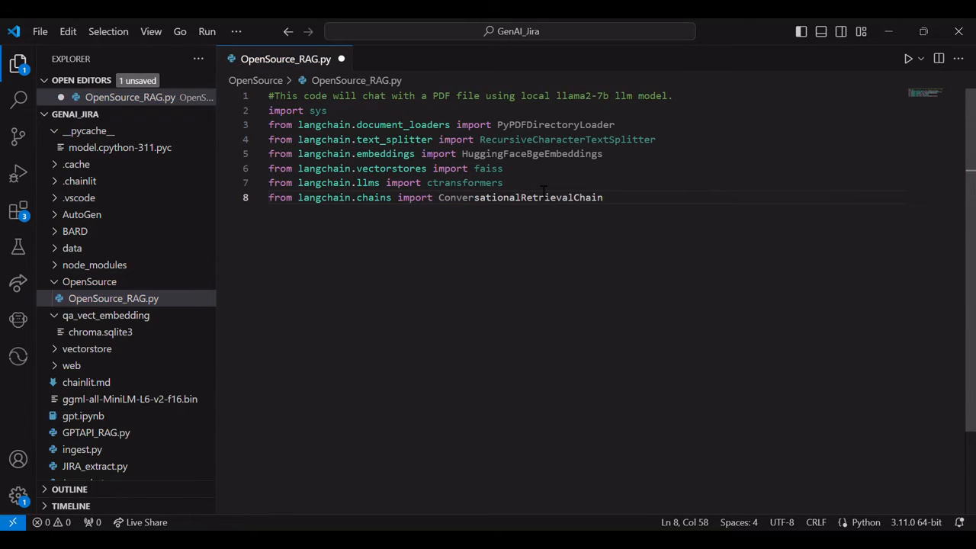
text(#)
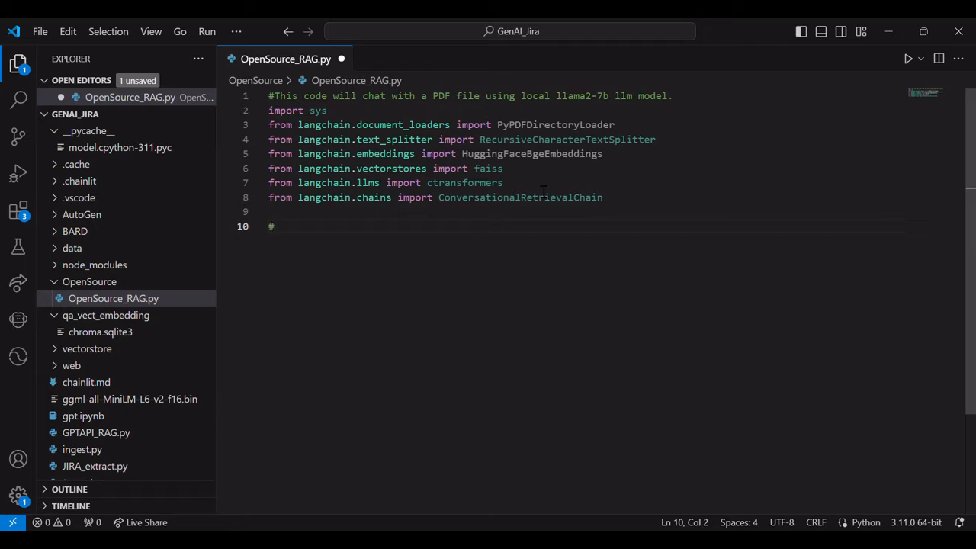
- Under a 'Load PDF file from data directory' comment, load documents via PyPDFDirectoryLoader('../data/pdf')
text(Load PDF file from data directory)
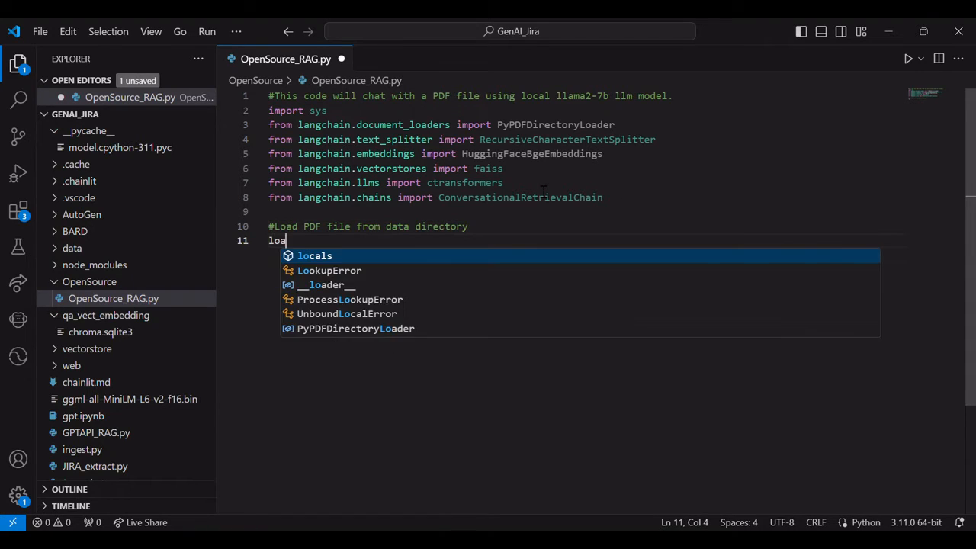
text(der =)
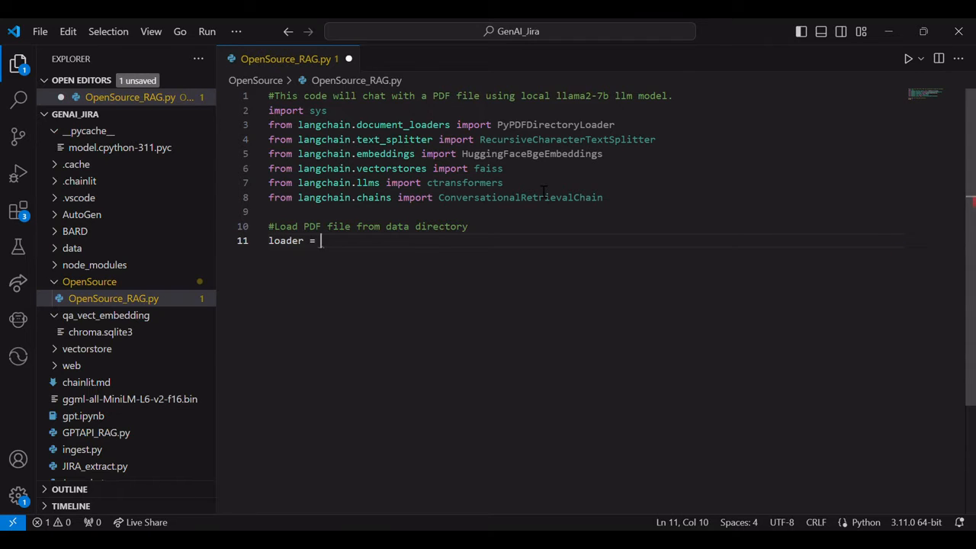
text(PyPDFDirectoryLoader)
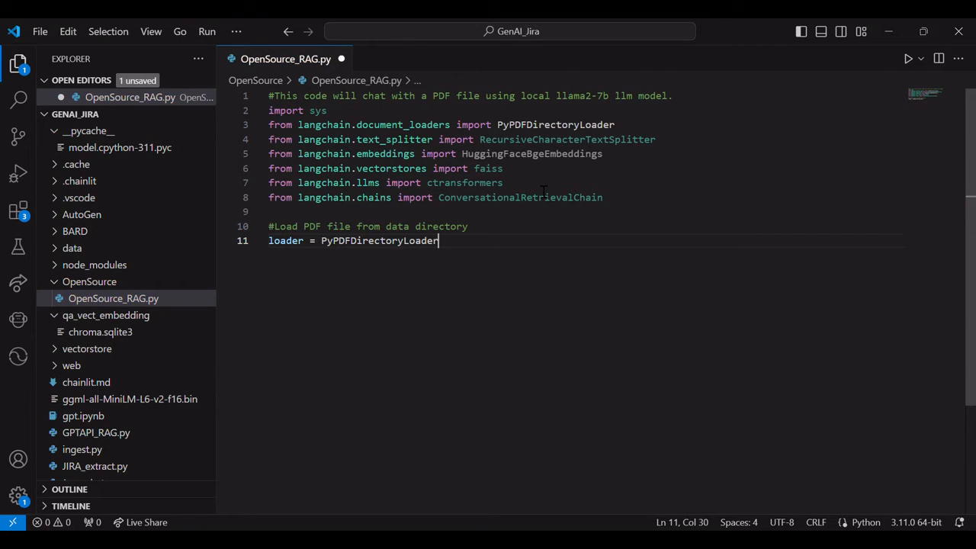
text(('../data'))
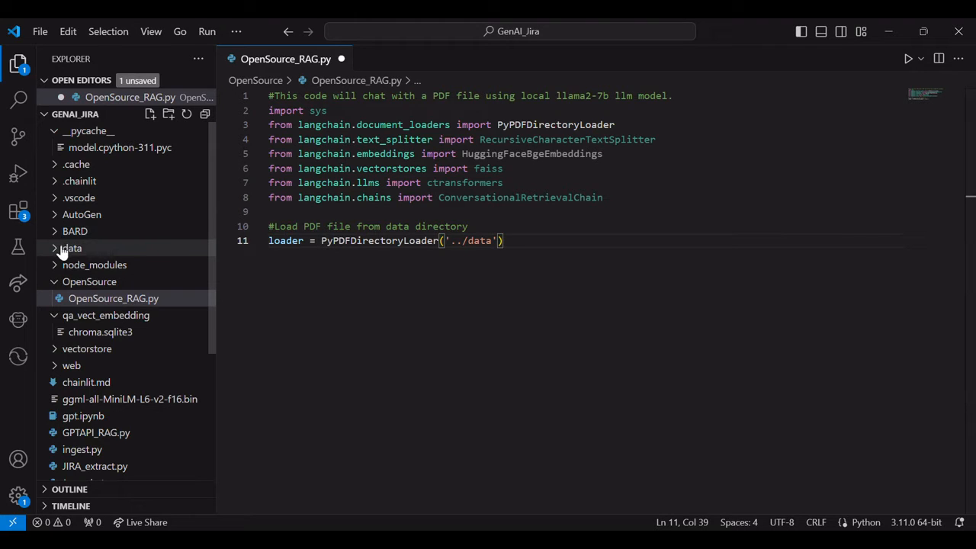
click(71, 248)
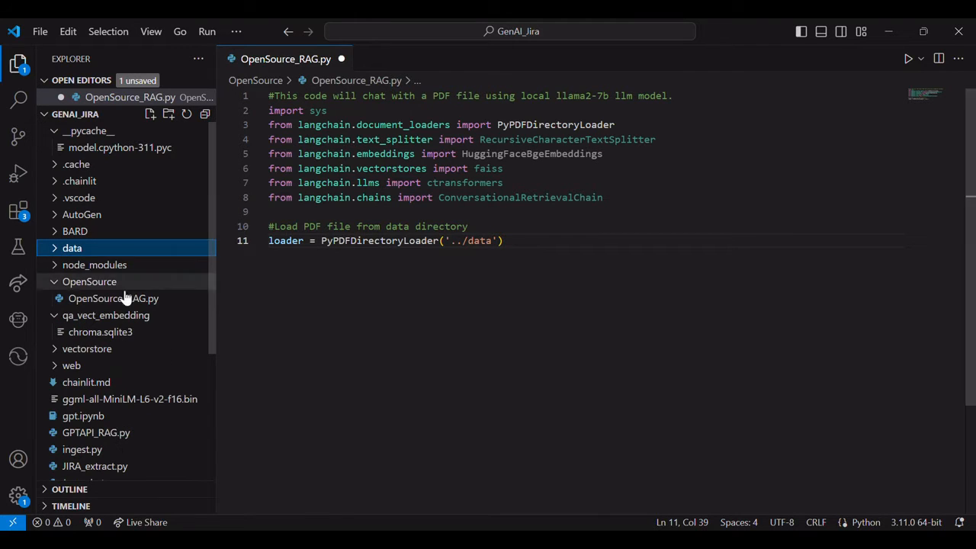
click(72, 248)
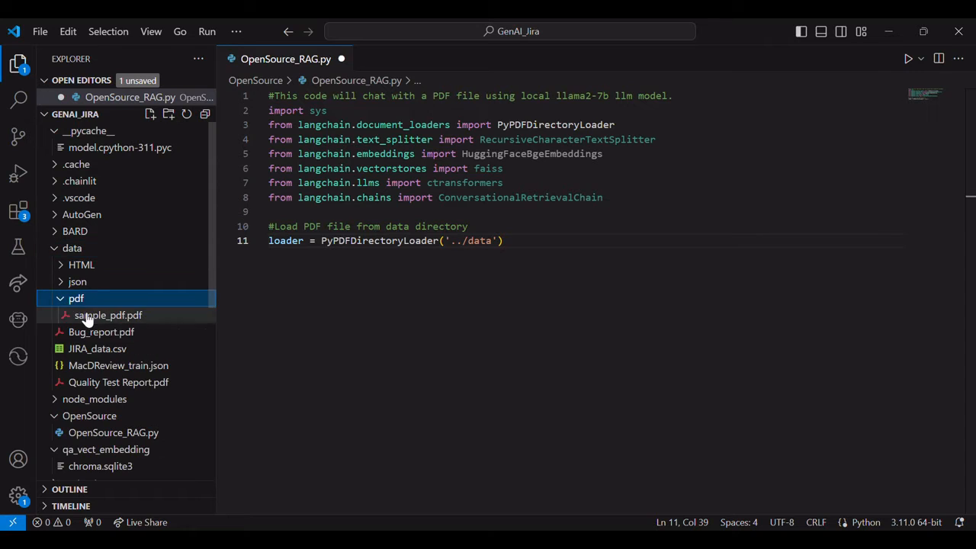
text(/pdf)
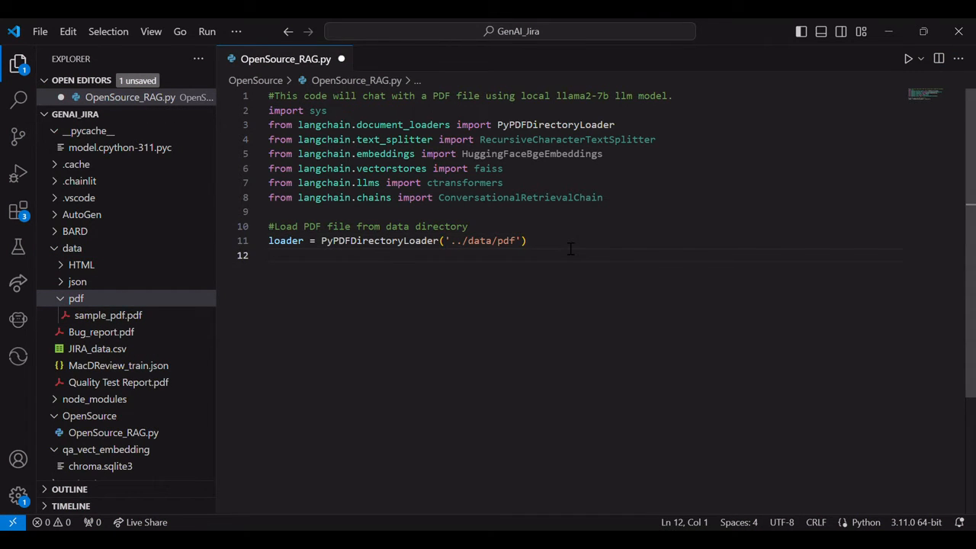
text(documents =)
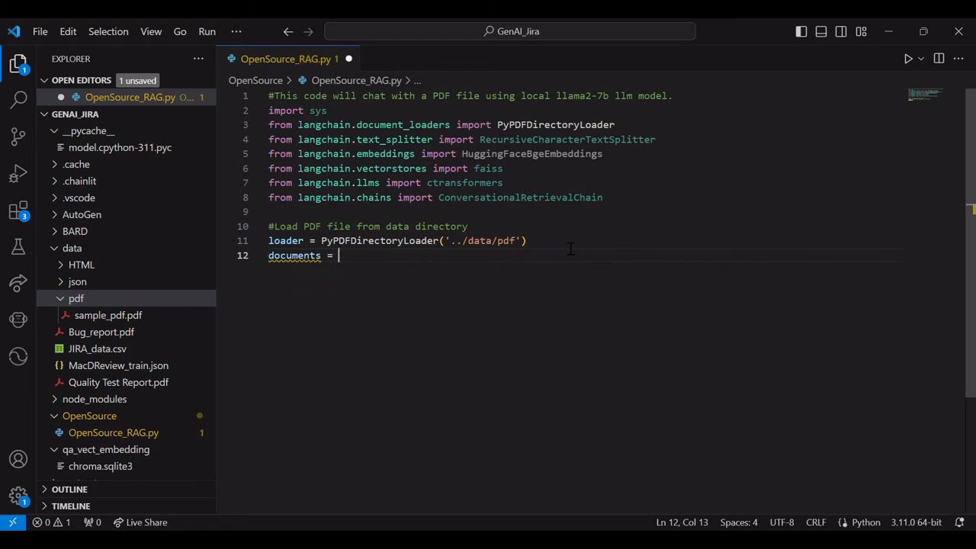
text(loader.load())
text(#sl)
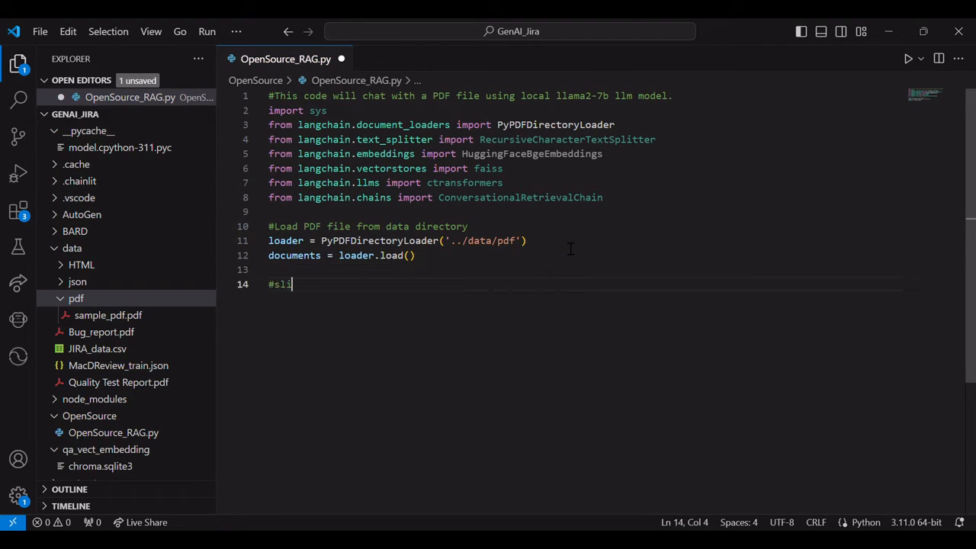
- Add '#split the data' with RecursiveCharacterTextSplitter(chunk_size=500, chunk_overlap=0) and texts = split_documents(documents)
text(plit the data)
text(text_s)
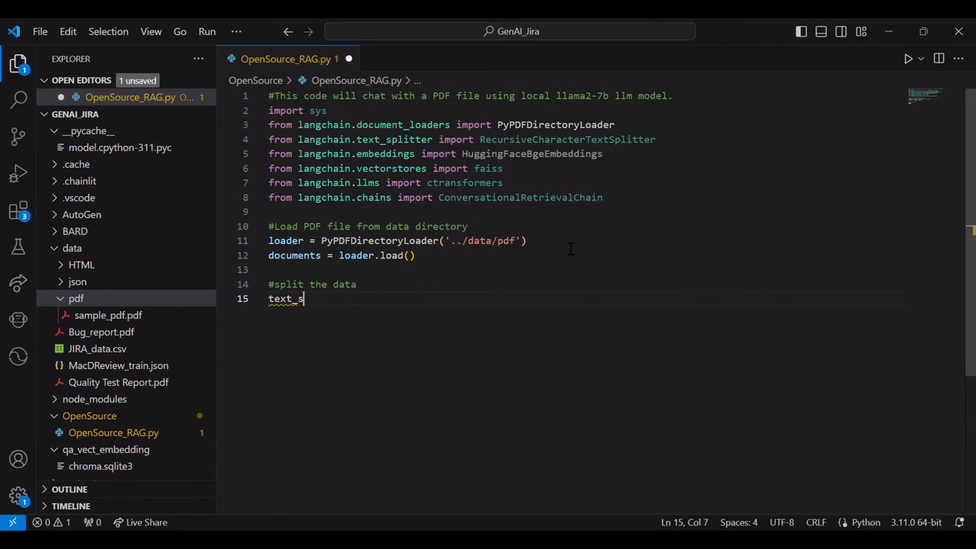
text(plitter =)
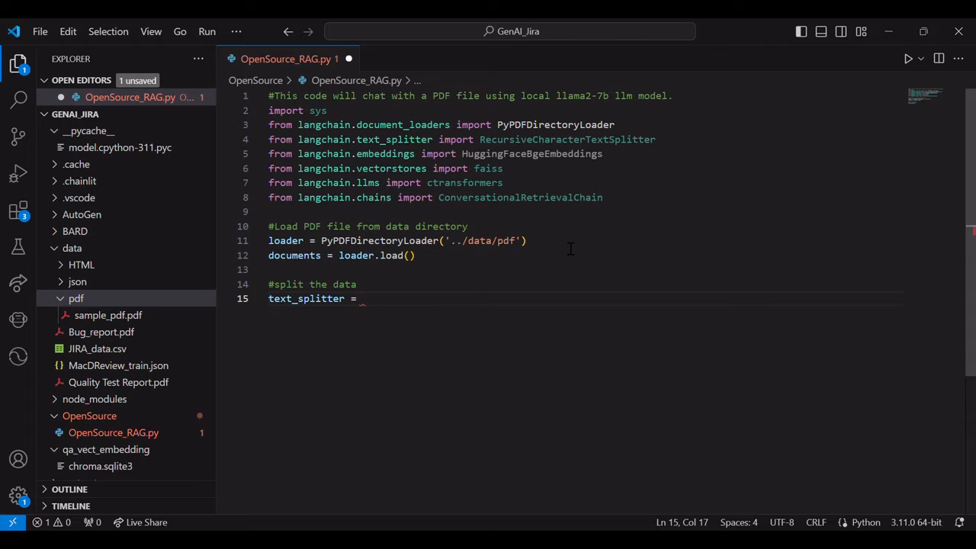
text(RecursiveCharacterTextSplitter(chunk_size)
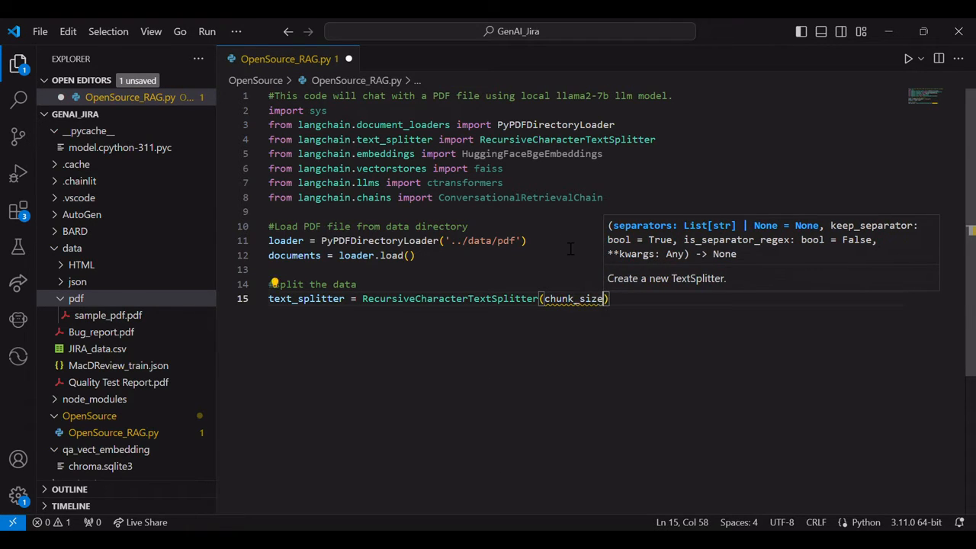
text(=500, chunk_overlap=0)
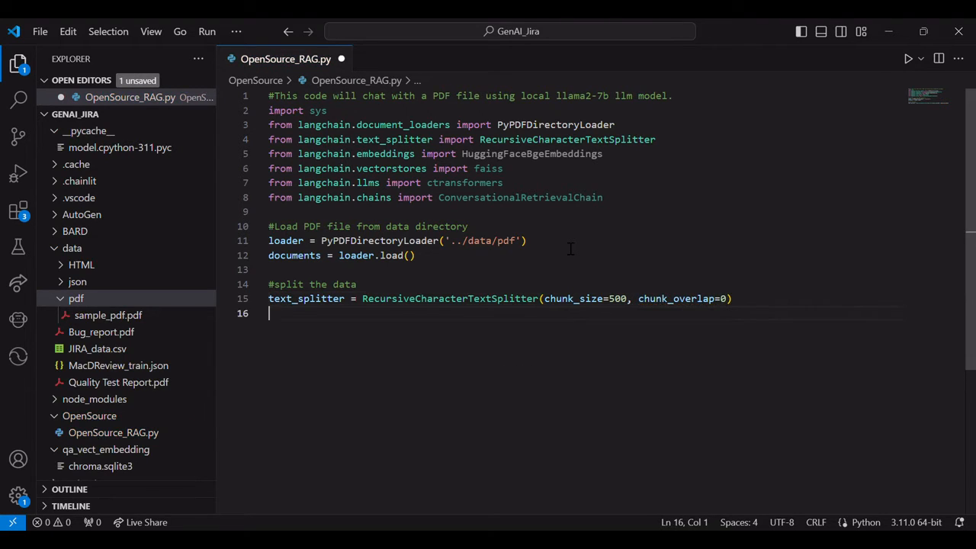
text(texts =)
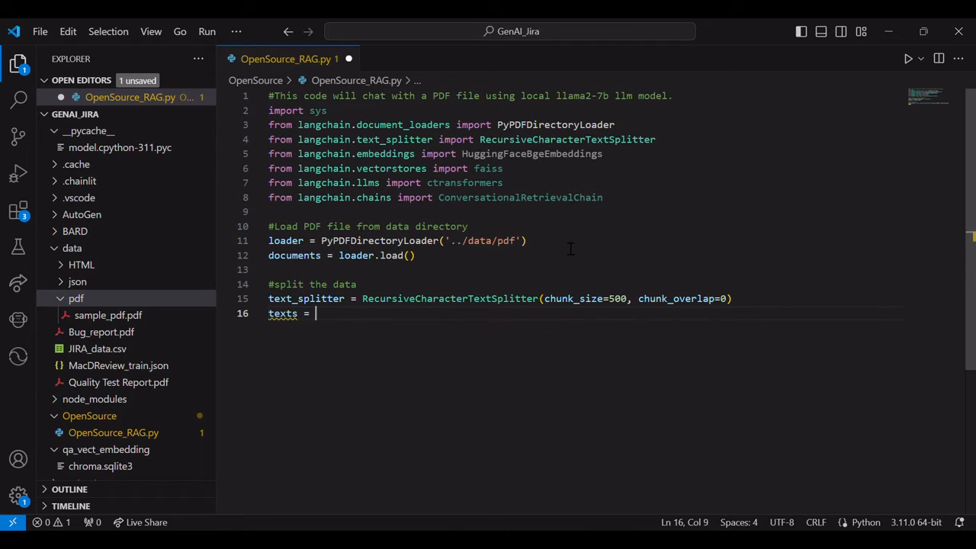
text(text_splitter.sl)
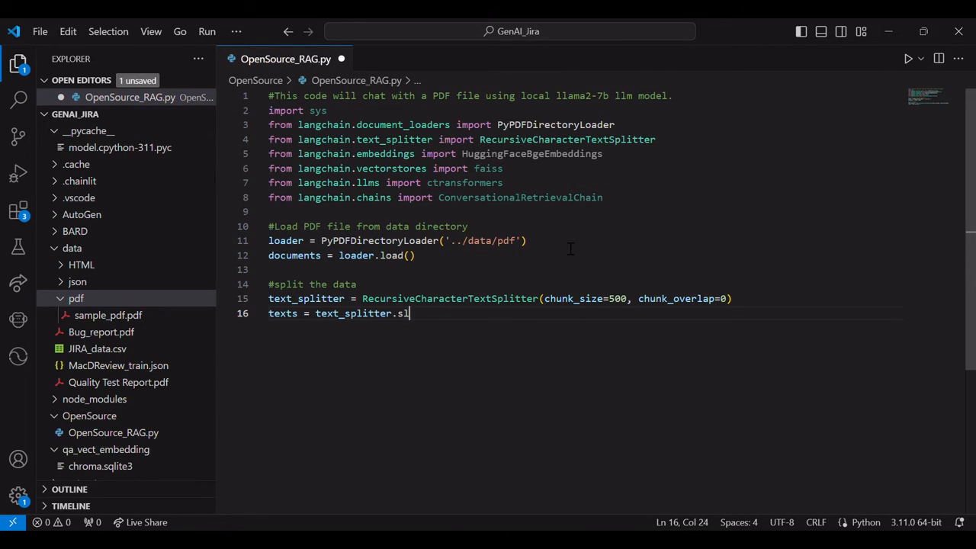
key(Backspace)
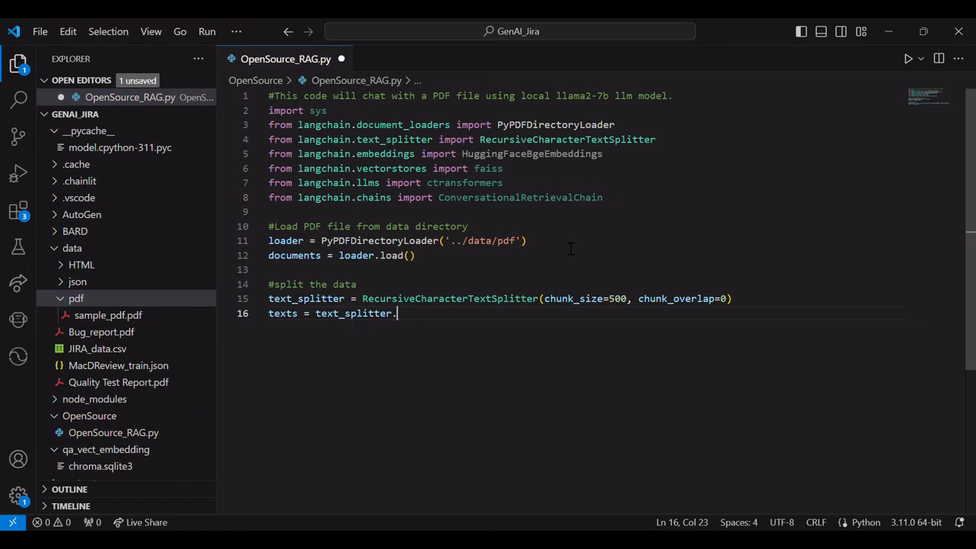
text(split_documents(documents)
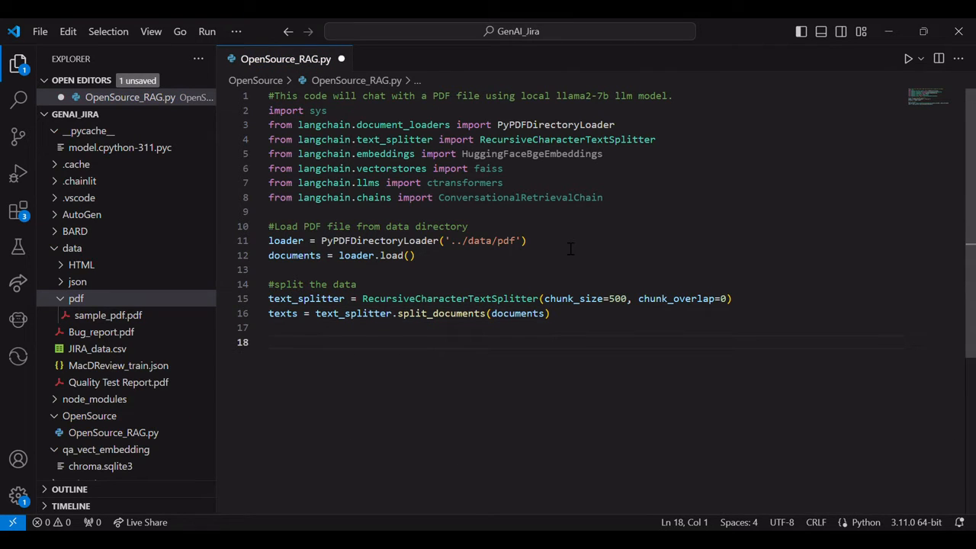
- Add an '# Embeddings' comment and set DB_FAISS_PATH to 'vectorestore_new/db_faiss'
text(#)
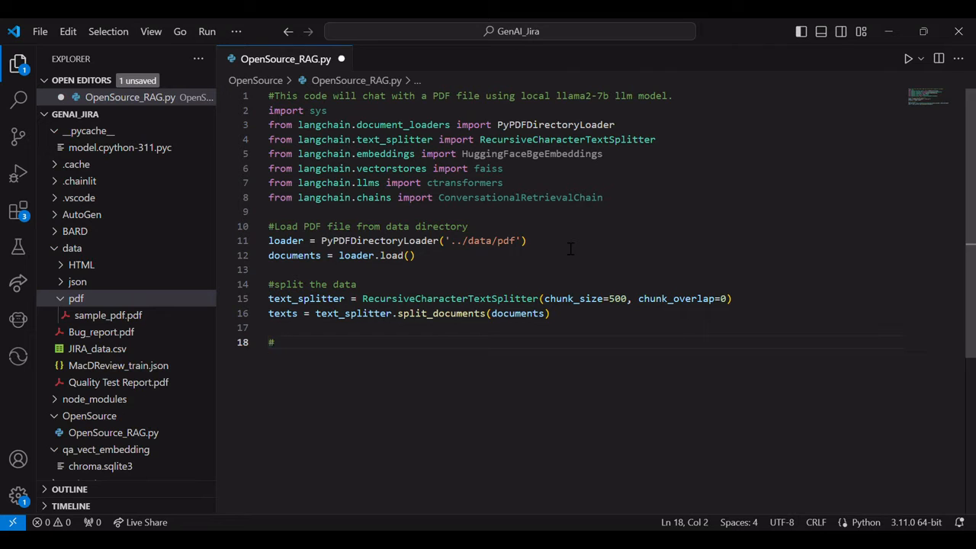
text(Embeddings)
text(DB)
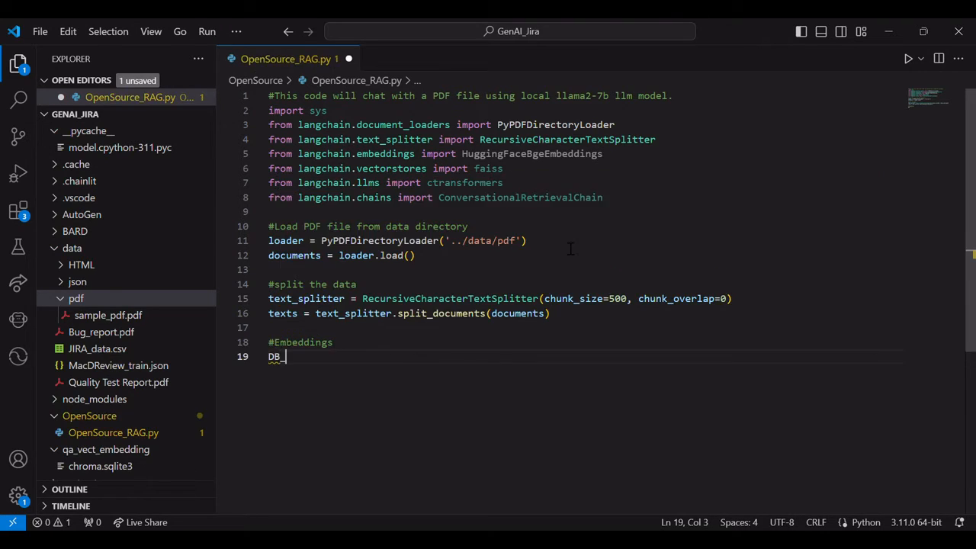
text(FAISS_)
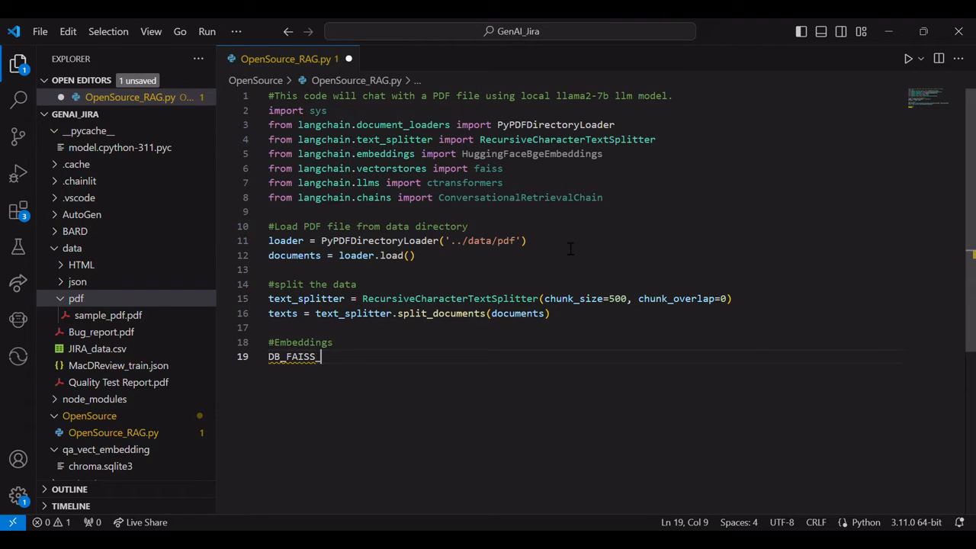
text(PATH=)
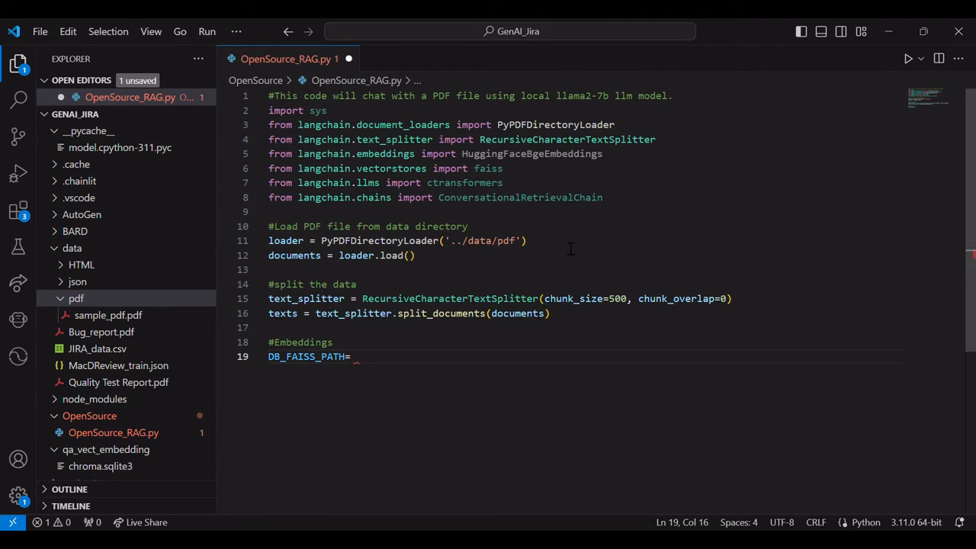
text('vectorest')
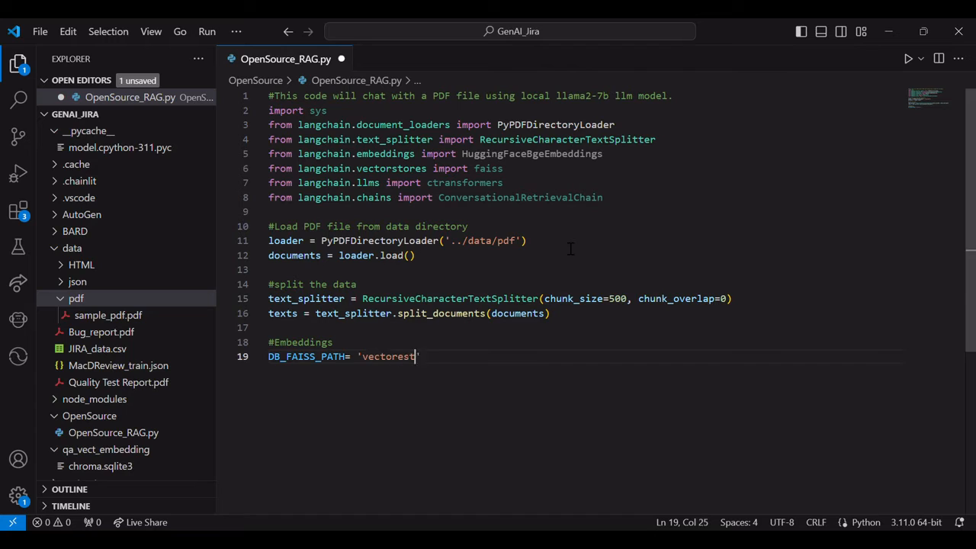
text(ore/db_faiss)
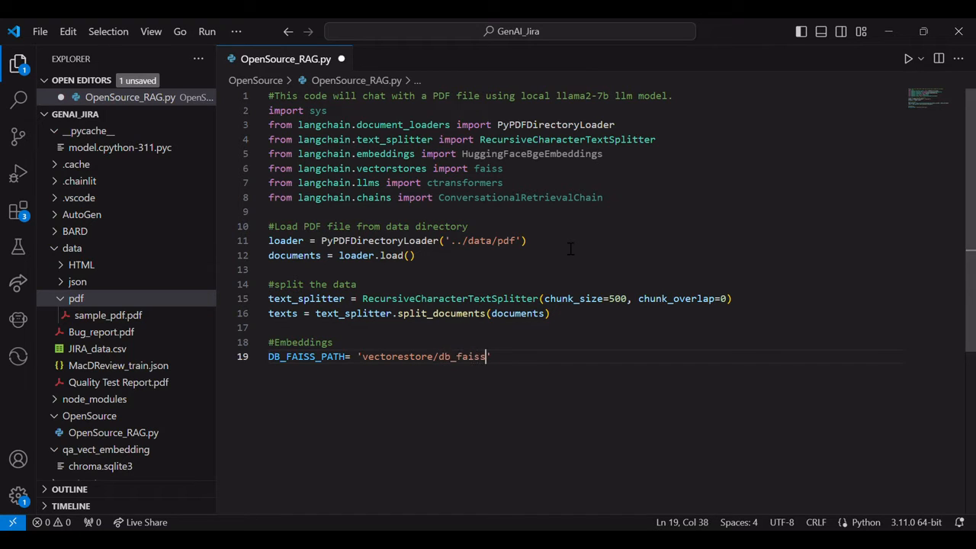
text(1)
text(_new)
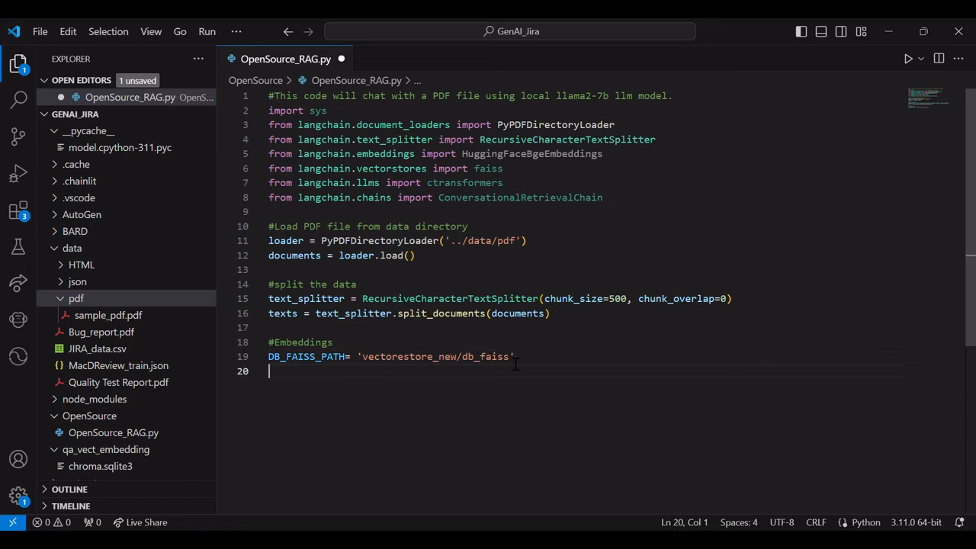
- Define HuggingFaceBgeEmbeddings with model 'sentence-transformers/all-MiniLM-L6-v2' on device 'cpu'
text(embeddings=HuggingFaceBgeEmbeddings()
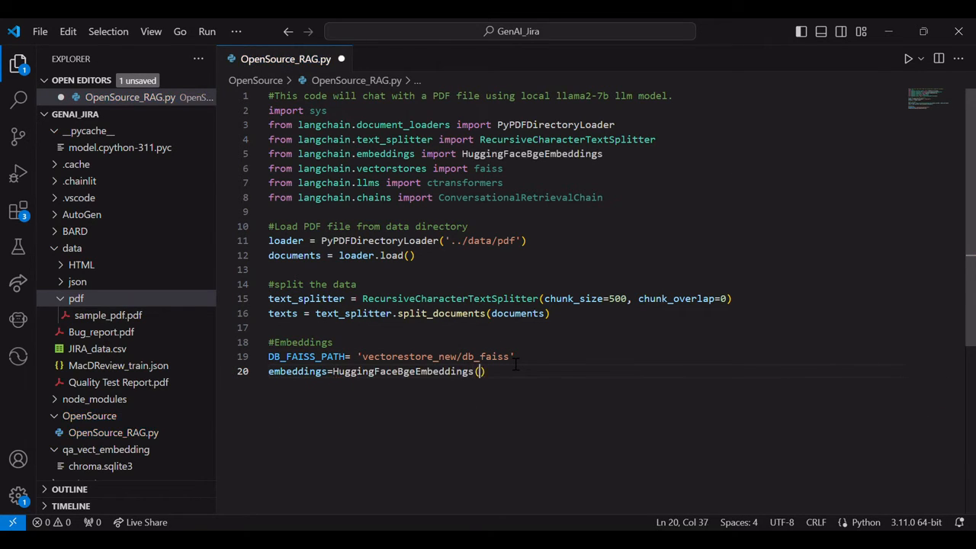
text(model_name)
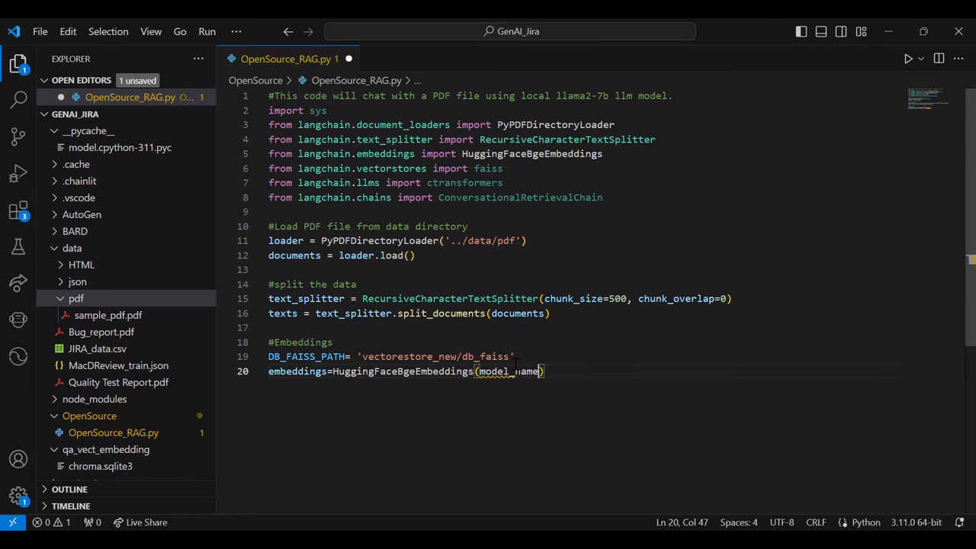
text(='sente')
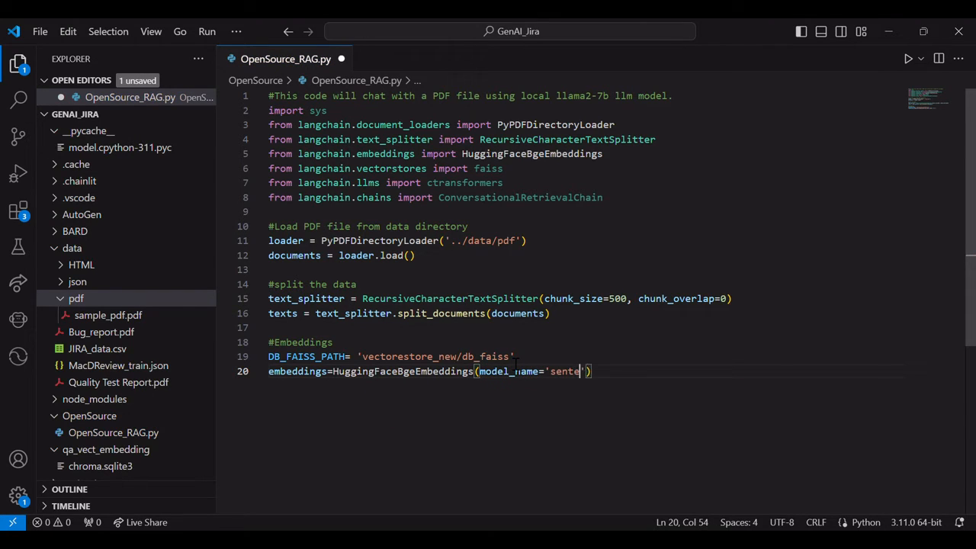
text(nce-transformers)
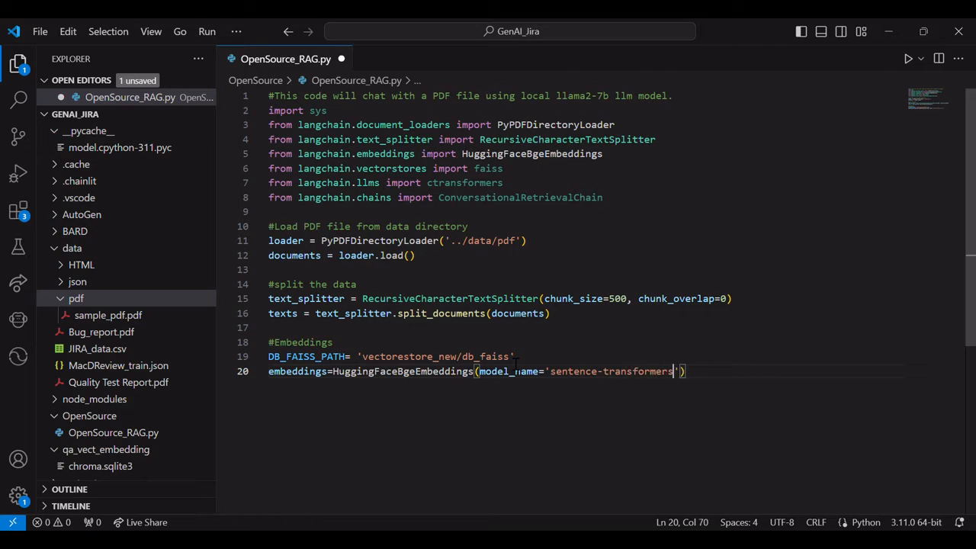
text(/all-Mi)
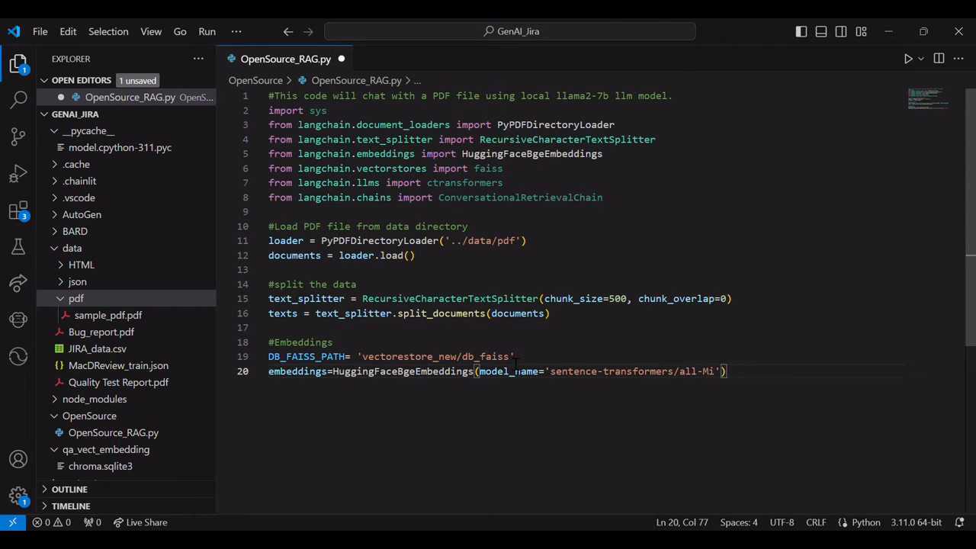
text(niLM-)
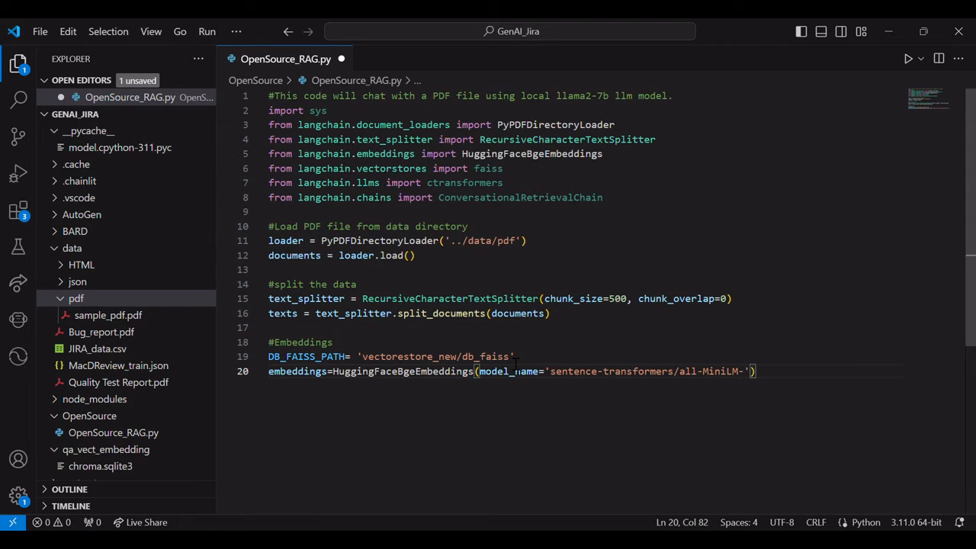
text(L6-v2)
text(model_))
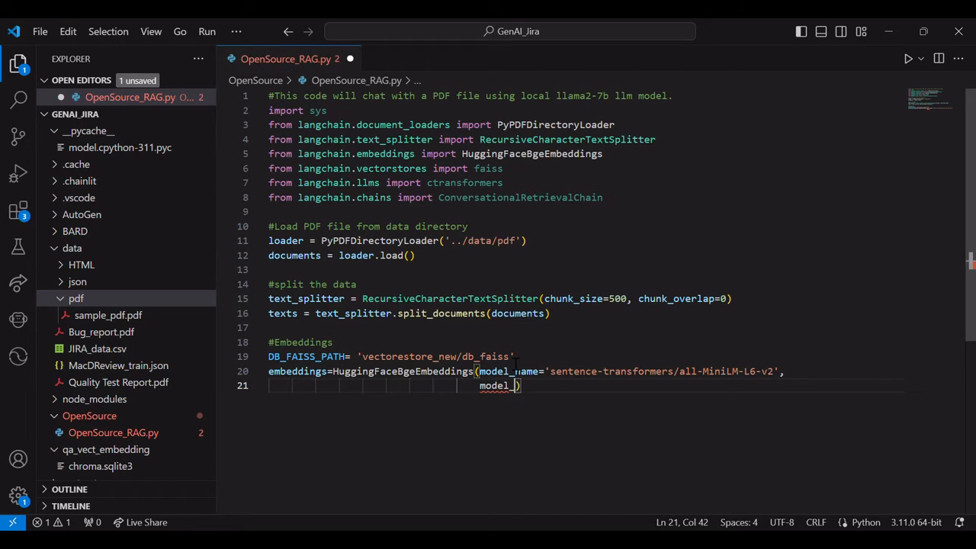
text(kwargs)
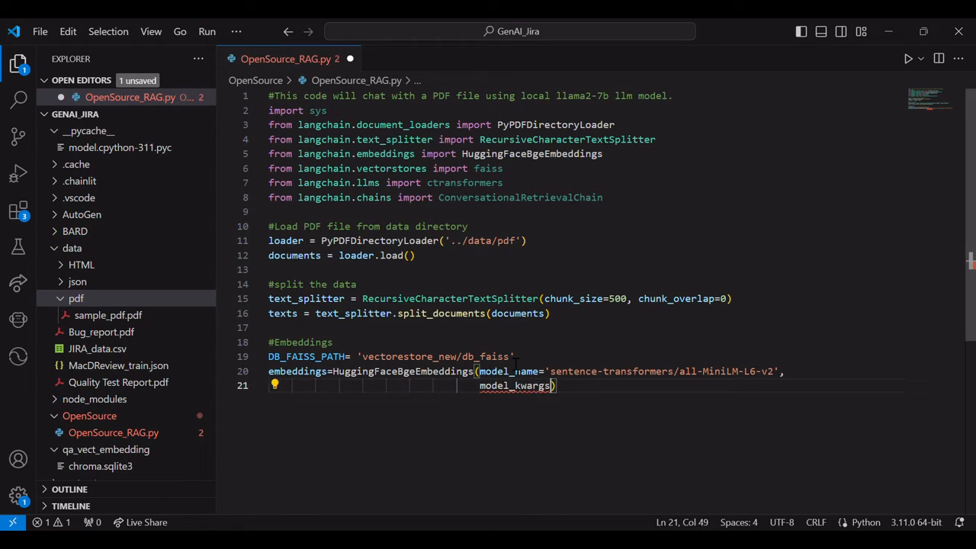
text(=")
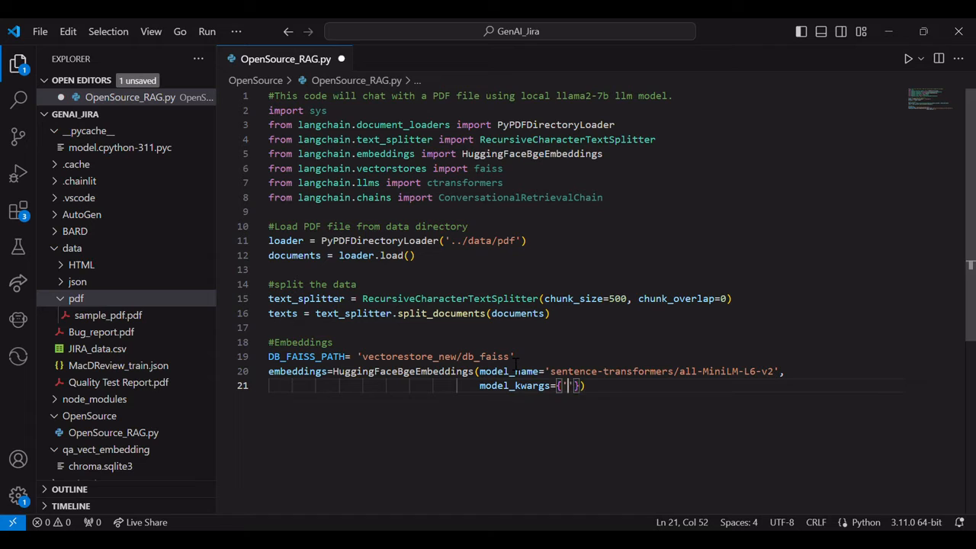
text(device':'cpu)
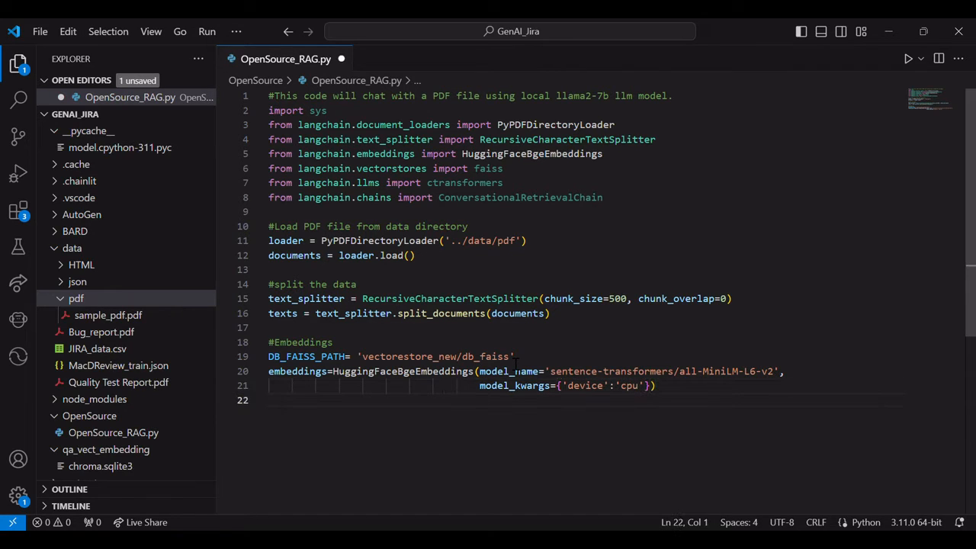
text(db =)
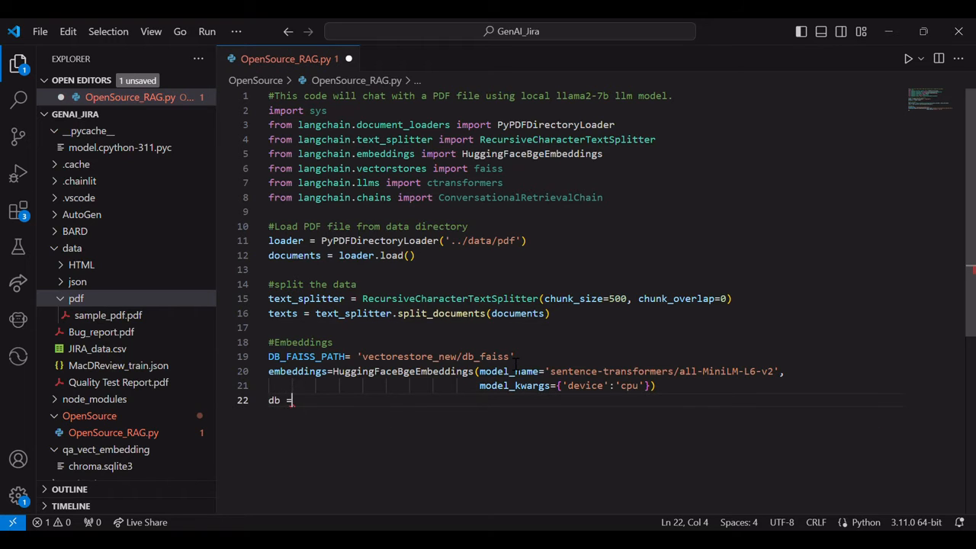
- Correct the lowercase faiss import to FAISS
text(FAI)
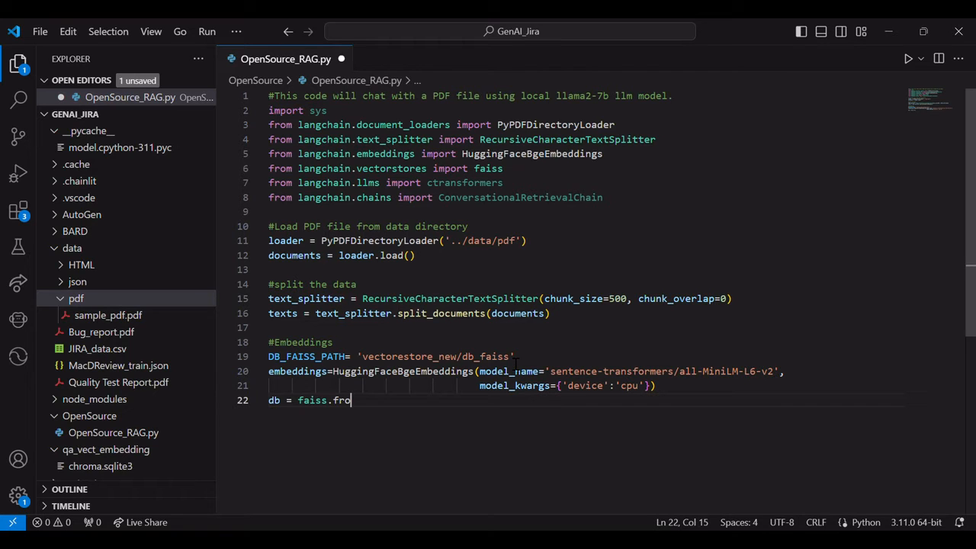
double_click(488, 168)
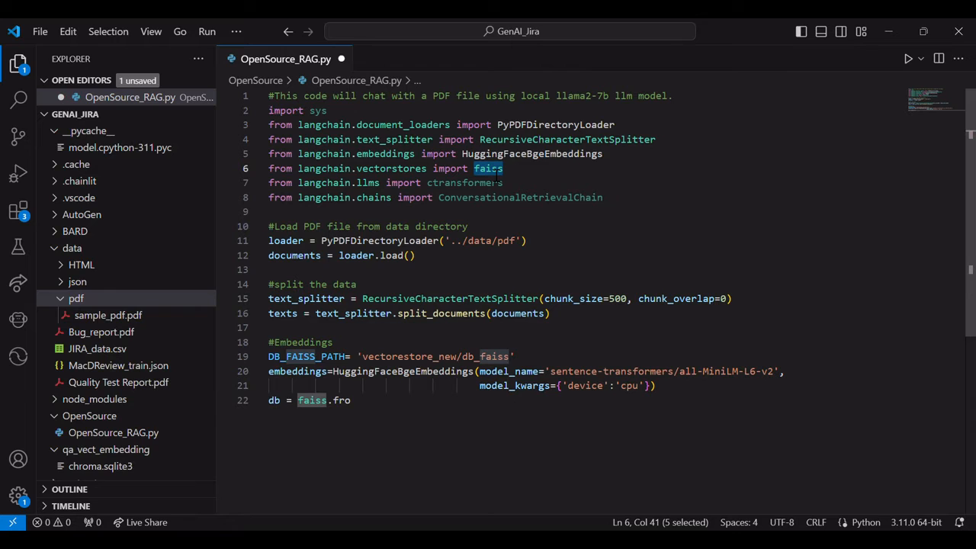
text(FAISS)
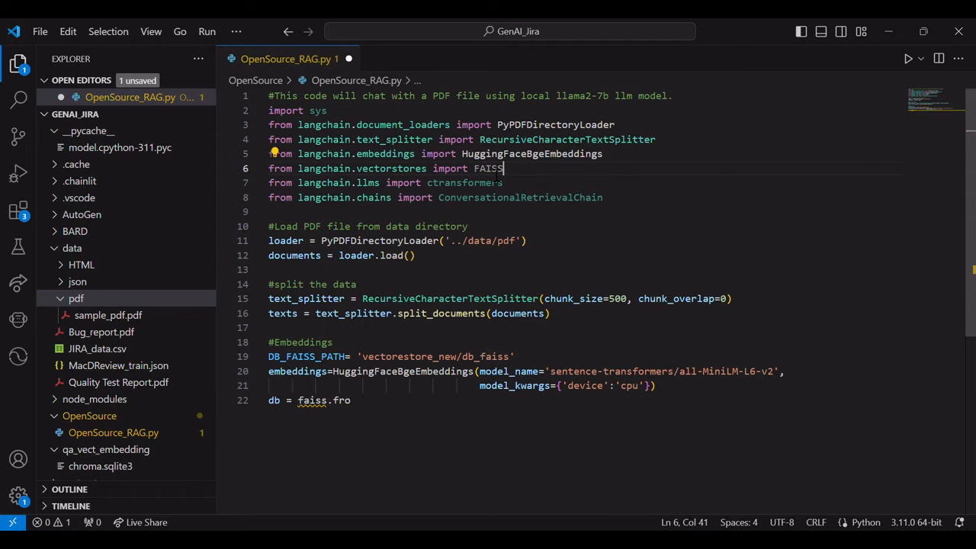
- Build db = FAISS.from_documents(texts, embeddings) and call db.save_local(DB_FAISS_PATH)
text(FAISS.)
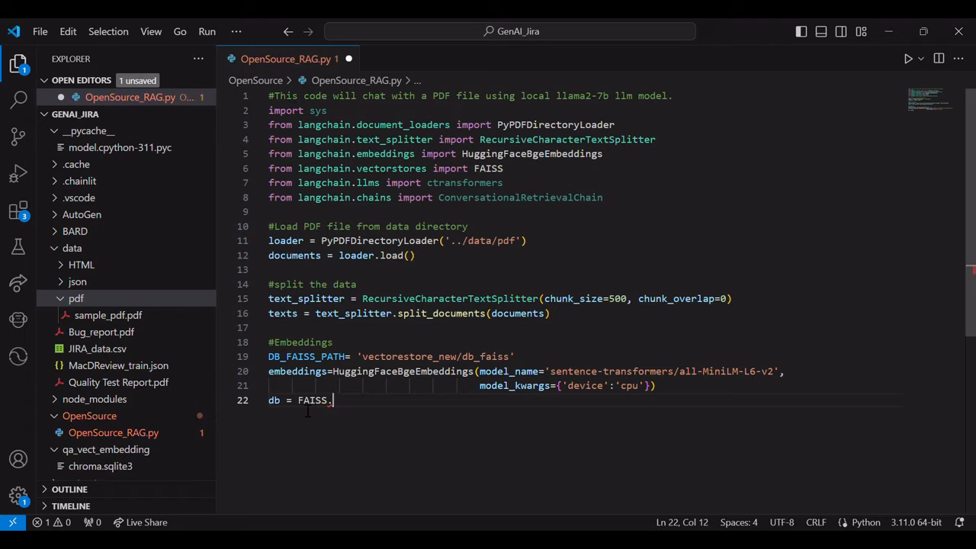
text(f)
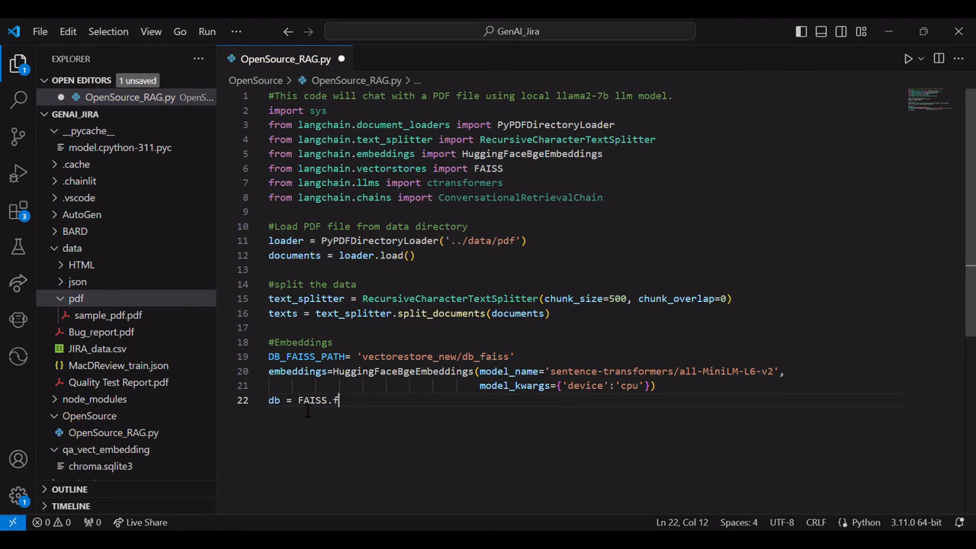
text(rom)
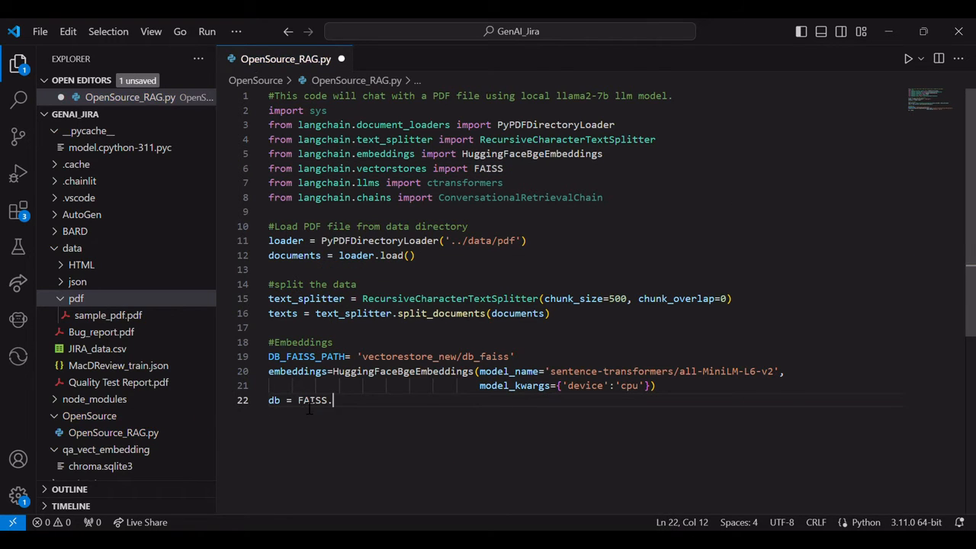
text(from_document)
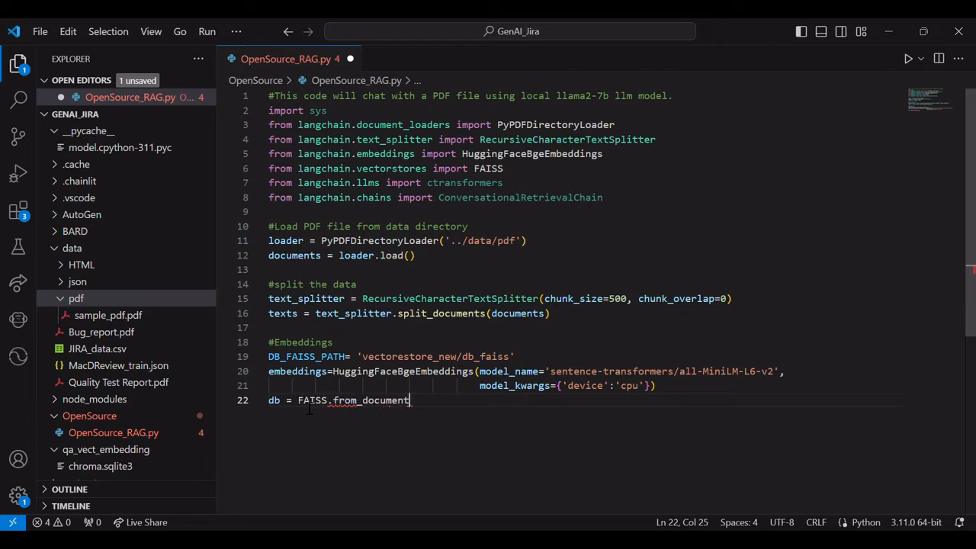
text((texts,embeddings)
text(db.)
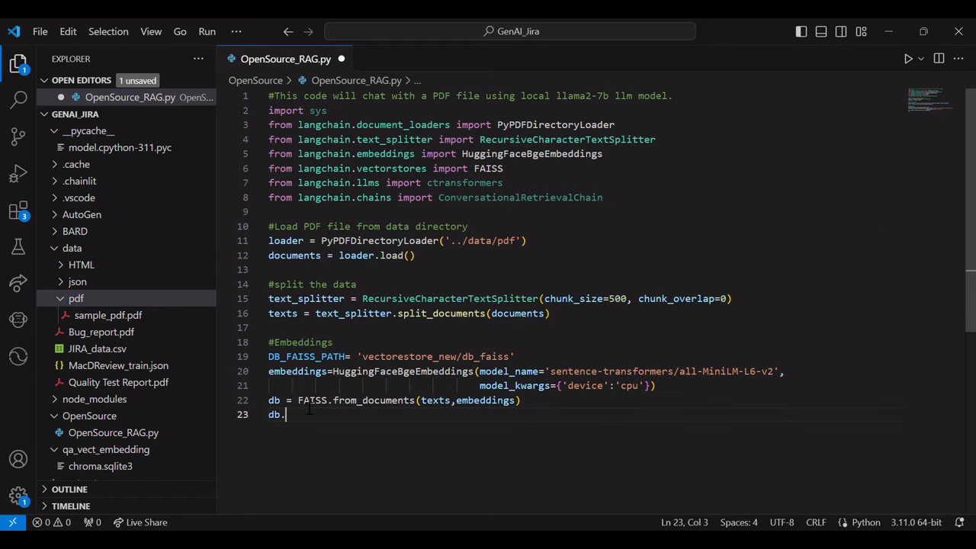
text(save_local)
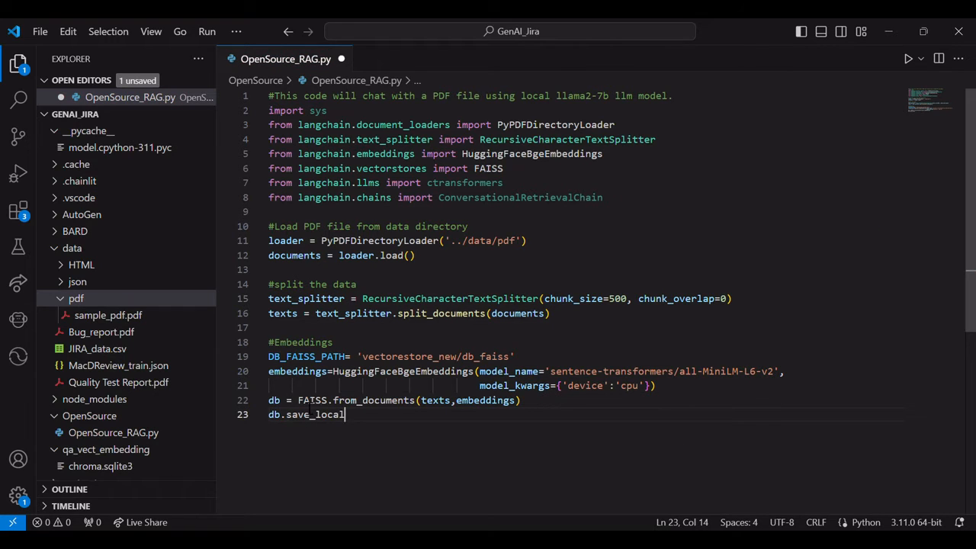
text((DB_FAISS_PATH))
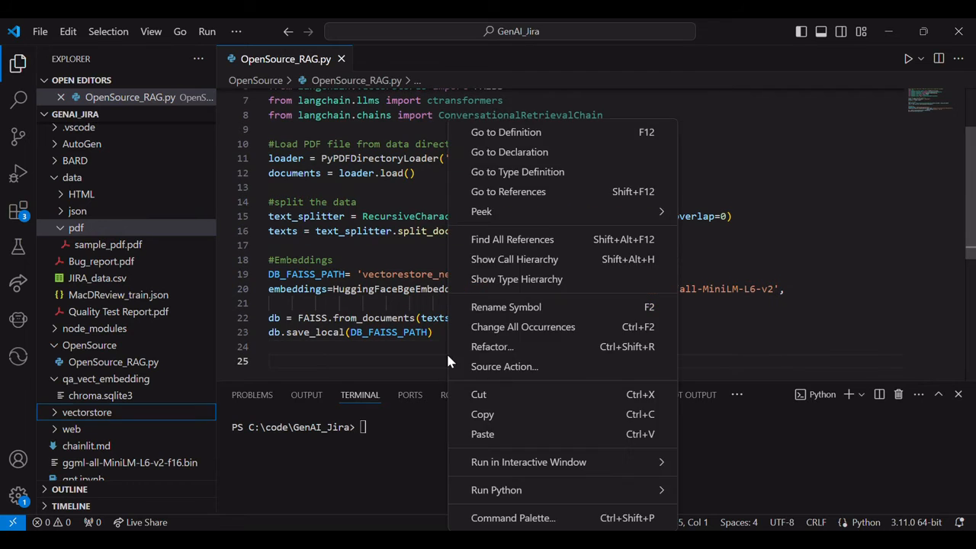
- Run the script in the terminal to generate vectorestore_new/db_faiss, then start a '# LLM' comment
click(496, 489)
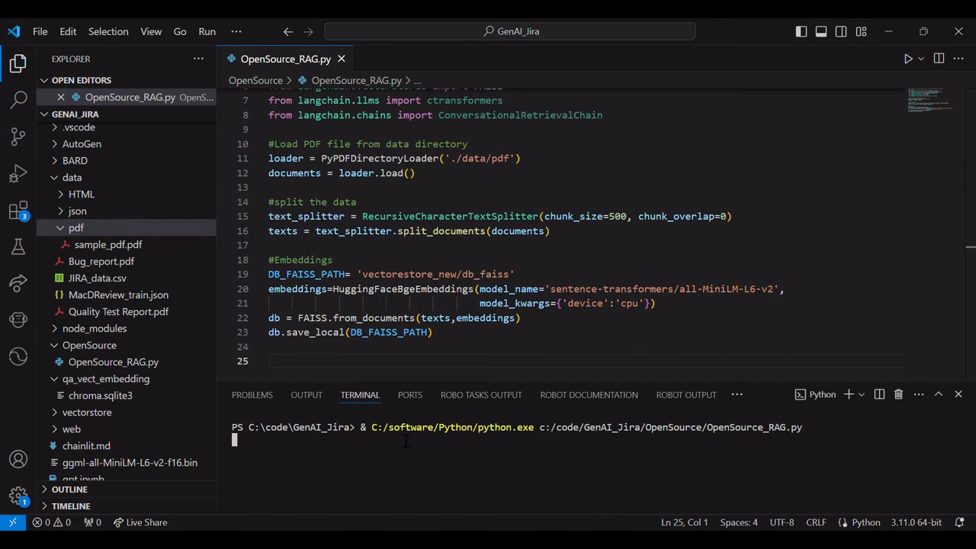
click(103, 411)
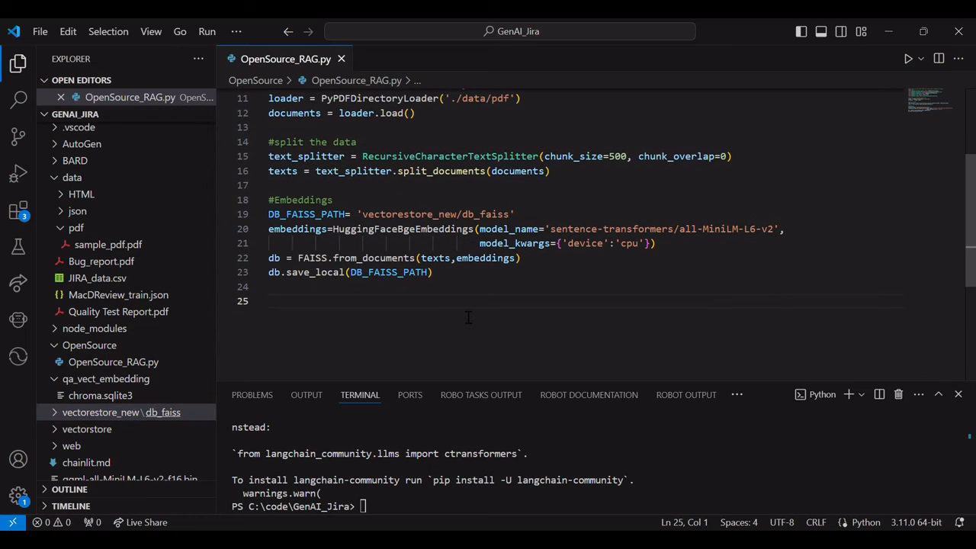
click(275, 300)
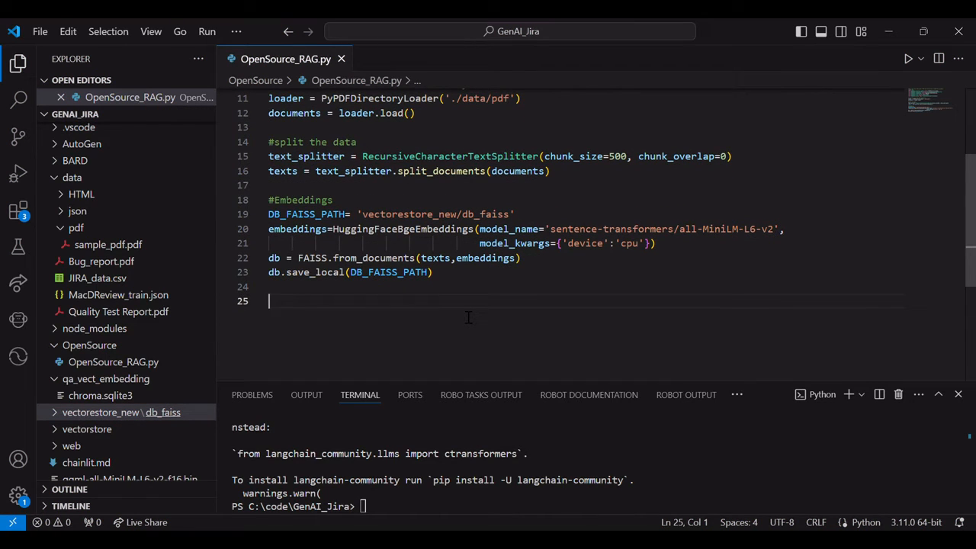
text(# LLM setup)
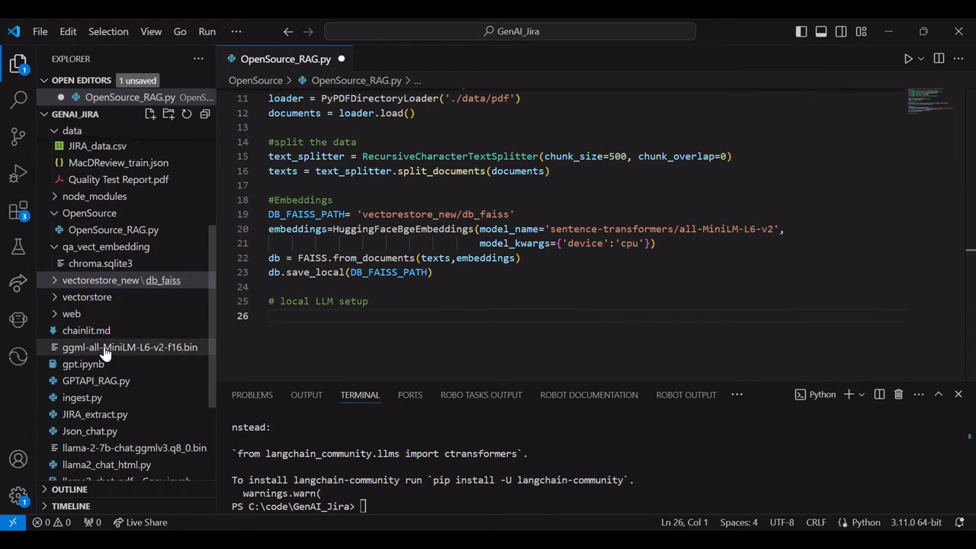
- Start llm = CTransformers with model 'llama-2-7b-chat.ggmlv3.q8_0.bin', copied from the model file's path
scroll(down, 3)
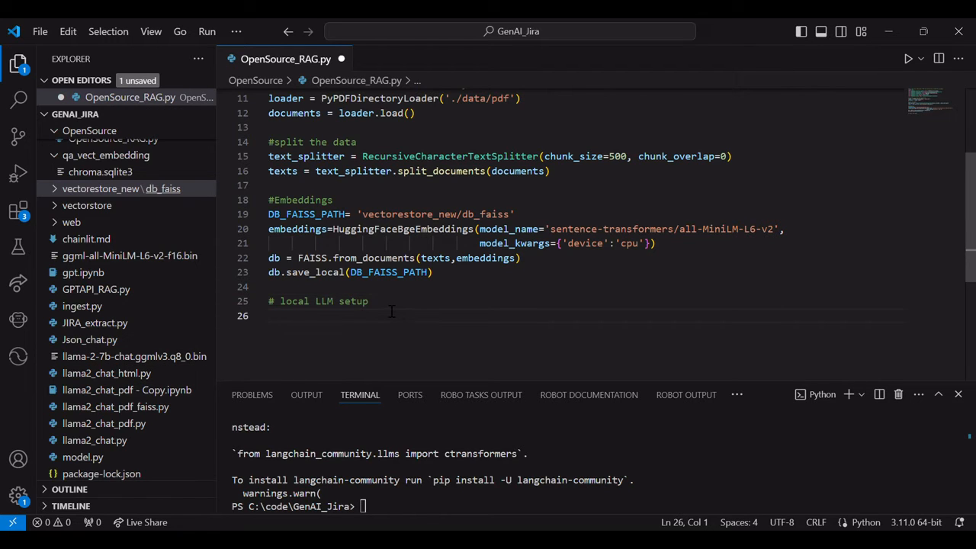
text(llm = CTransformers()
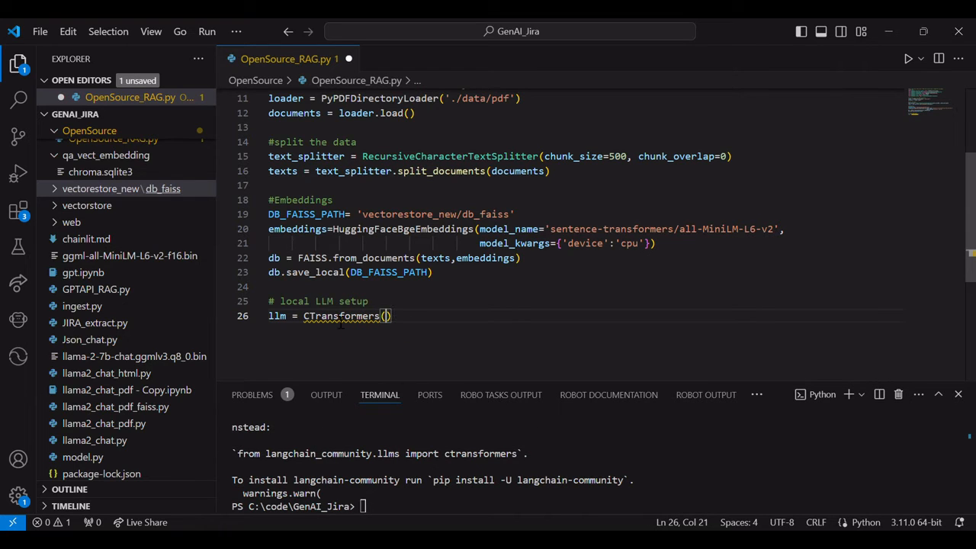
scroll(up, 3)
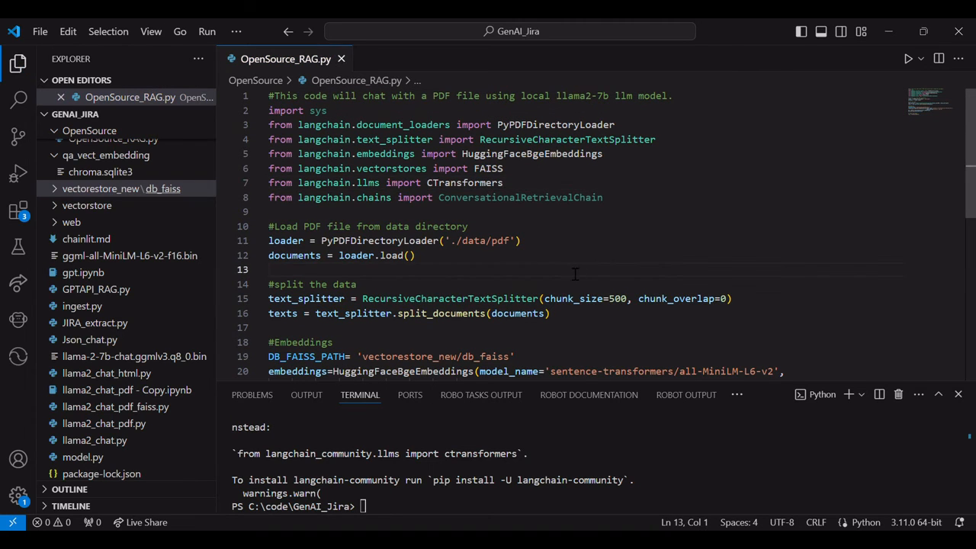
scroll(down, 3)
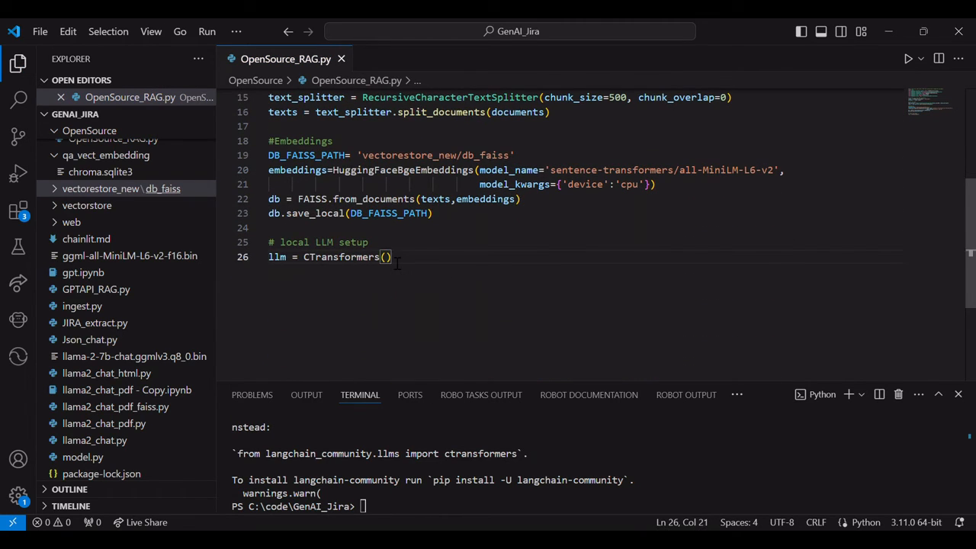
text(model=)
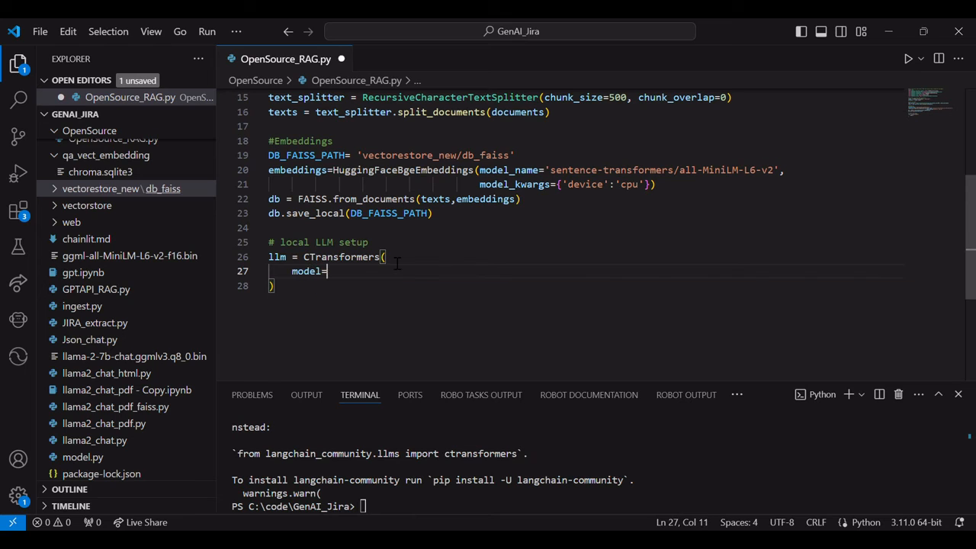
right_click(111, 356)
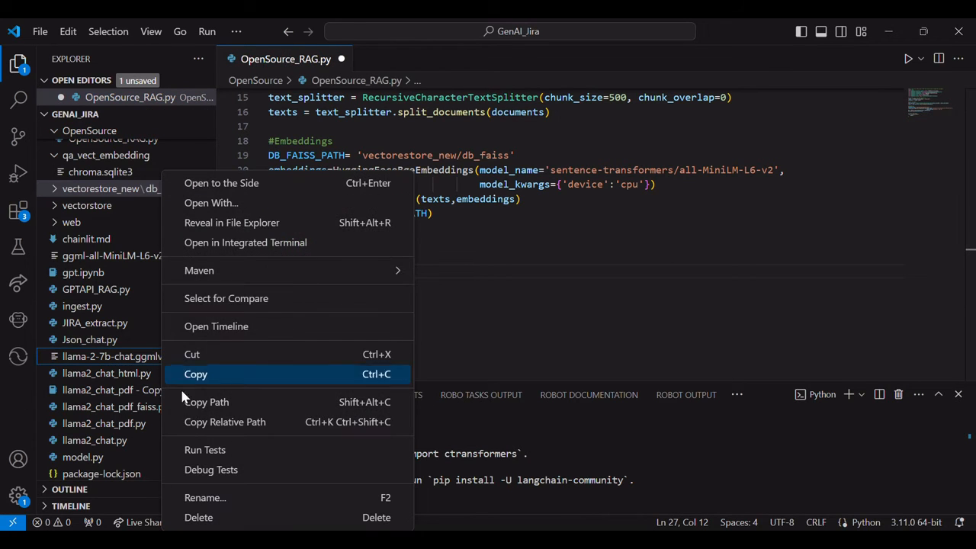
mouse_move(261, 402)
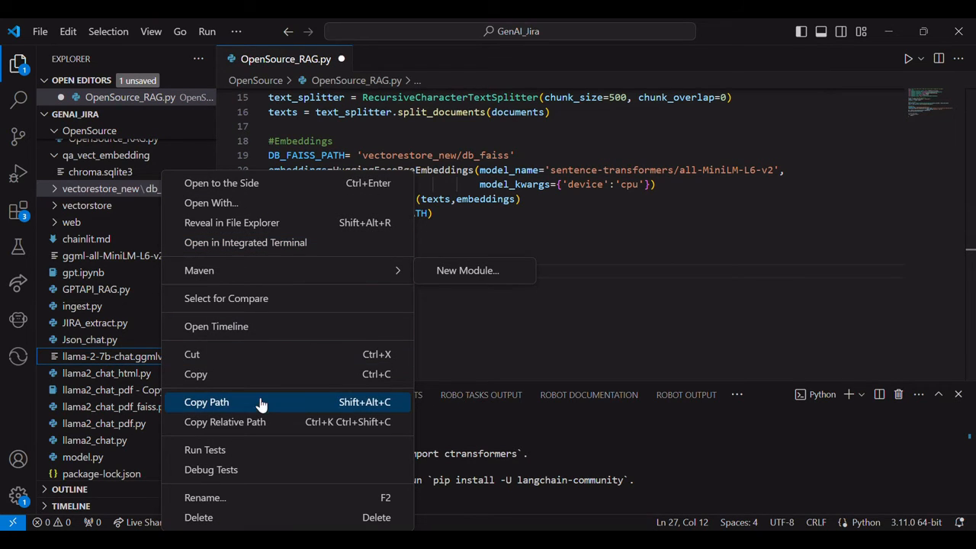
click(206, 401)
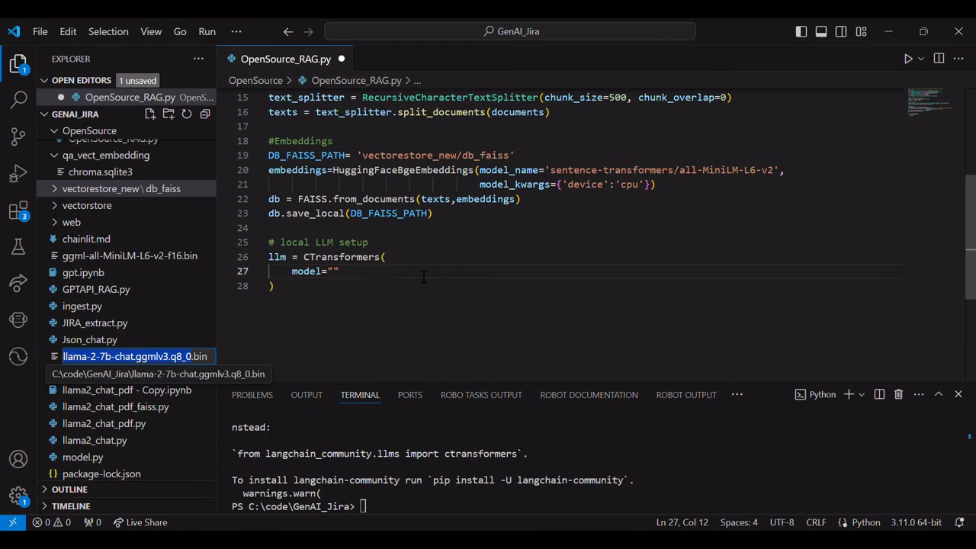
text(llama-2-7b-chat.ggmlv3.q8_0)
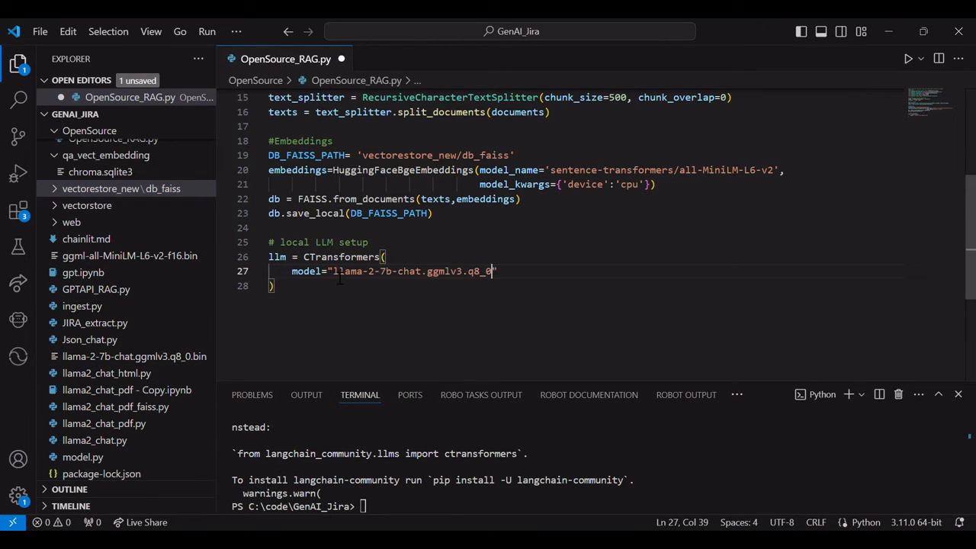
text(.bin)
text(model_type=)
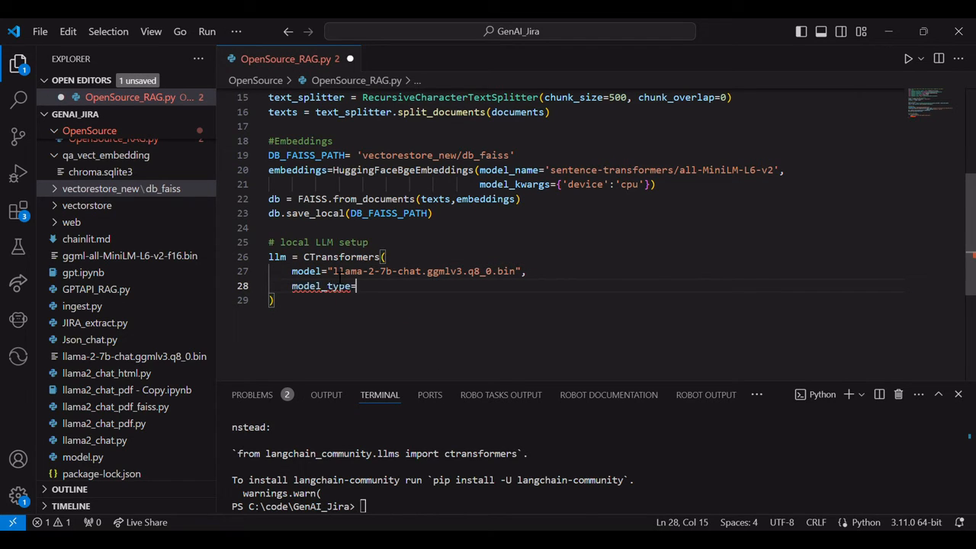
- Set model_type 'llama', max_new_tokens 512, temperature 0.5, and add a '# Build a conversational chain' comment
text("llama",)
text(max_new_tokens)
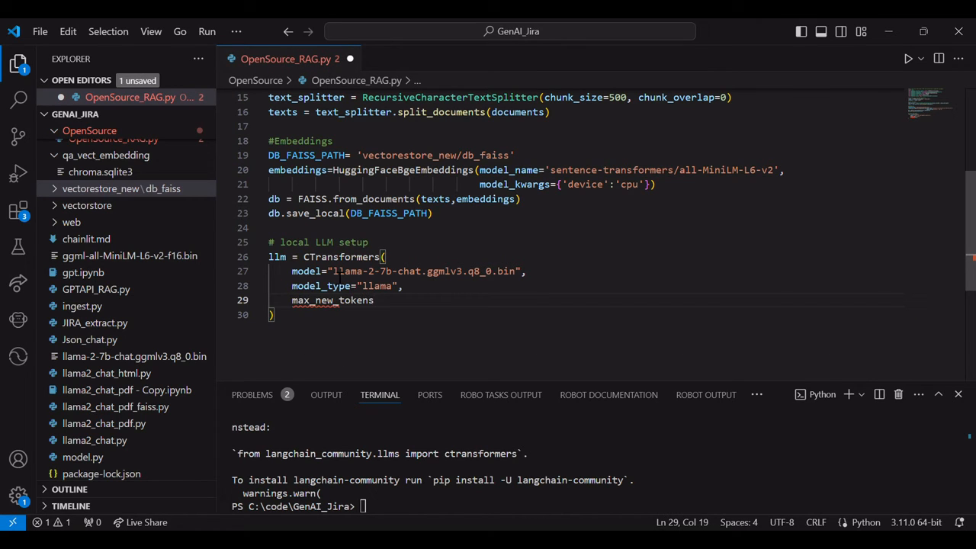
text(= 512)
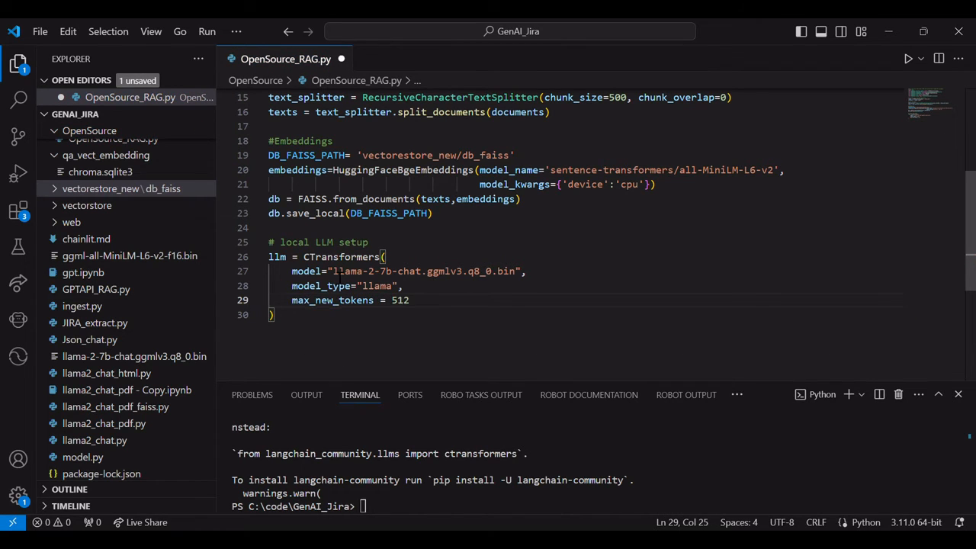
text(temperat)
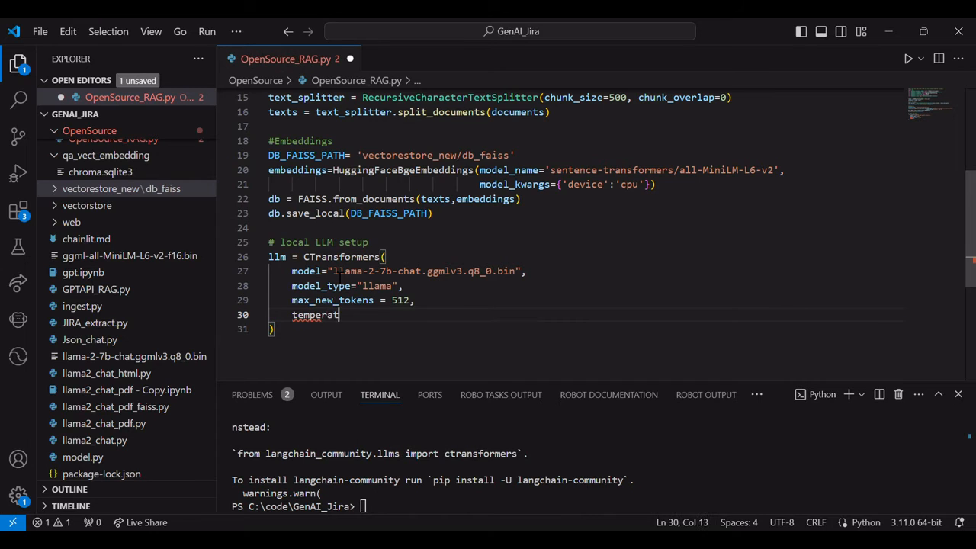
text(ure = 0.5,)
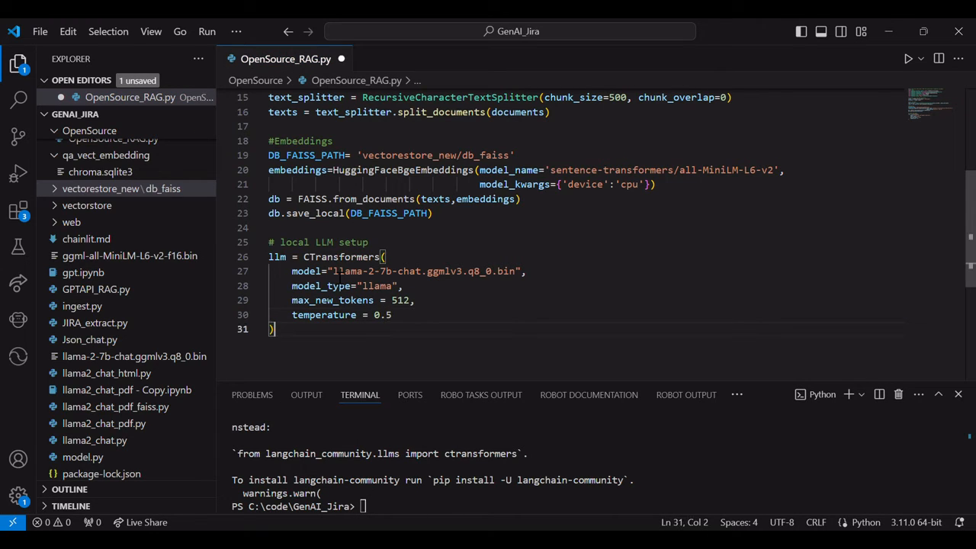
key(Enter)
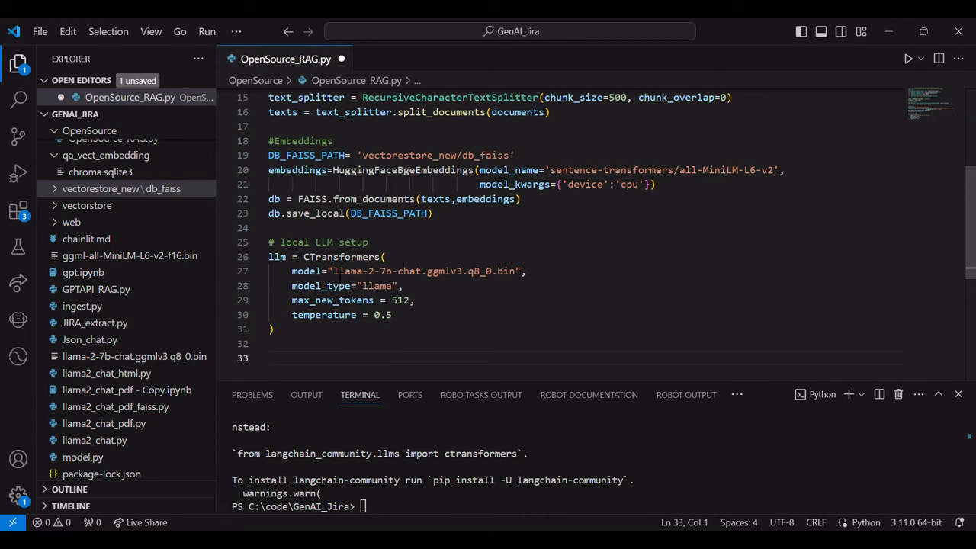
text(# Build a conversational chain)
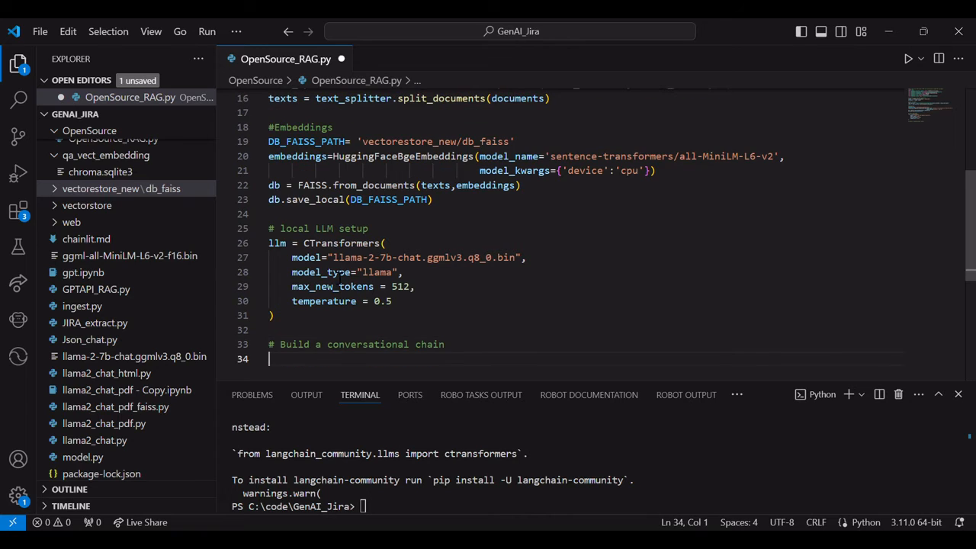
- Define qa_chain=ConversationalRetrievalChain.from_llm(llm, db.as_retriever(search_kwargs={'k':2}), return_source_documents=True)
text(qa_chain=)
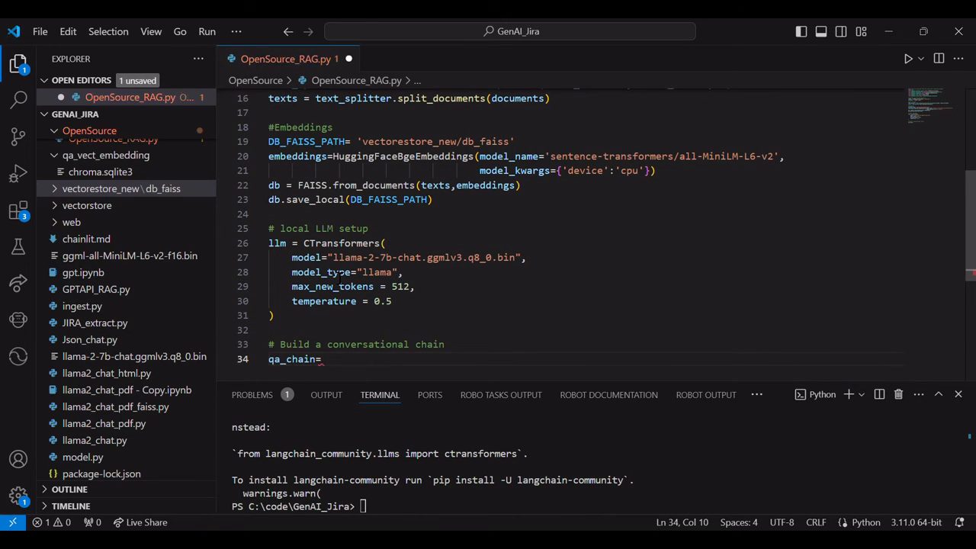
text(ConversationalRetrievalChain.from_llm()
text(llm,)
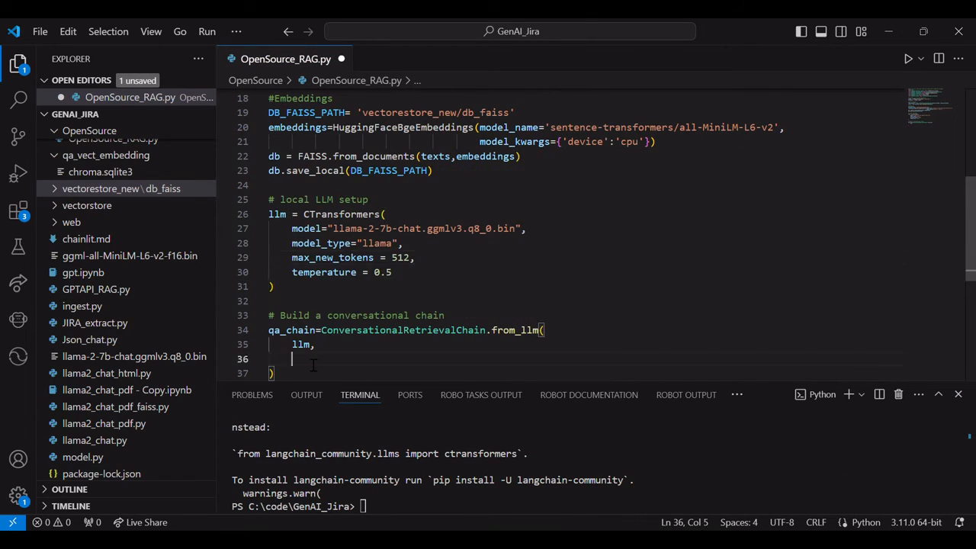
text(db.as_retriever(search_kwargs=)
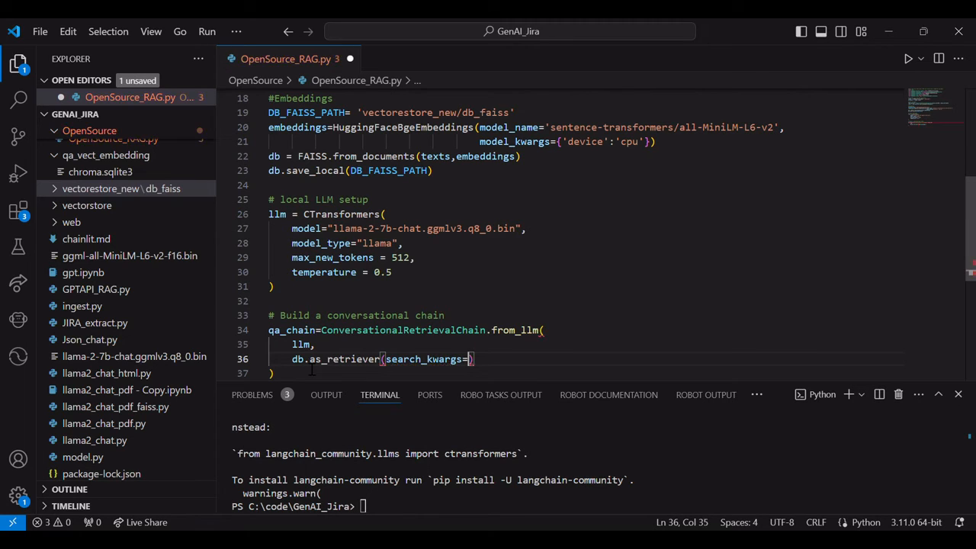
text({'k')
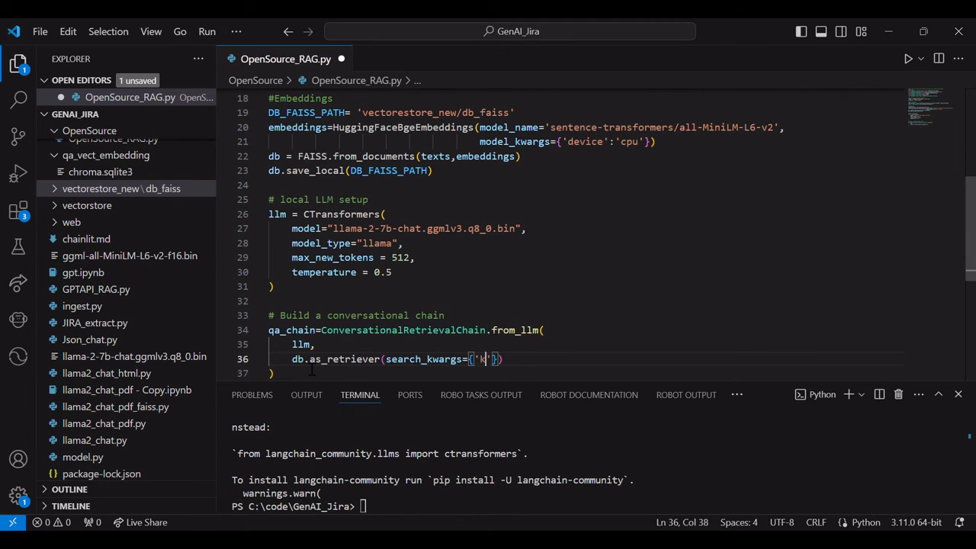
text(:2)
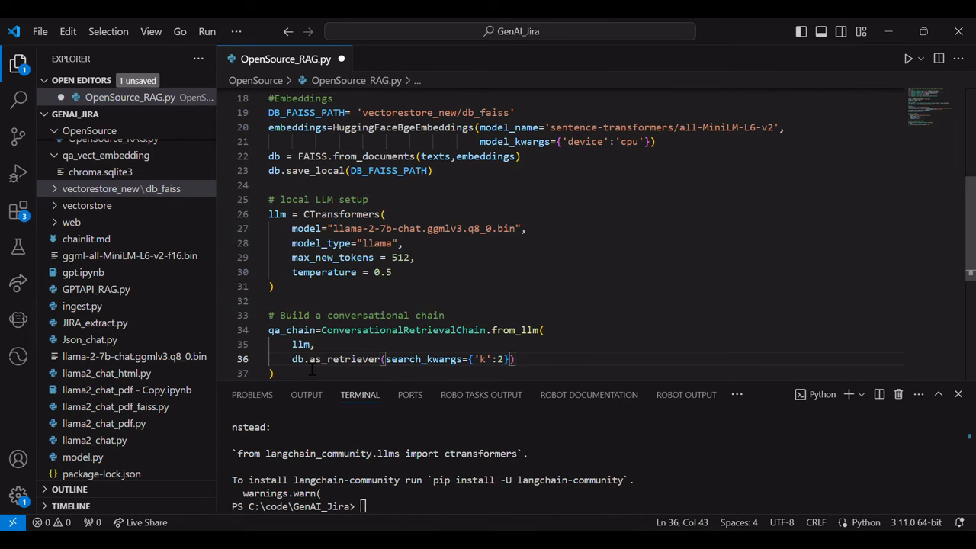
text(return)
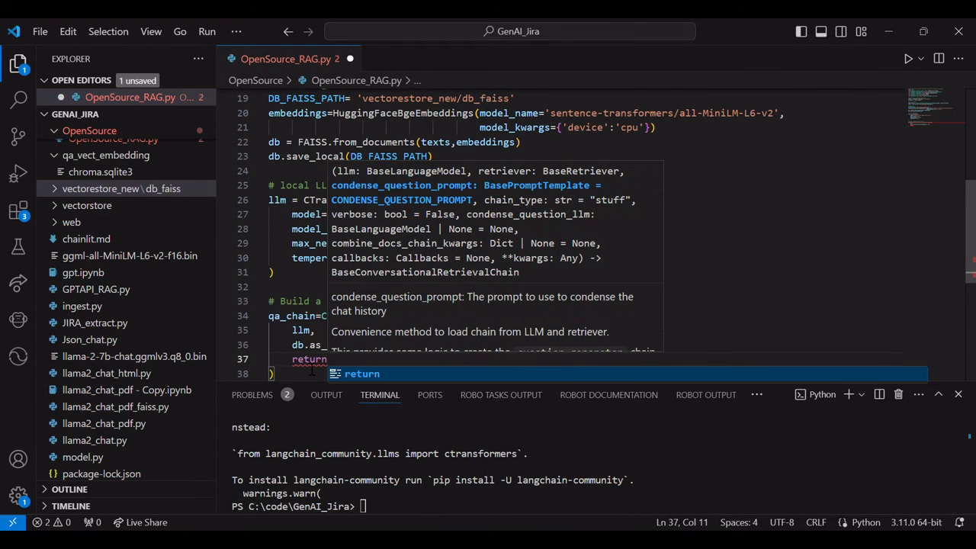
text(return_source_documents=True)
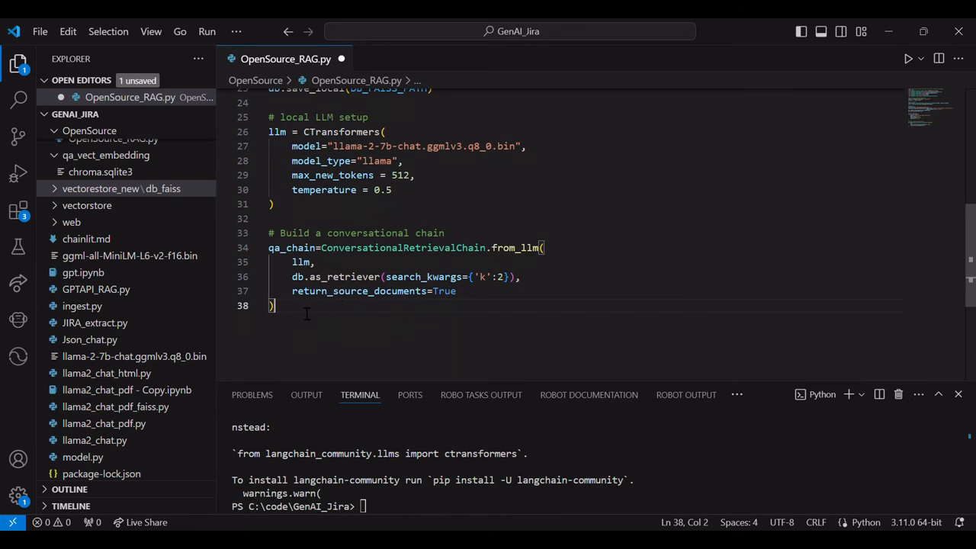
- Add chat_history=[] and a while True loop prompting 'Ask question to document'
key(Enter)
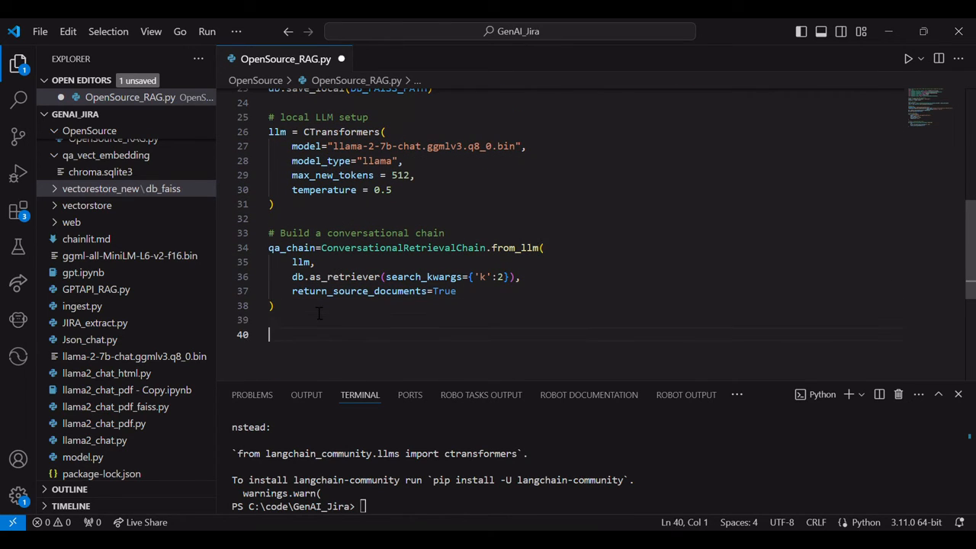
text(chat_)
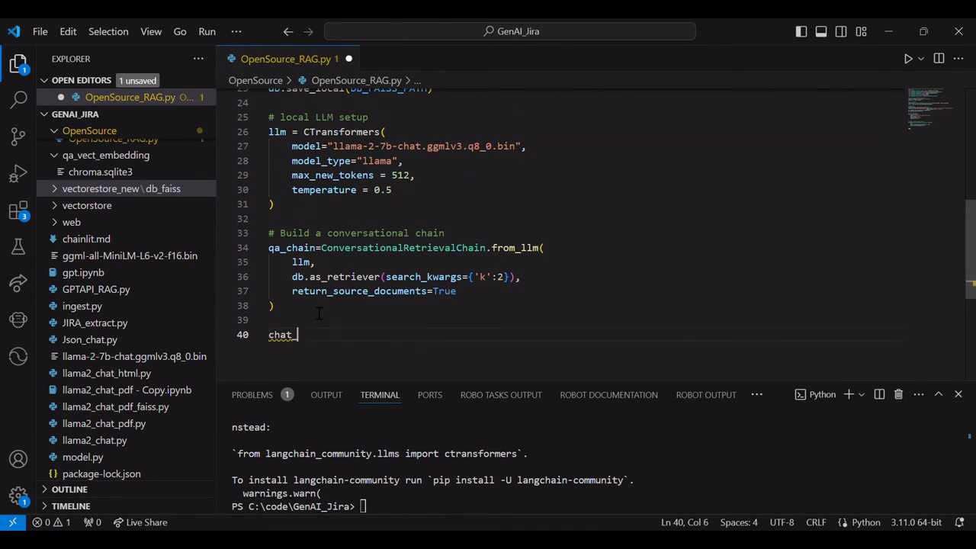
text(_history=[])
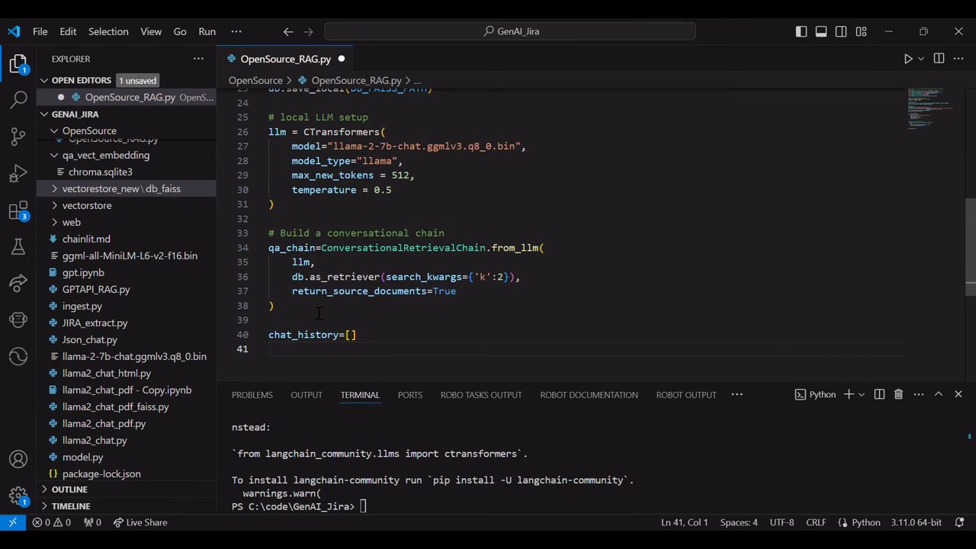
text(while True)
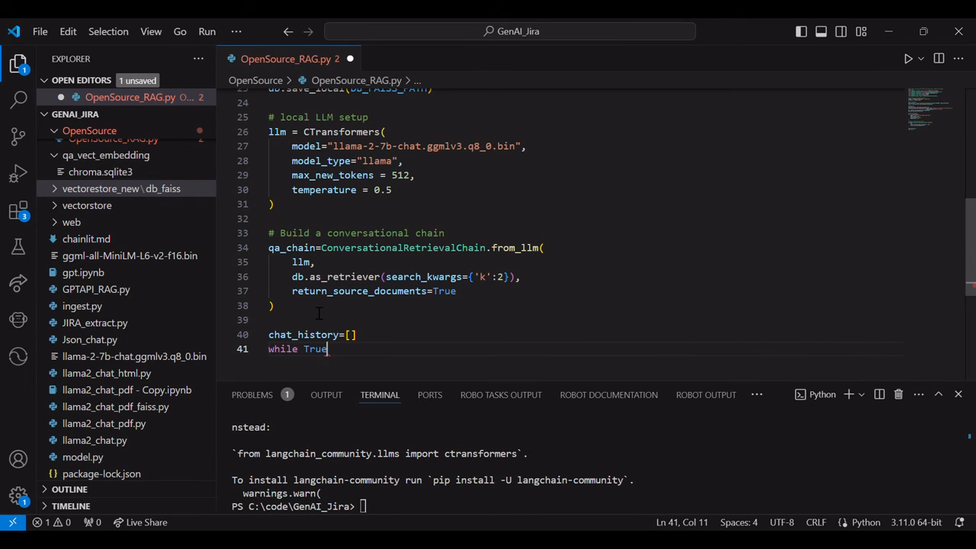
text(:)
text(query = input)
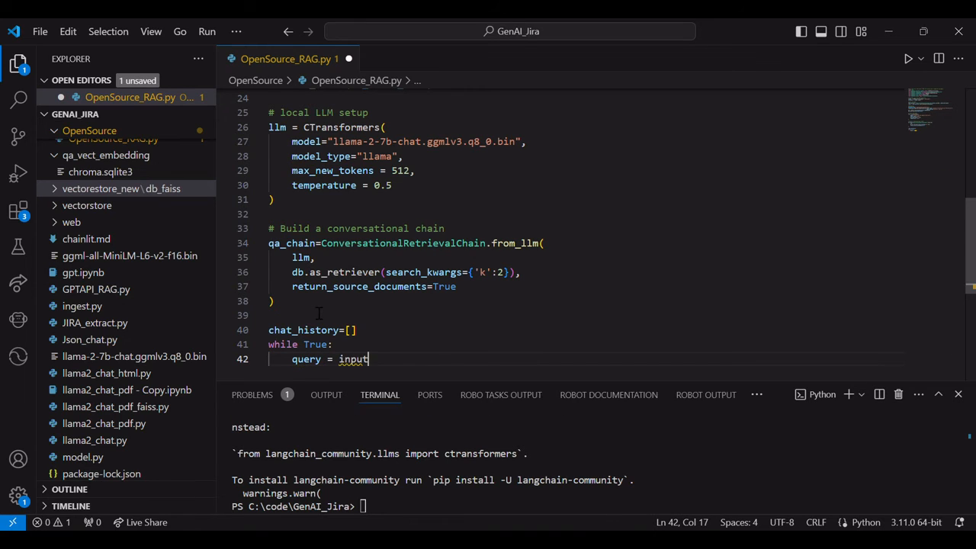
text(('Ask questi)
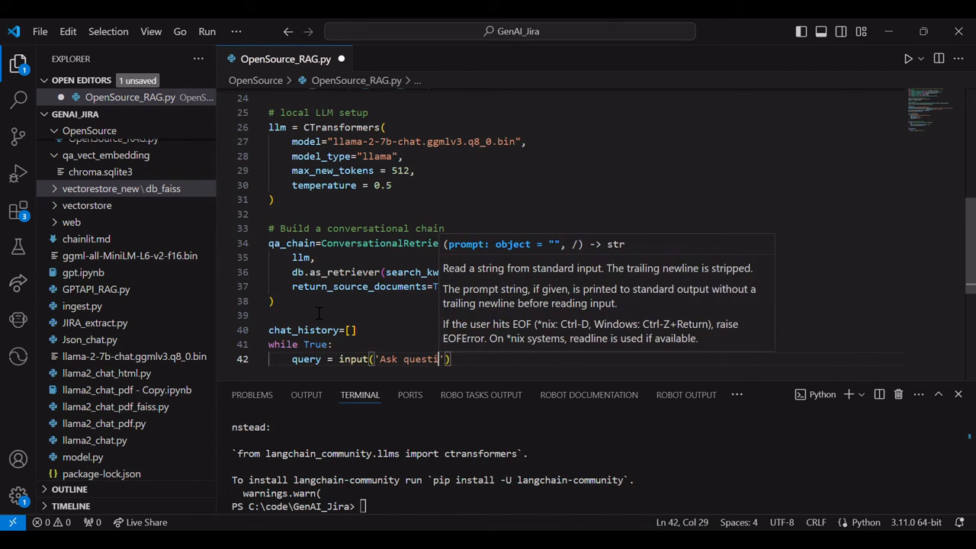
text(on to document:)
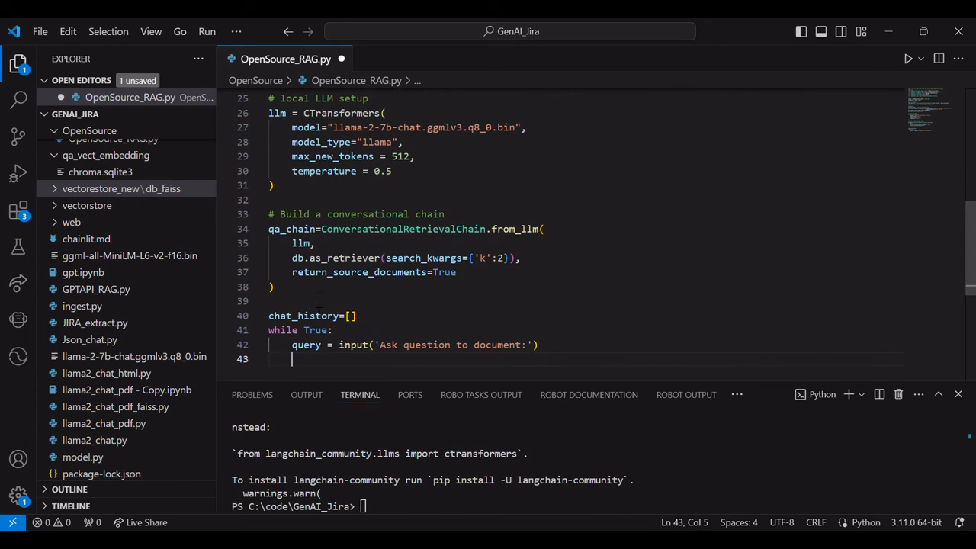
- Exit when the query is 'exit' or 'quit', printing 'Quiting' and calling sys.exit
text(if query.lower()
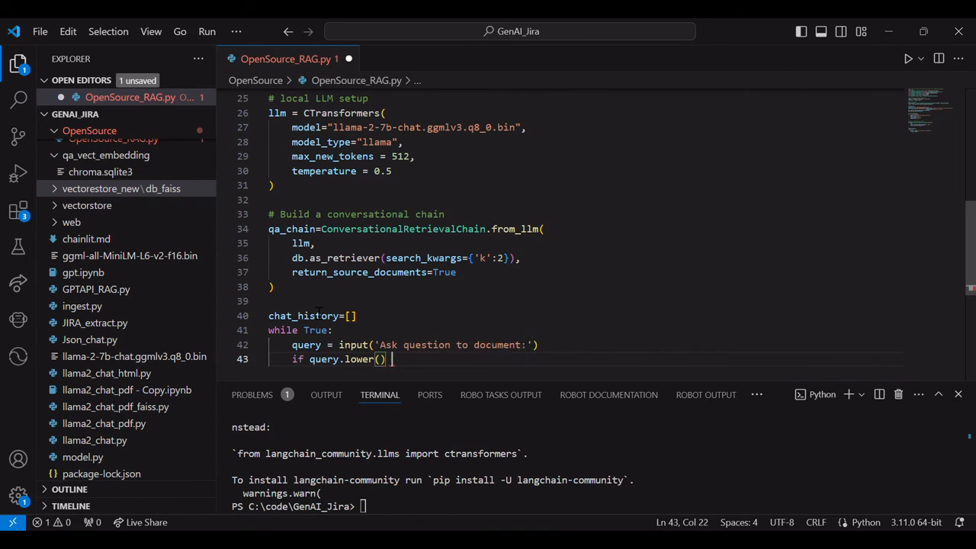
text(in ['exit'])
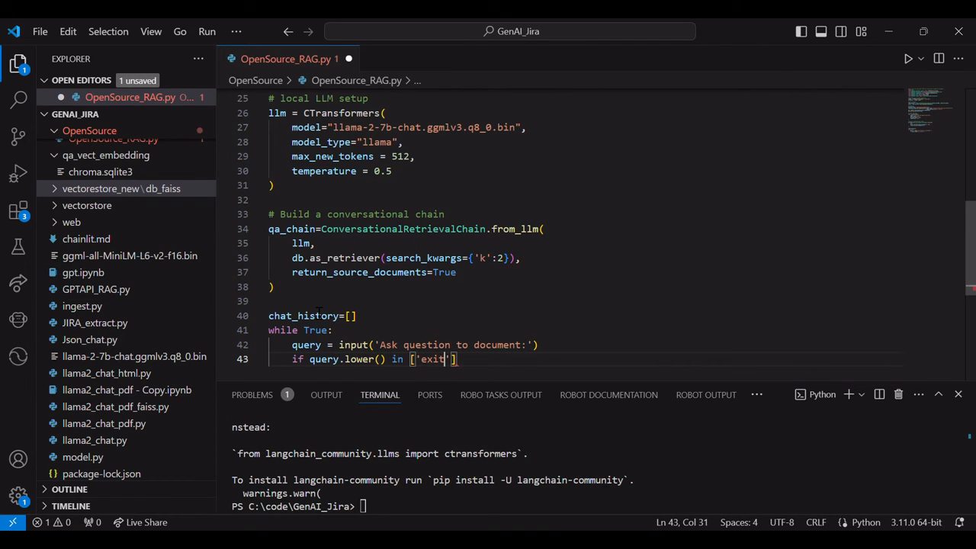
text(,'quit')
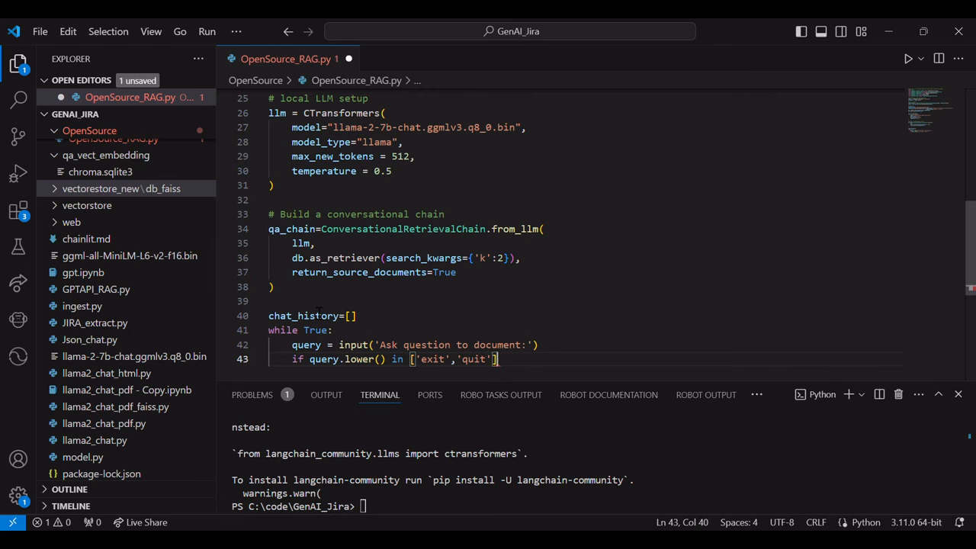
key(enter)
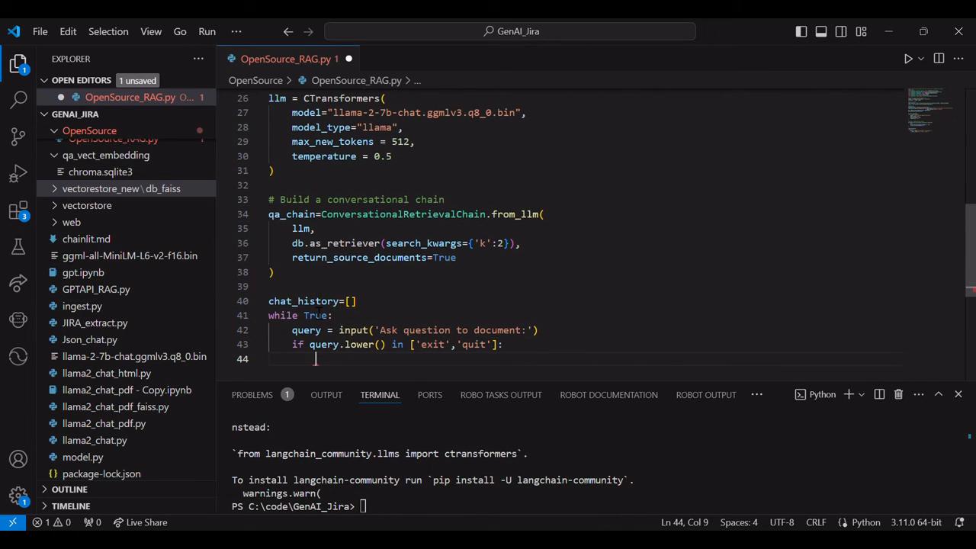
text([rom)
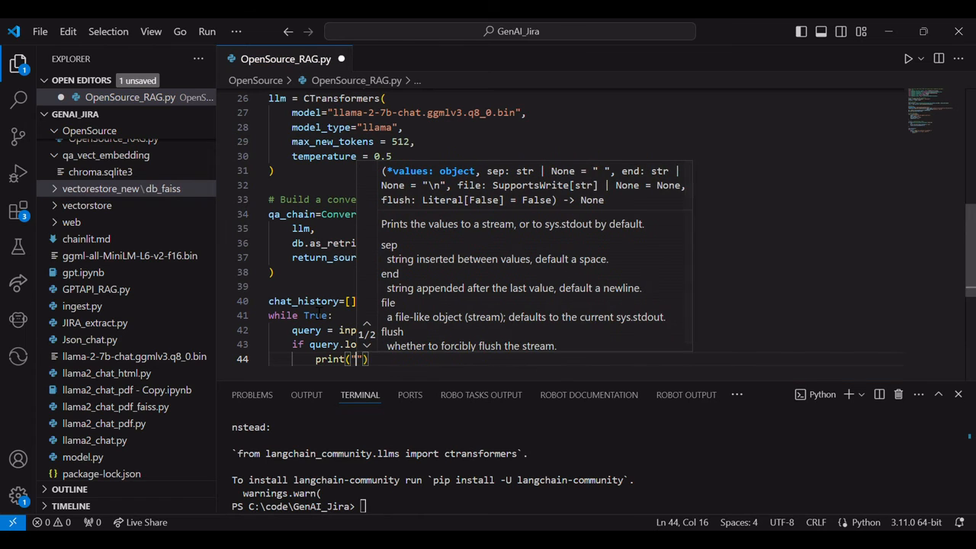
text(sys.exit)
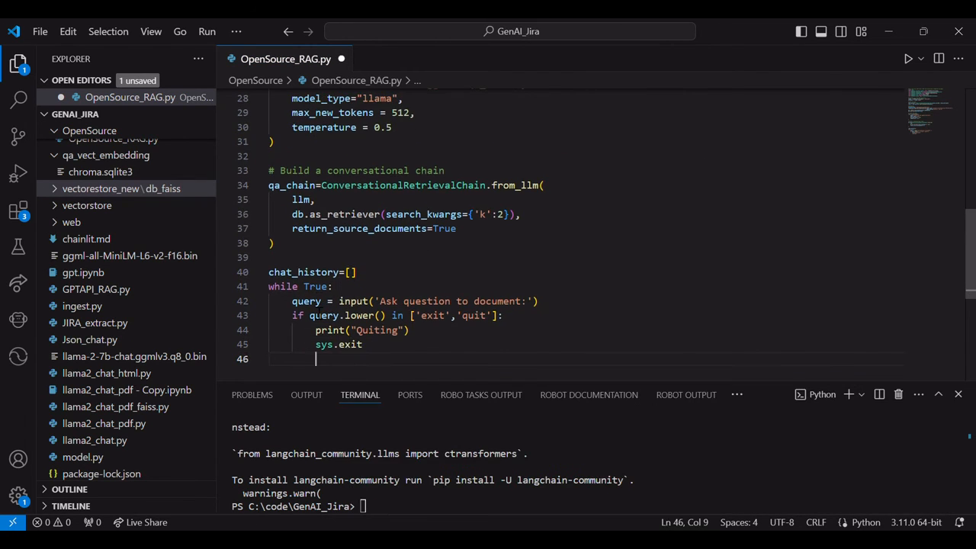
- Pass the query and chat_history to qa_chain and print result['answer'] with a newline
text(res)
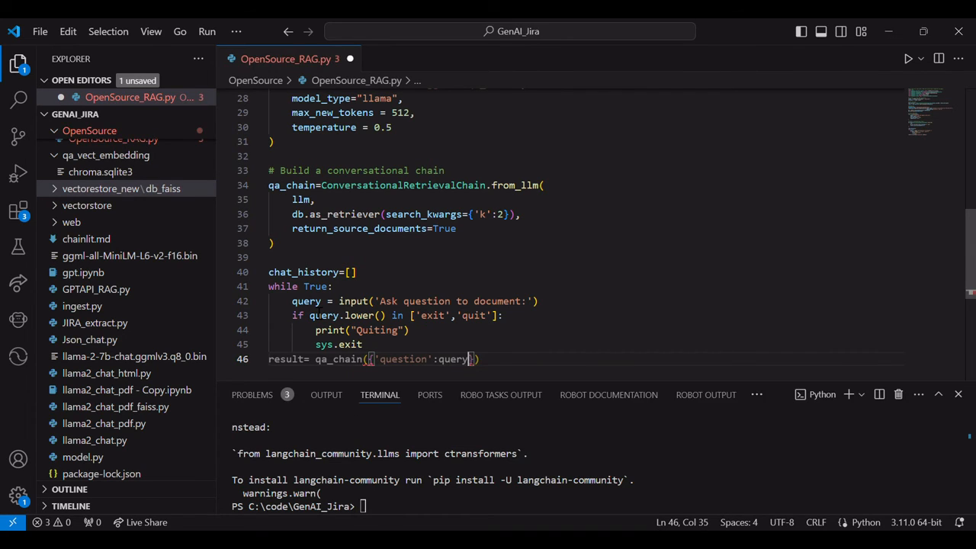
text(,'chat_history':chat_history)
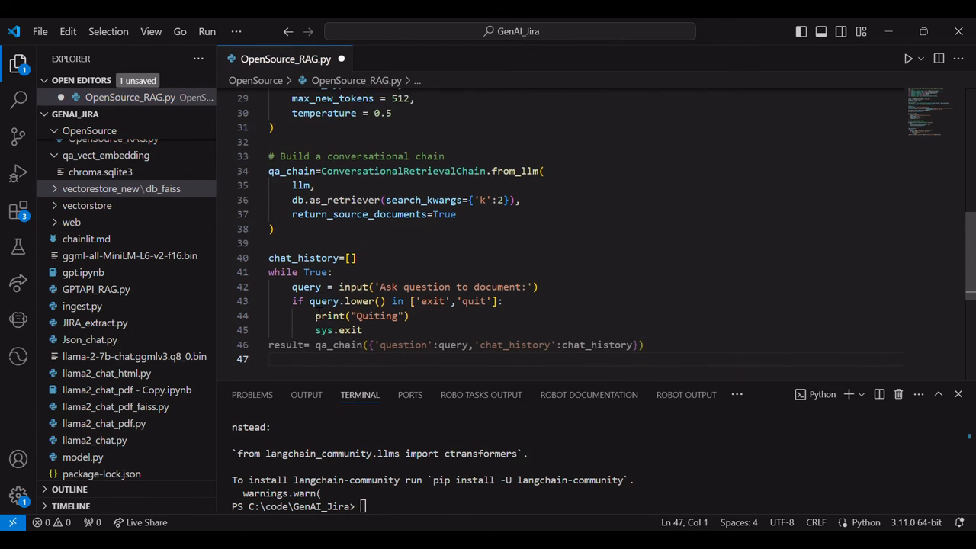
text(print('Answer of you question:' +result['a')
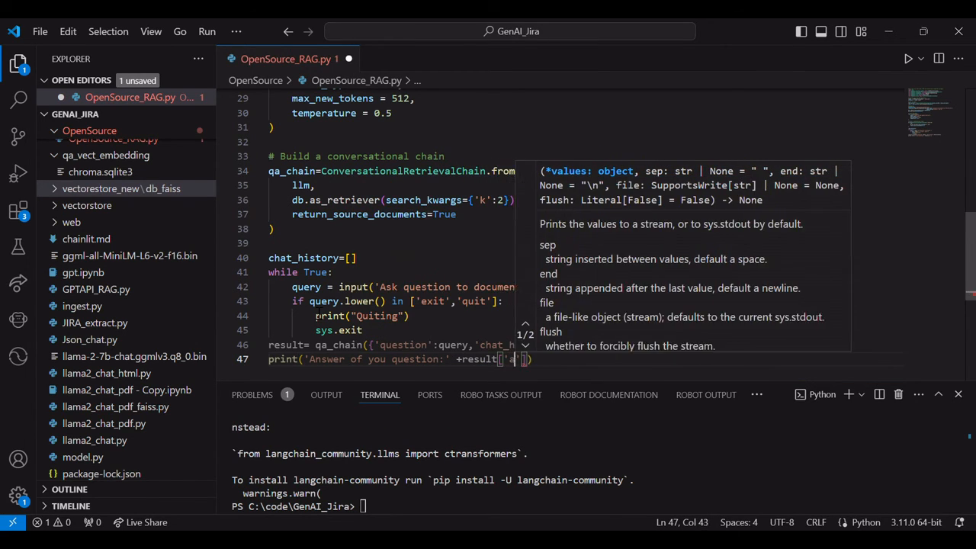
text(answer)
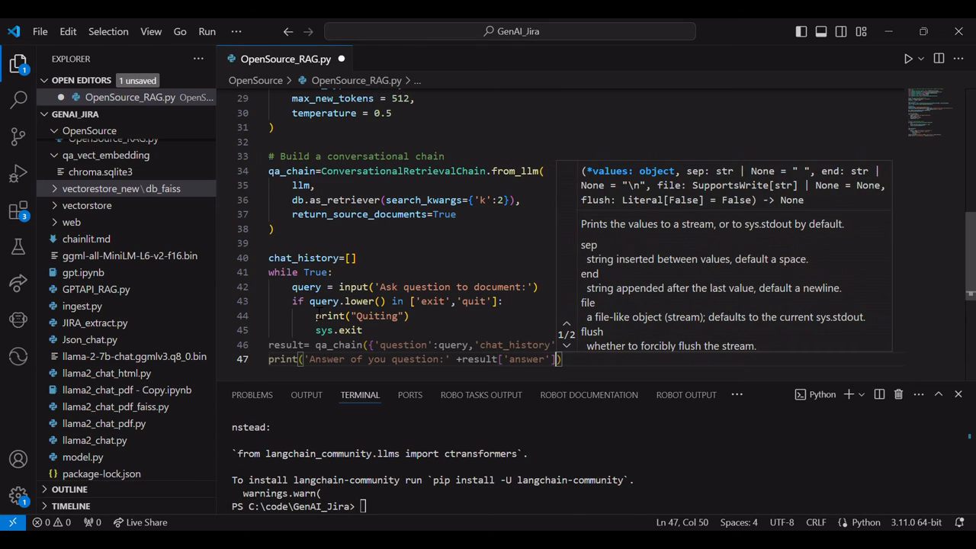
text(+'')
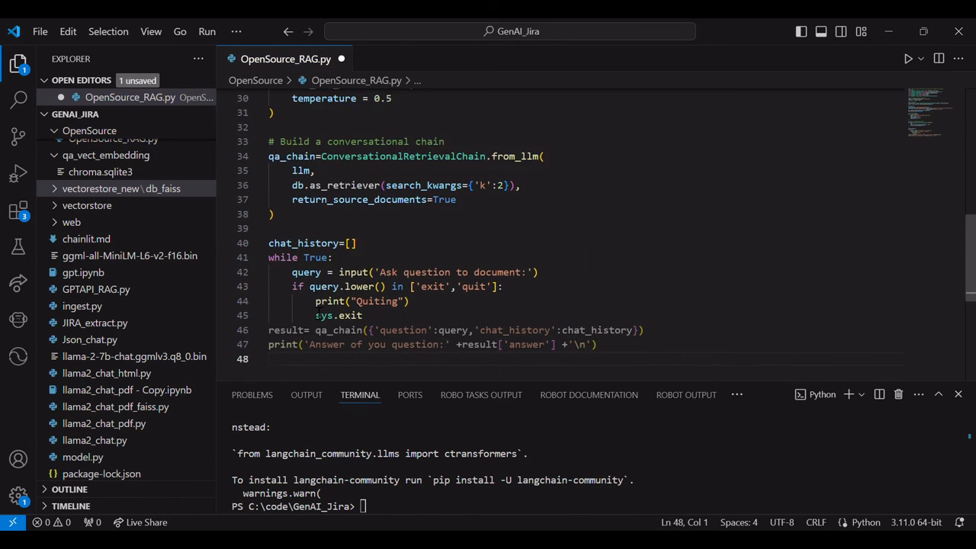
- Append the query and result['answer'] to chat_history
text(chat_history.append(q)
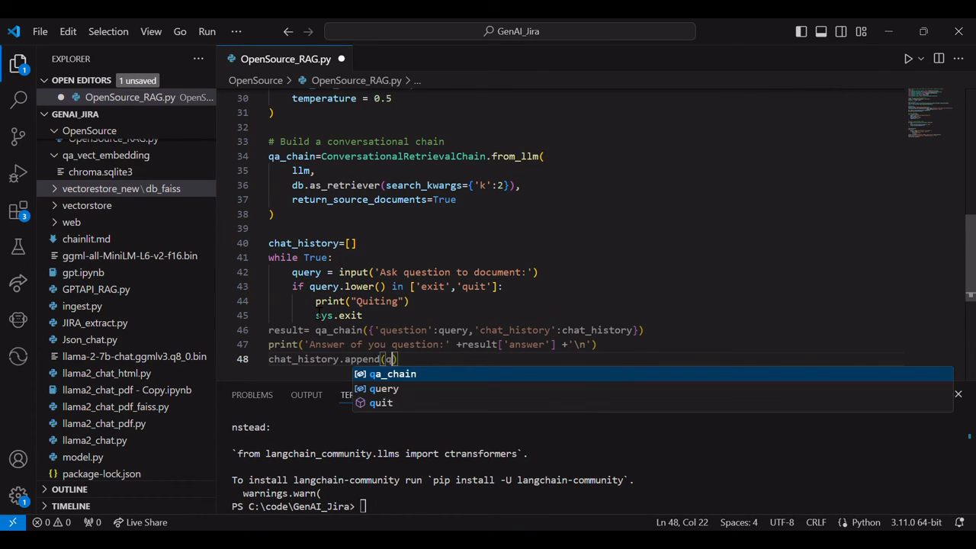
text(query.result)
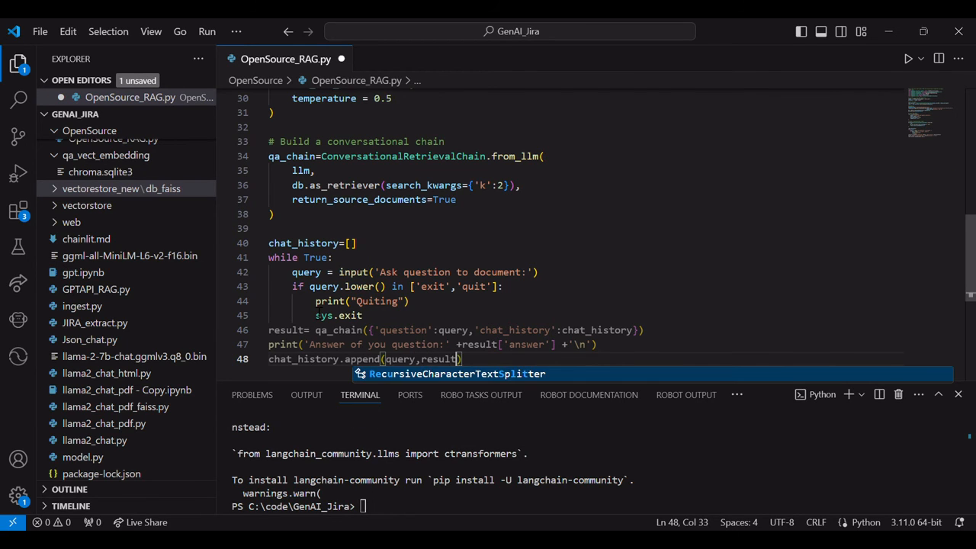
text(['answer'])
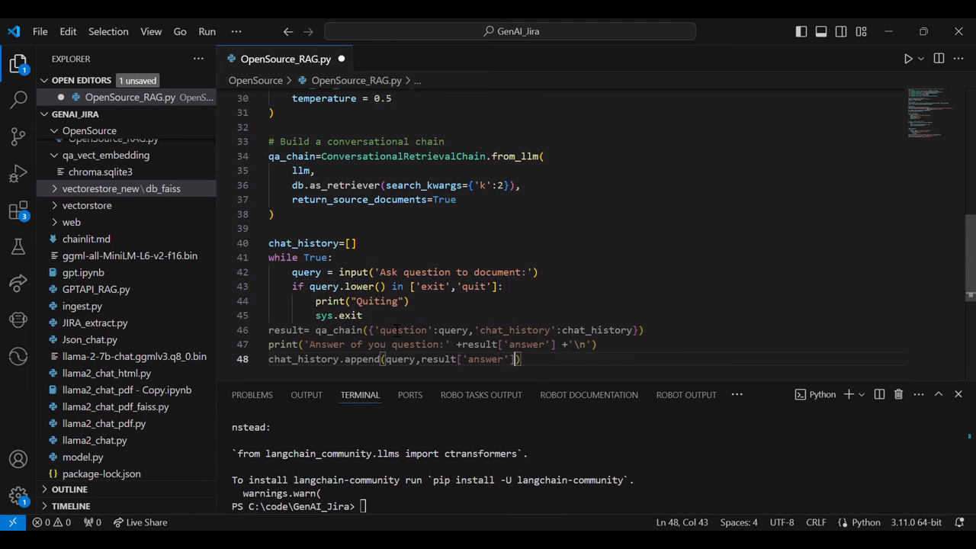
- Scroll up and back down through OpenSource_RAG.py to review the script
scroll(up, 3)
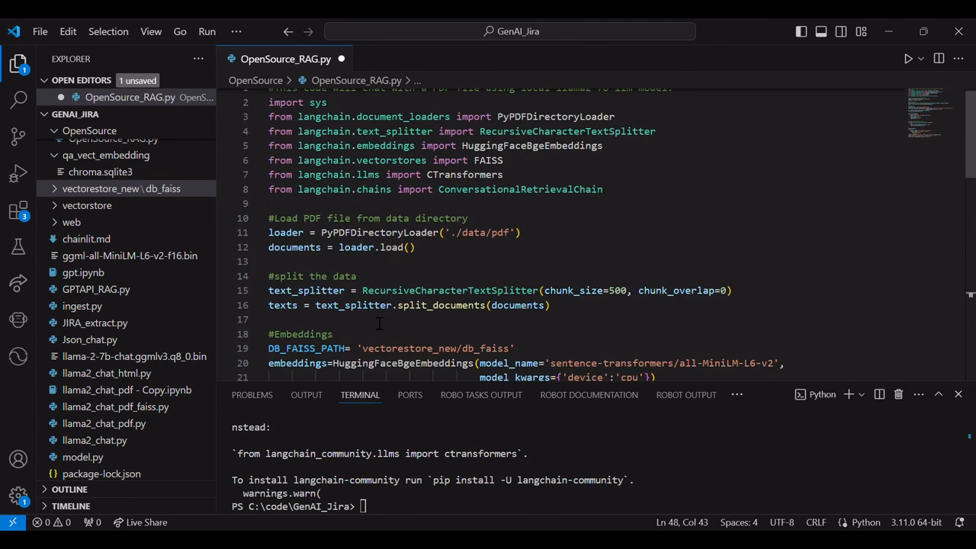
scroll(up, 3)
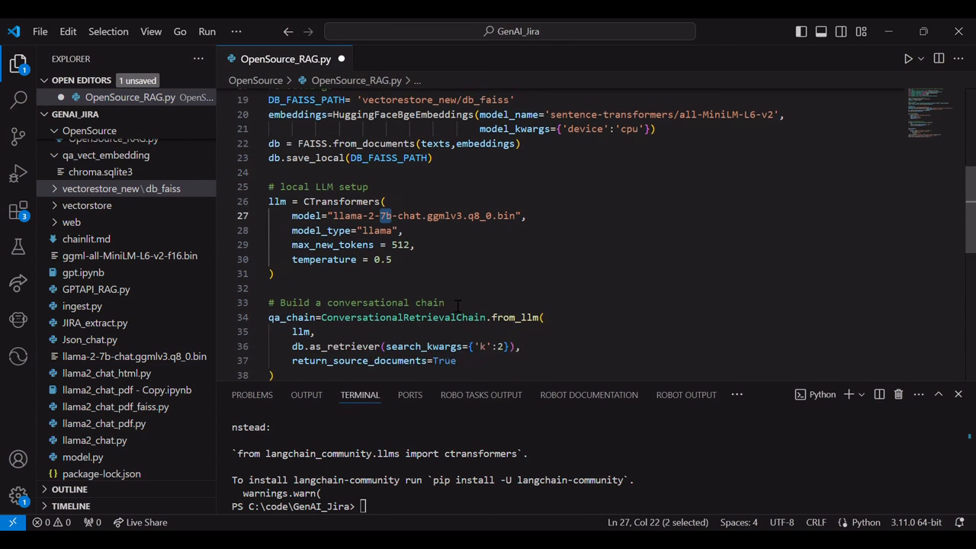
scroll(down, 3)
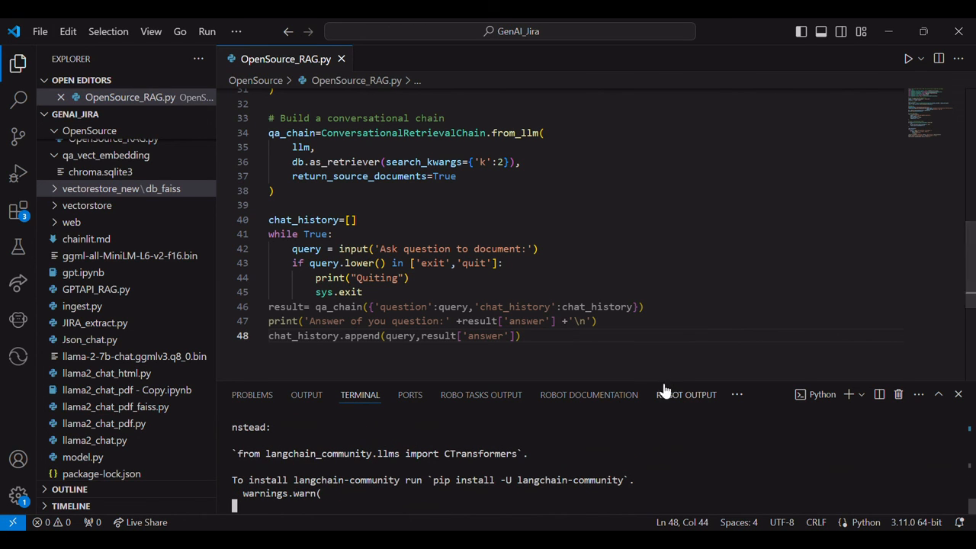
- Enlarge the terminal, ask 'What are the different type of memories in computer', then type exit
drag(660, 383, 660, 229)
text(Summarize the document)
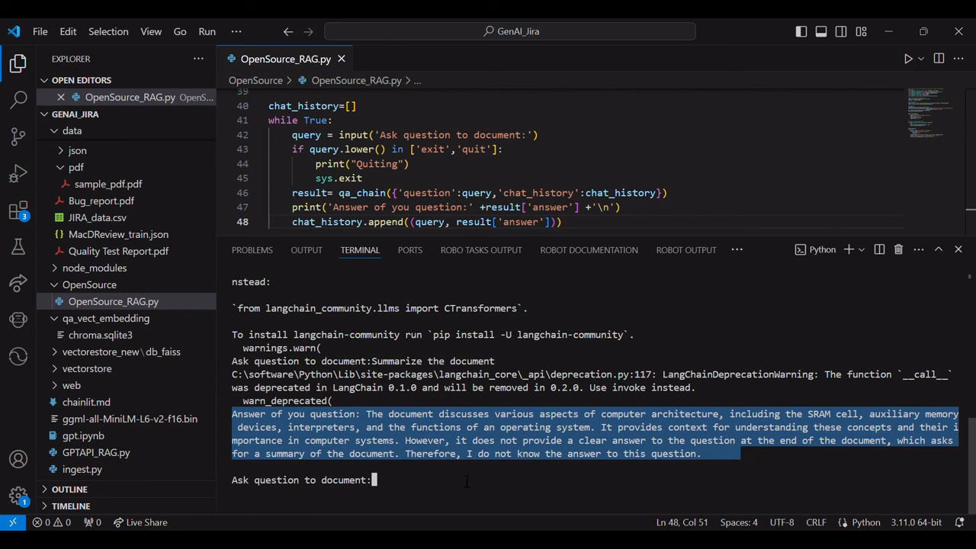
text(What is)
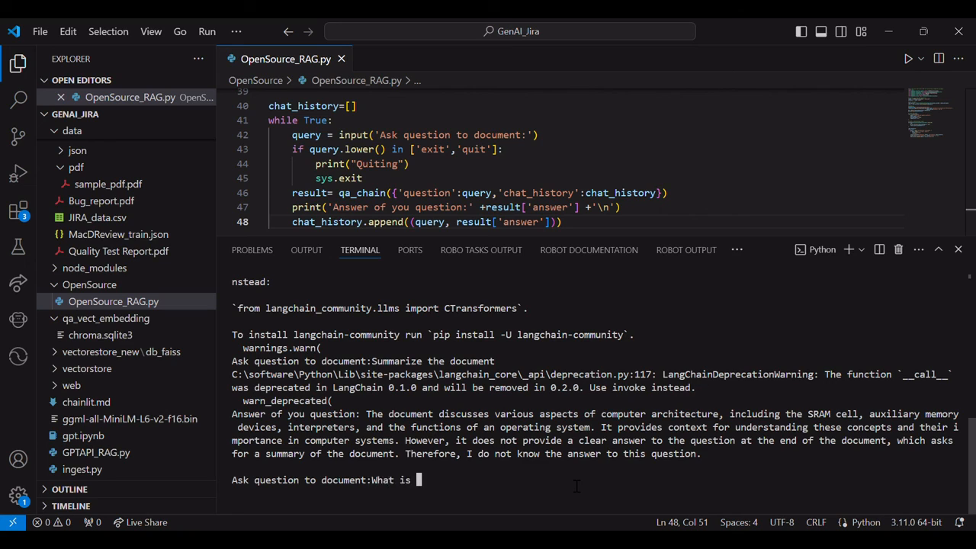
key(Backspace)
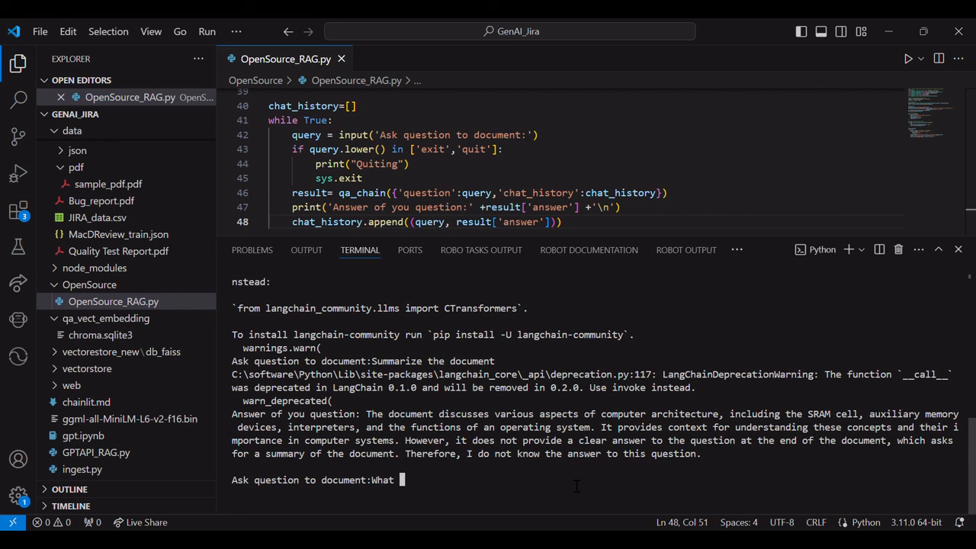
text(are the different type of me)
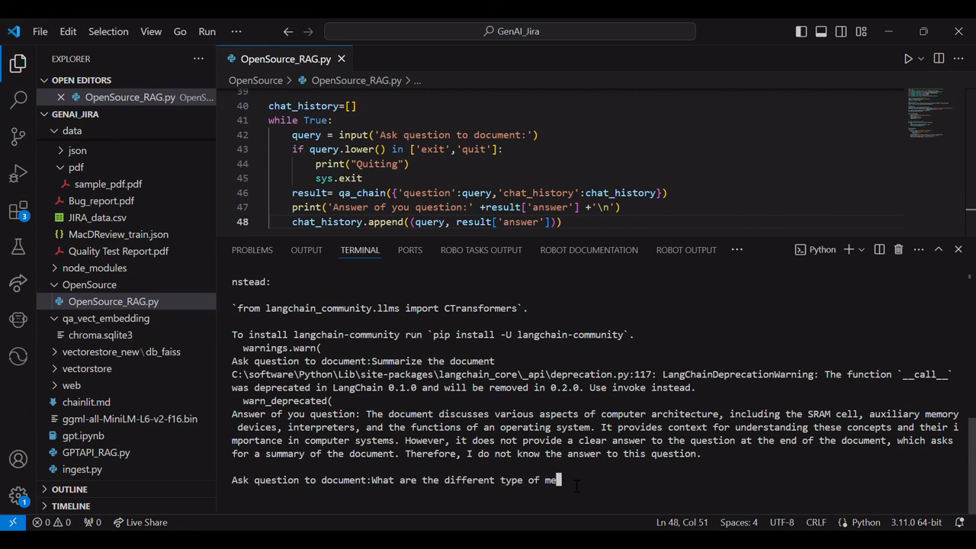
text(mories in computer?)
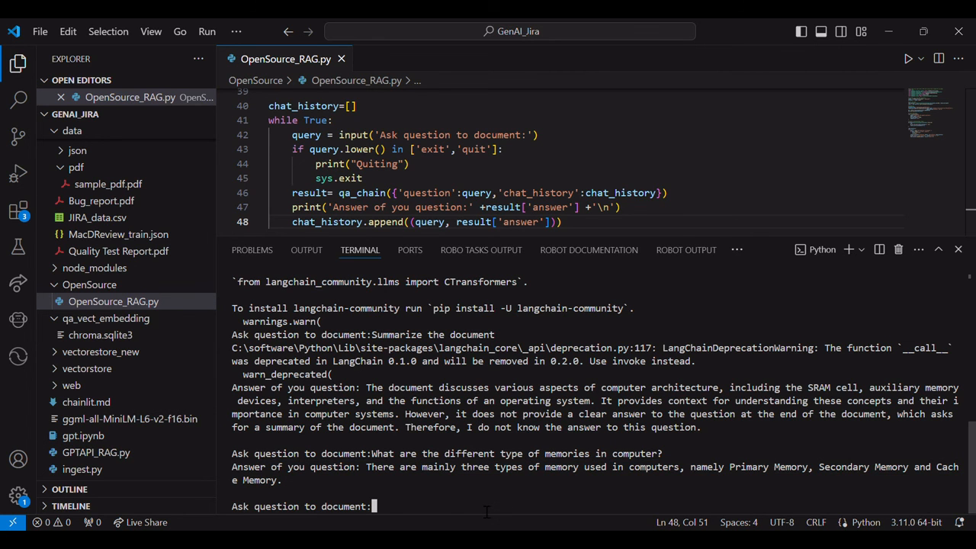
text(exit)
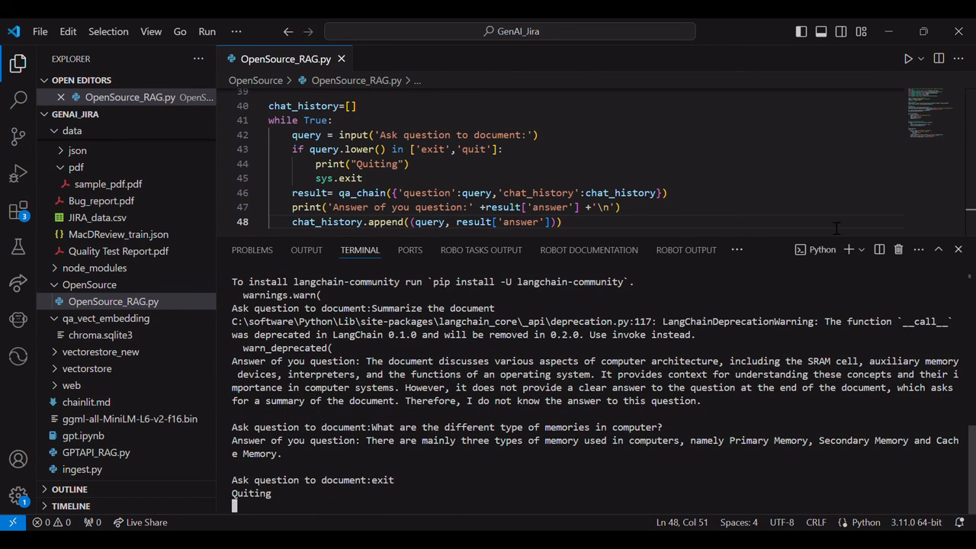